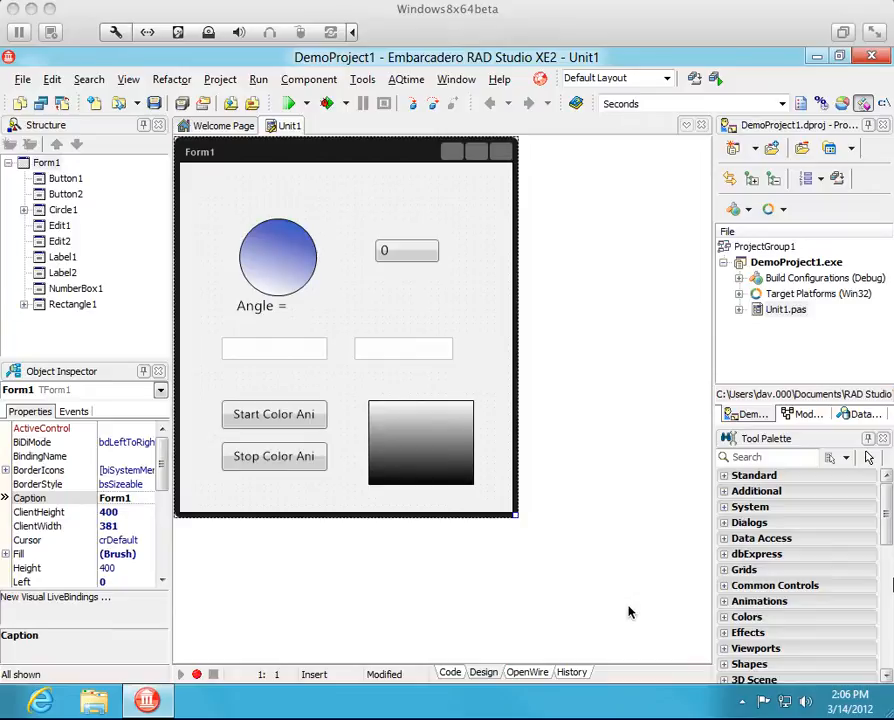
mouse_move(62, 615)
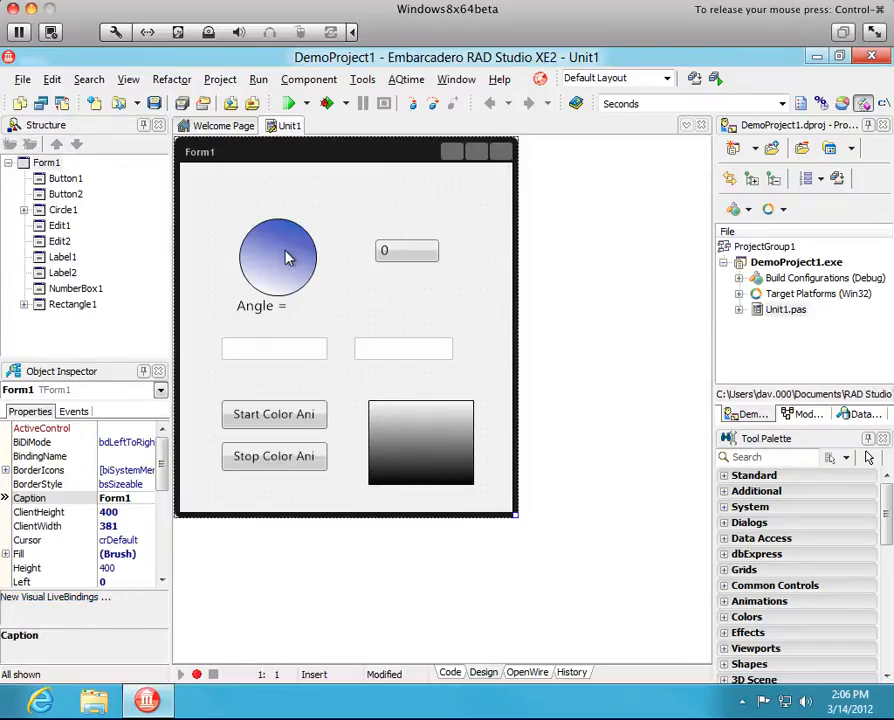
mouse_move(420, 251)
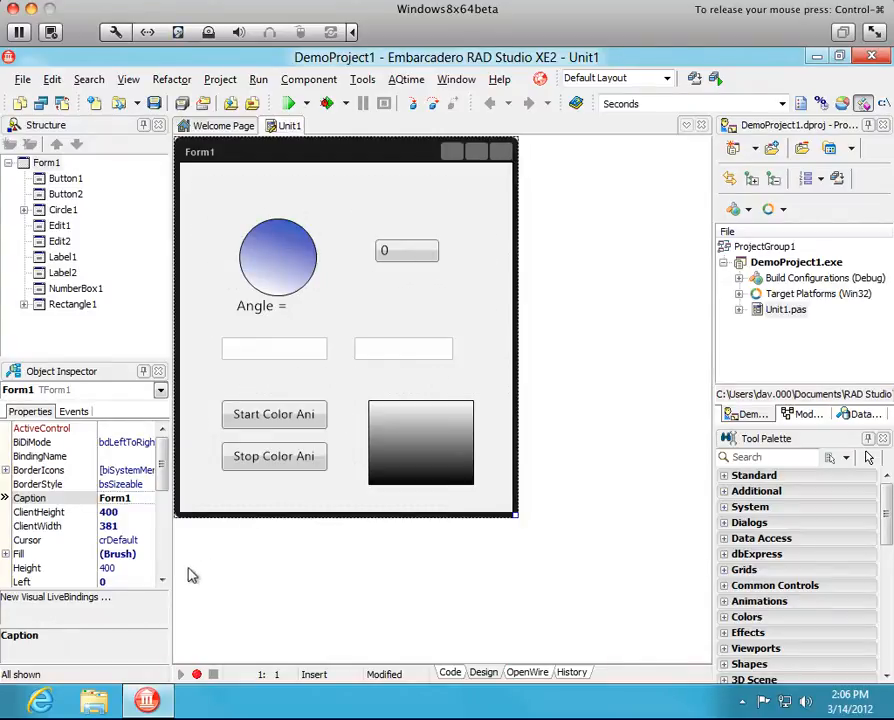
mouse_move(40, 607)
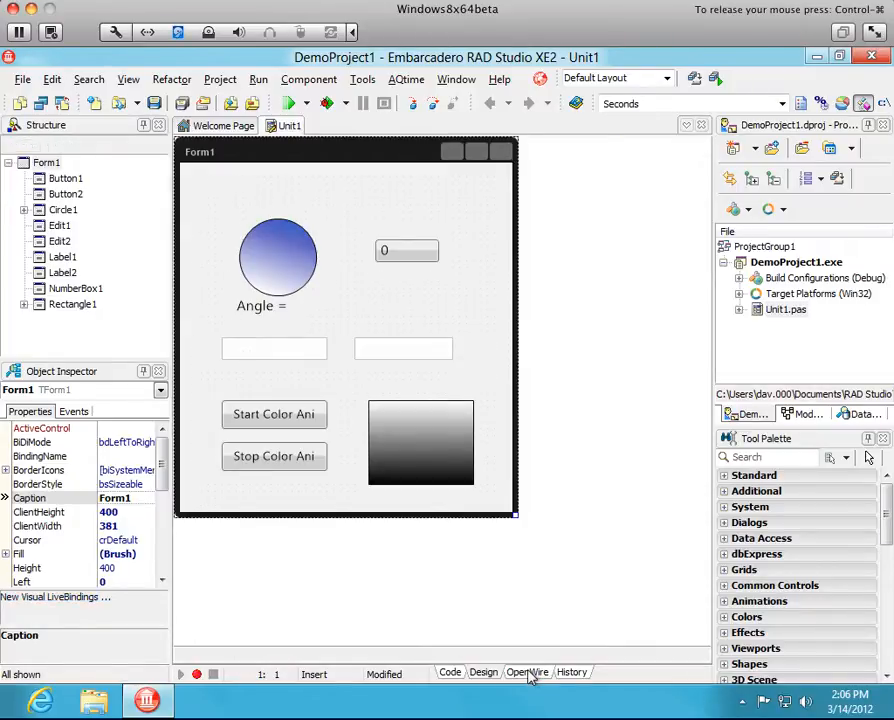
Step: Review the form's Circle1, its FloatAnimation1 and NumberBox1 before editing the label
click(527, 672)
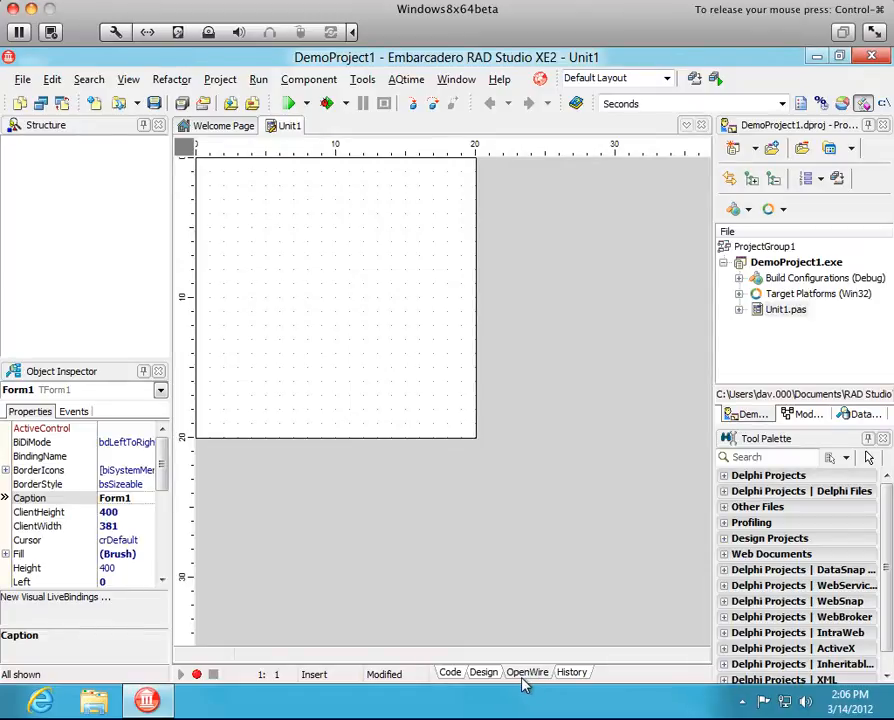
mouse_move(343, 400)
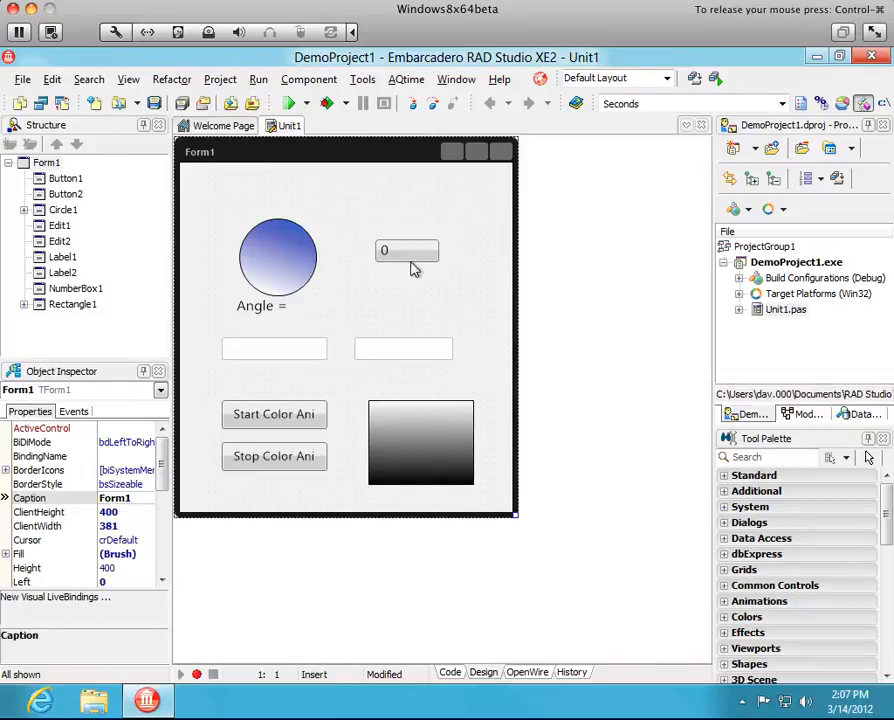
mouse_move(393, 258)
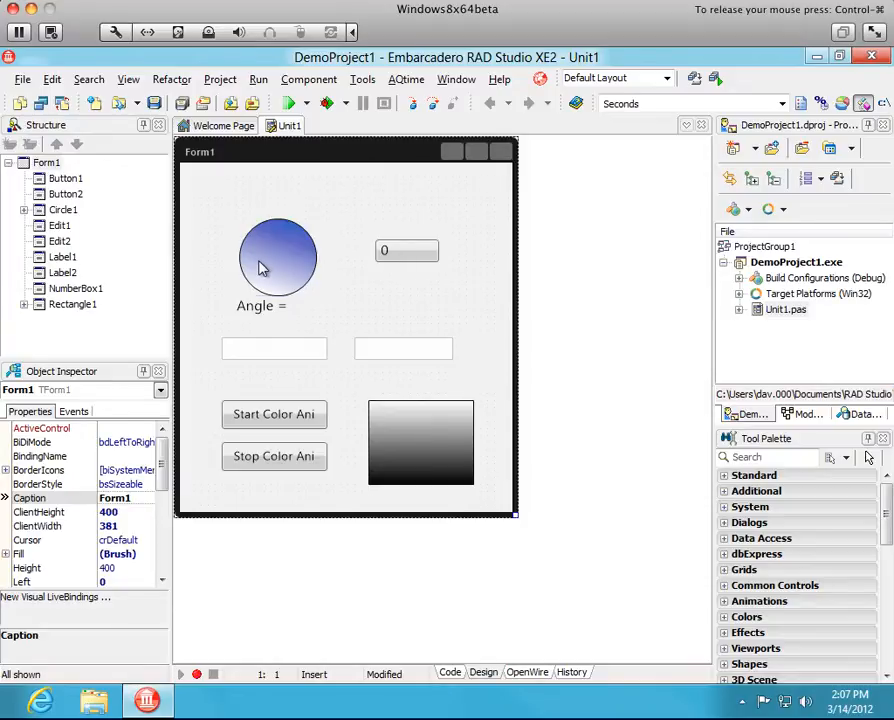
click(262, 268)
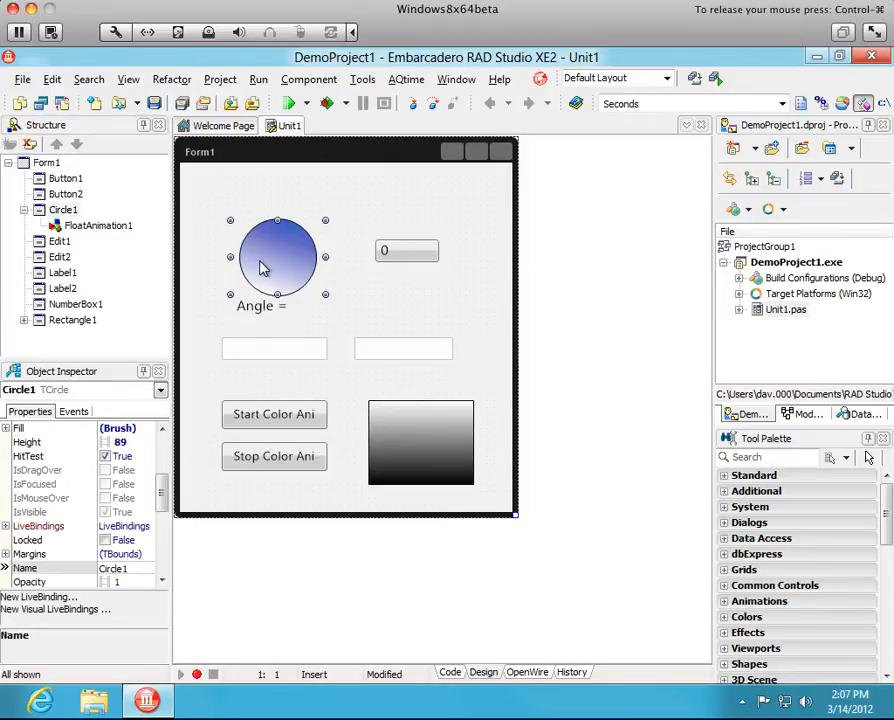
mouse_move(110, 260)
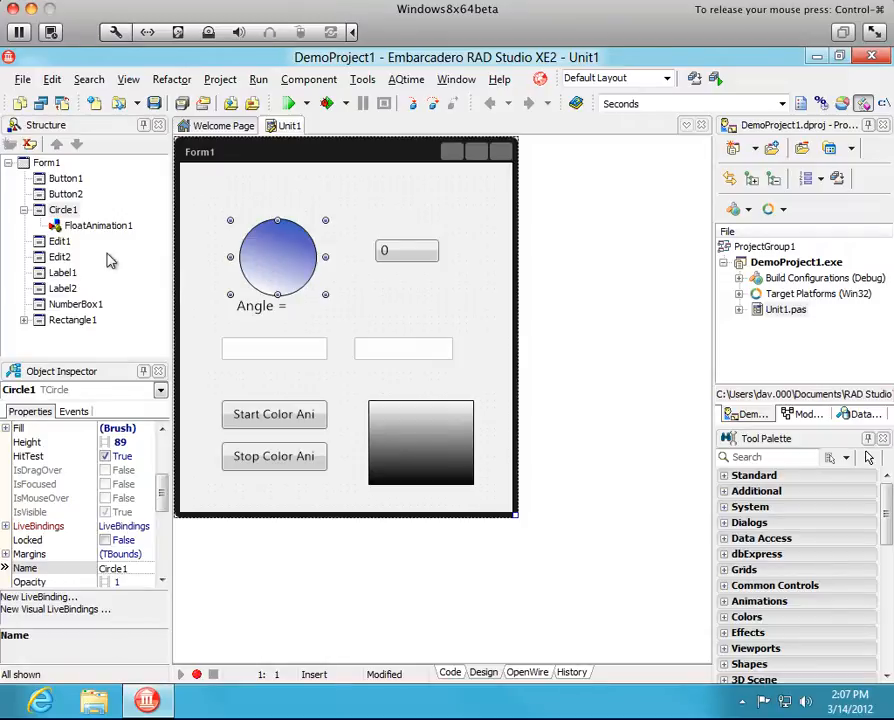
mouse_move(88, 225)
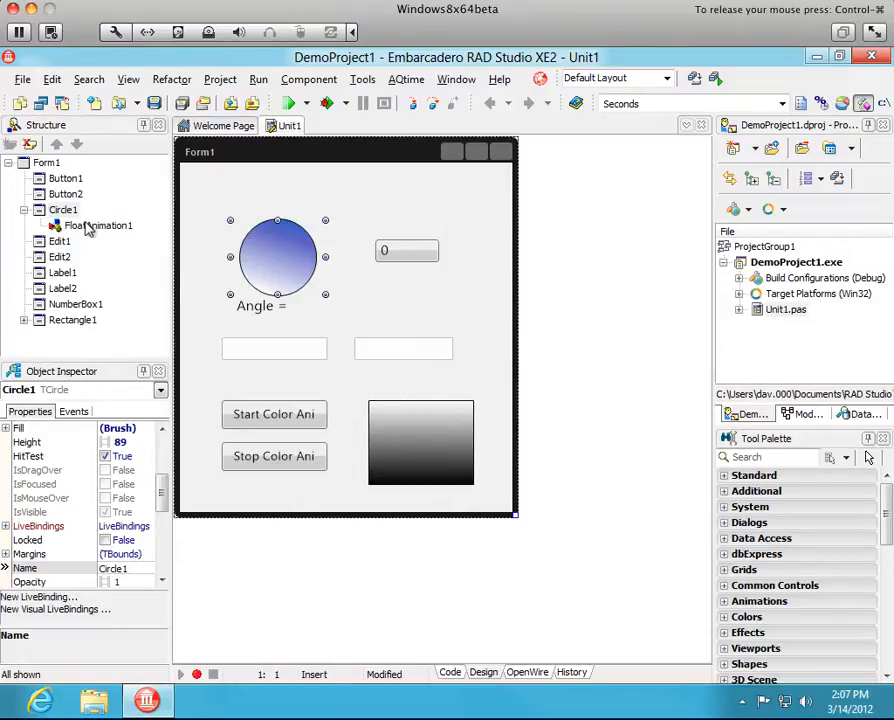
click(98, 225)
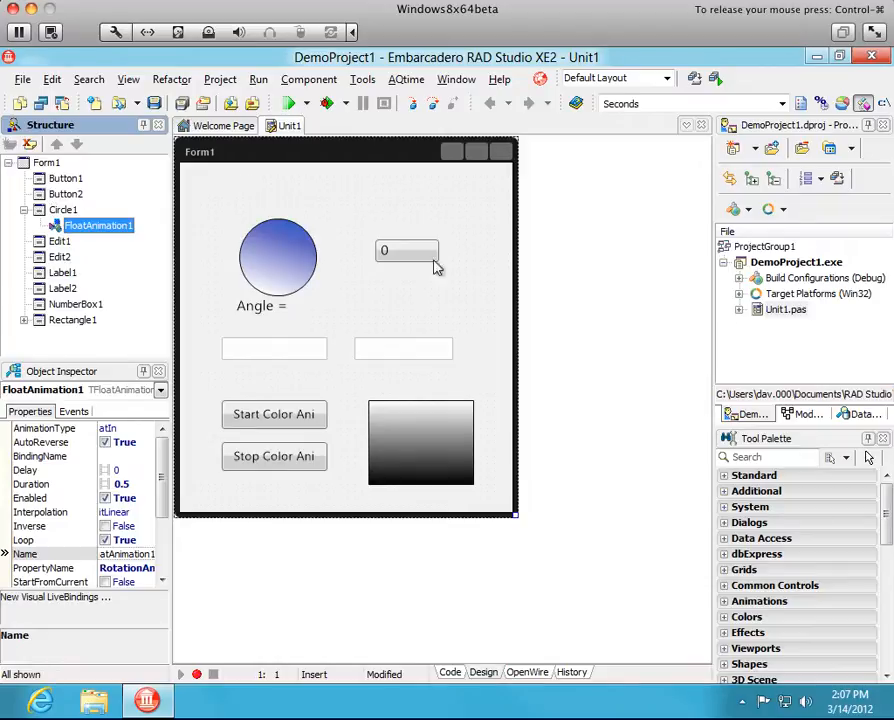
click(405, 250)
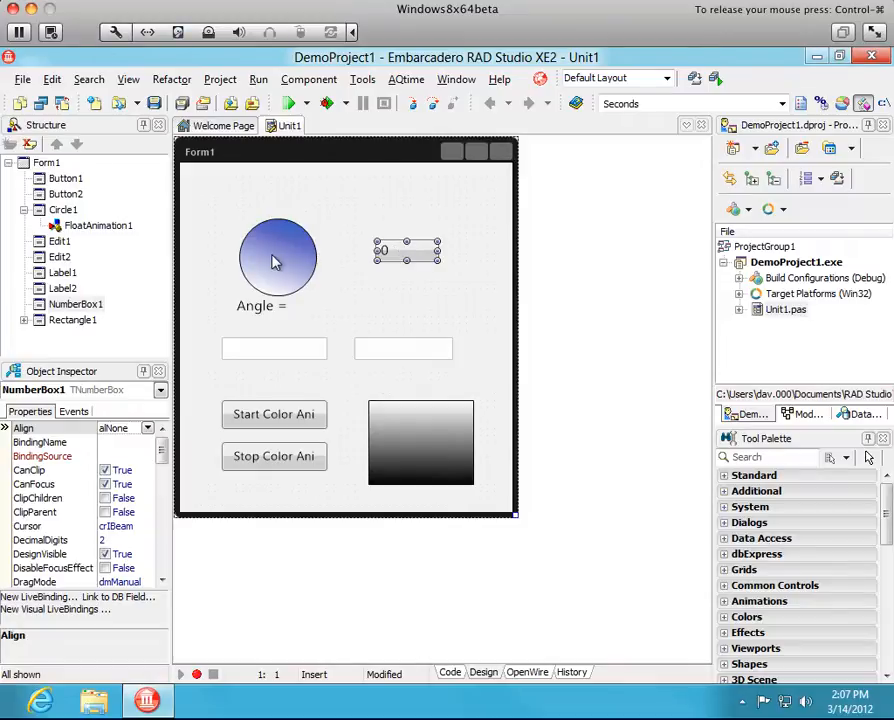
mouse_move(357, 318)
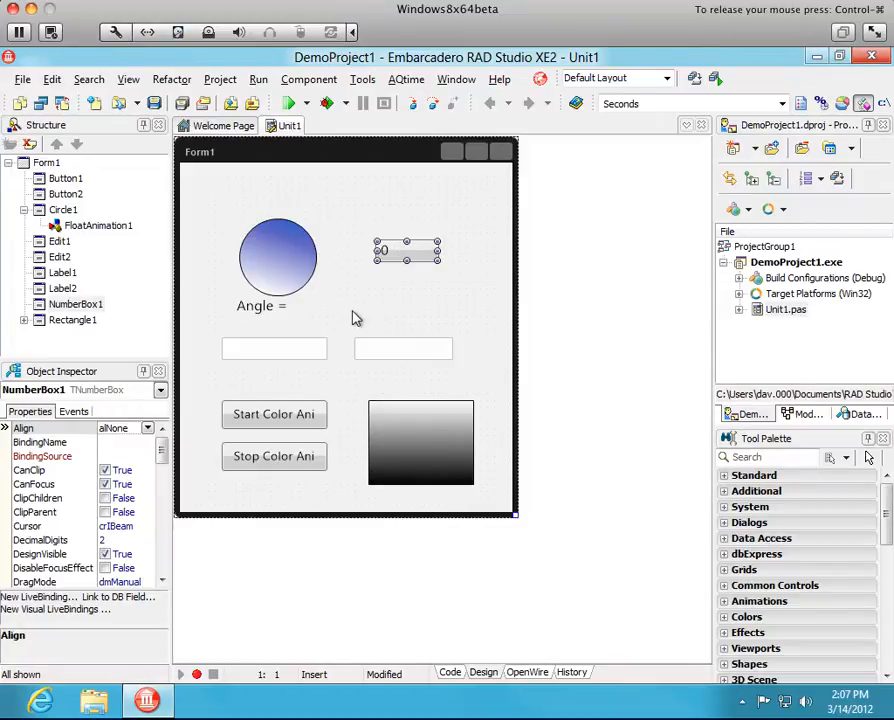
Step: Set the empty label's Text property to 'Label2' so it shows beside 'Angle ='
click(346, 305)
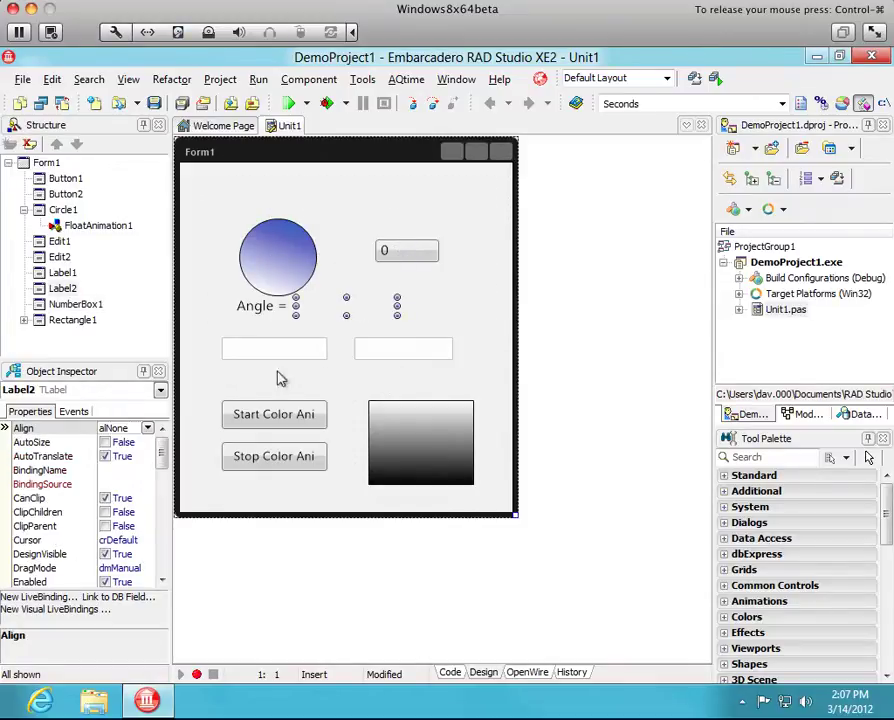
scroll(down, 3)
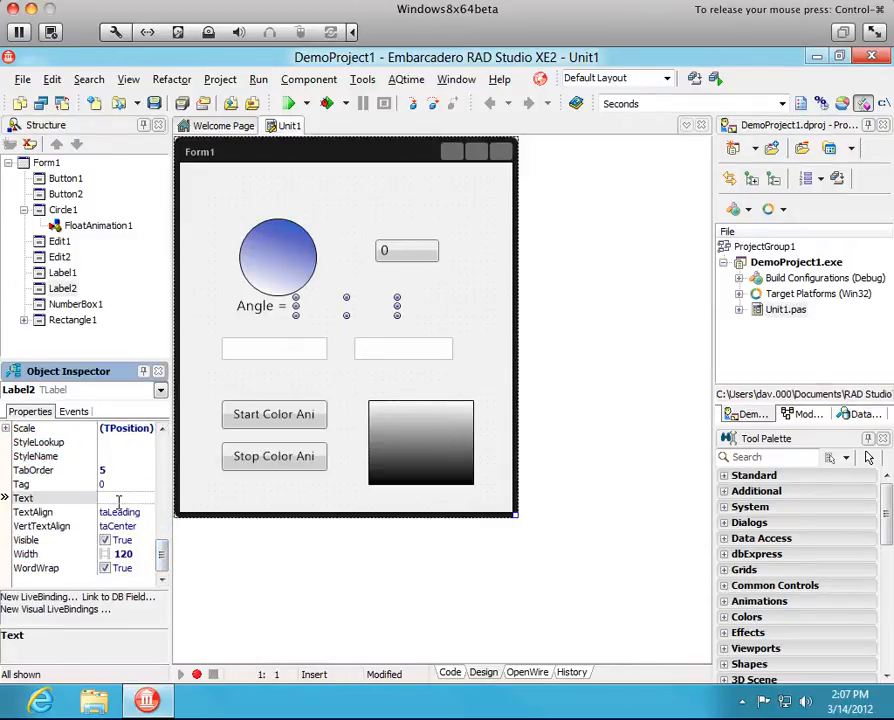
click(123, 498)
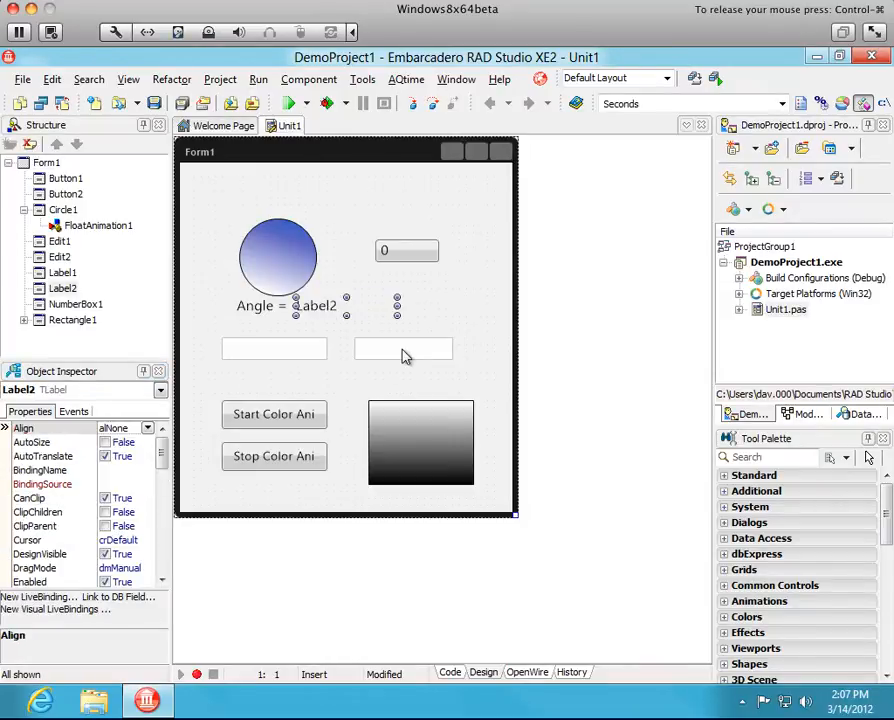
click(406, 250)
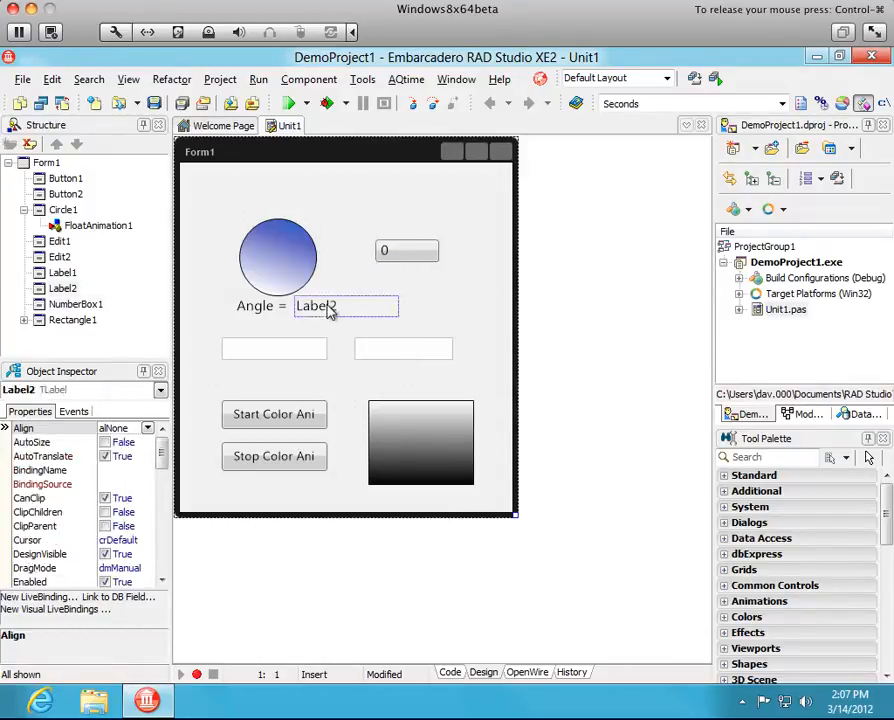
click(278, 258)
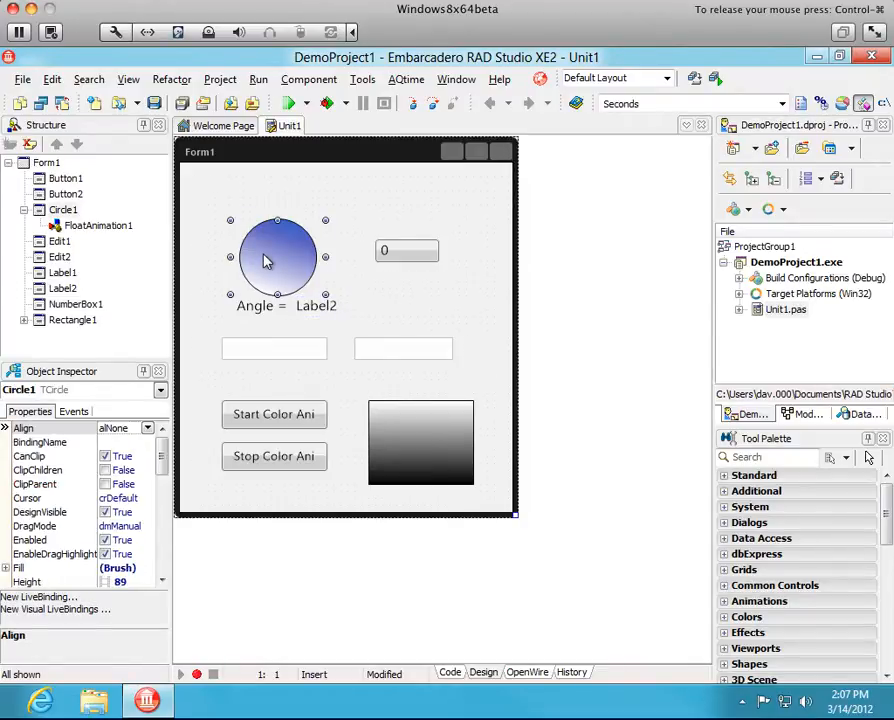
click(390, 298)
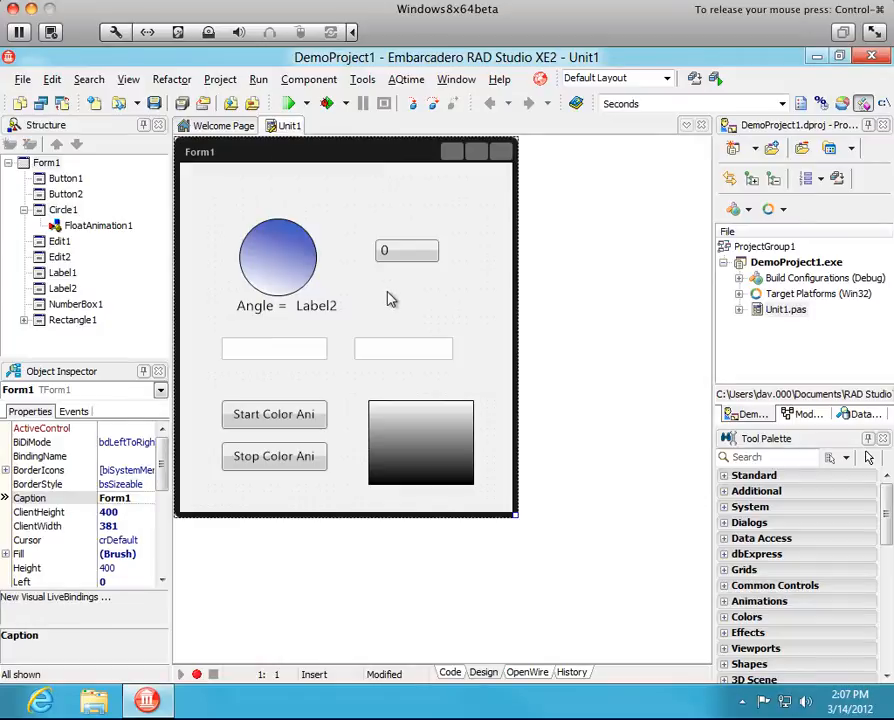
mouse_move(55, 607)
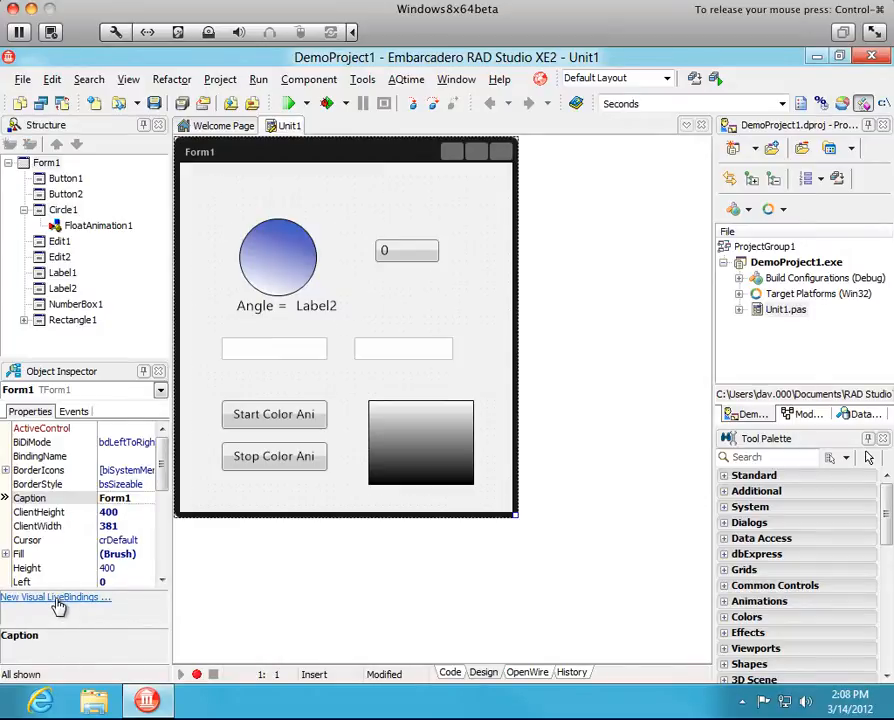
Step: Bring up NumberBox1's Pin Bindings Editor and choose its Value RW : Single property
click(404, 250)
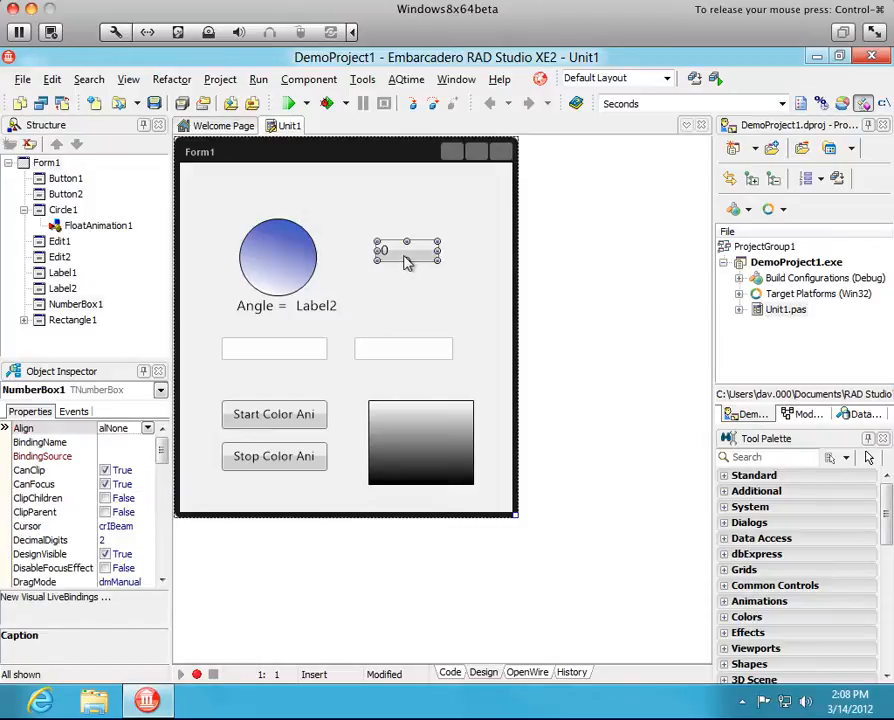
right_click(407, 252)
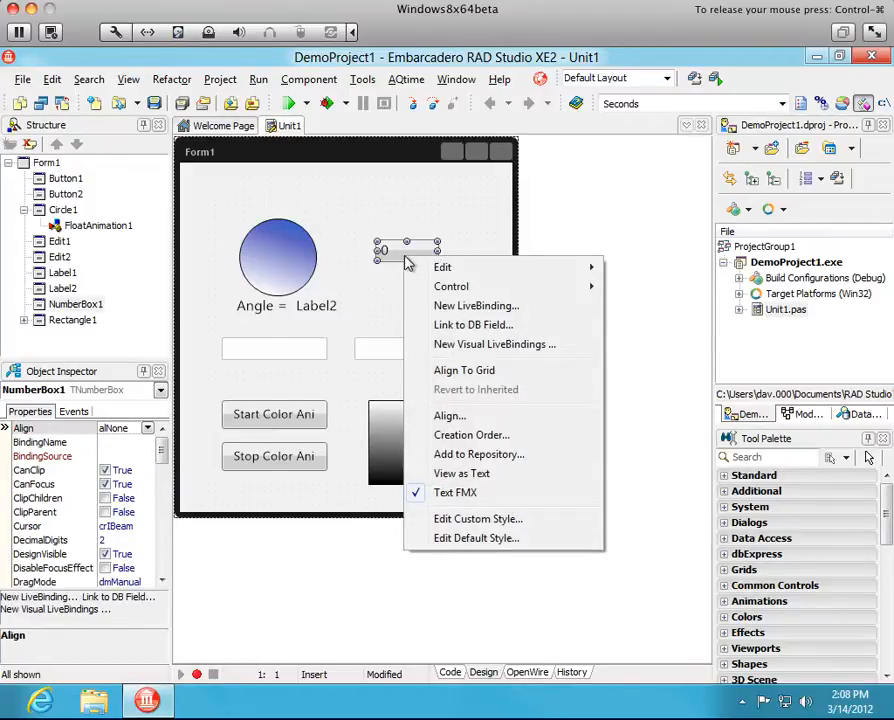
mouse_move(495, 344)
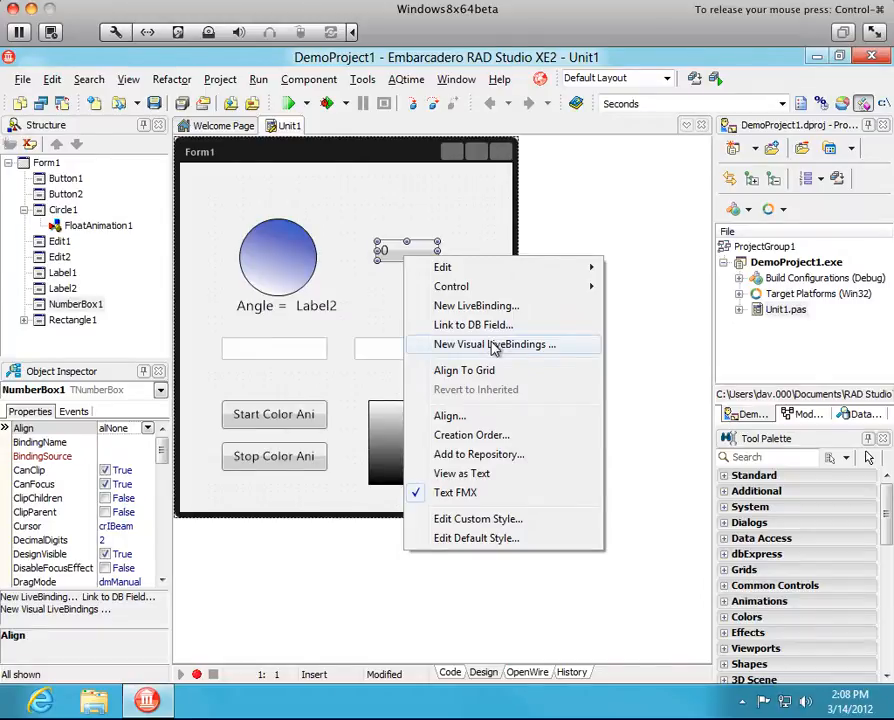
click(491, 344)
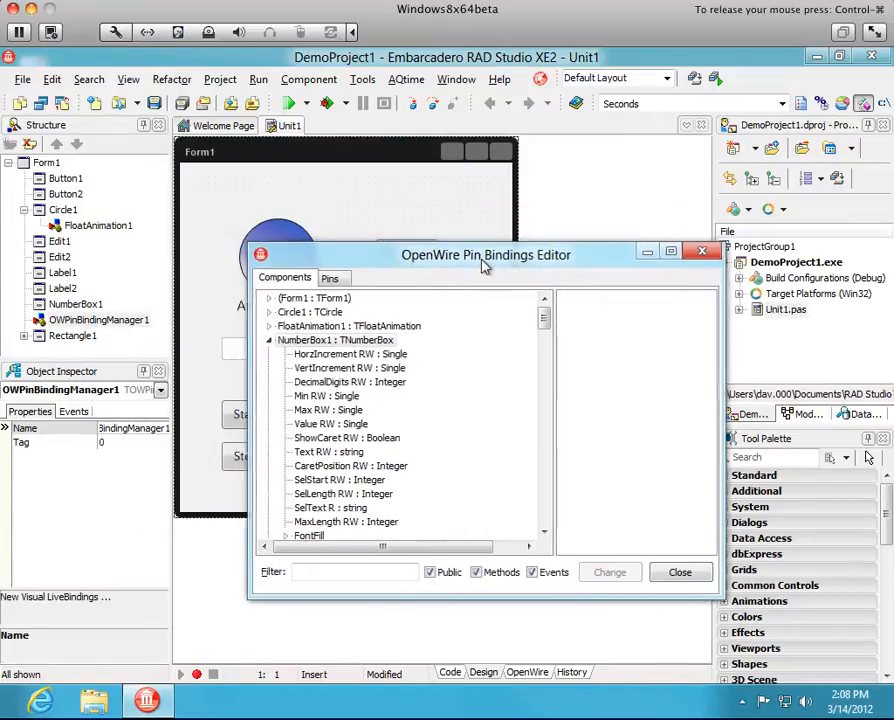
drag(485, 254, 485, 229)
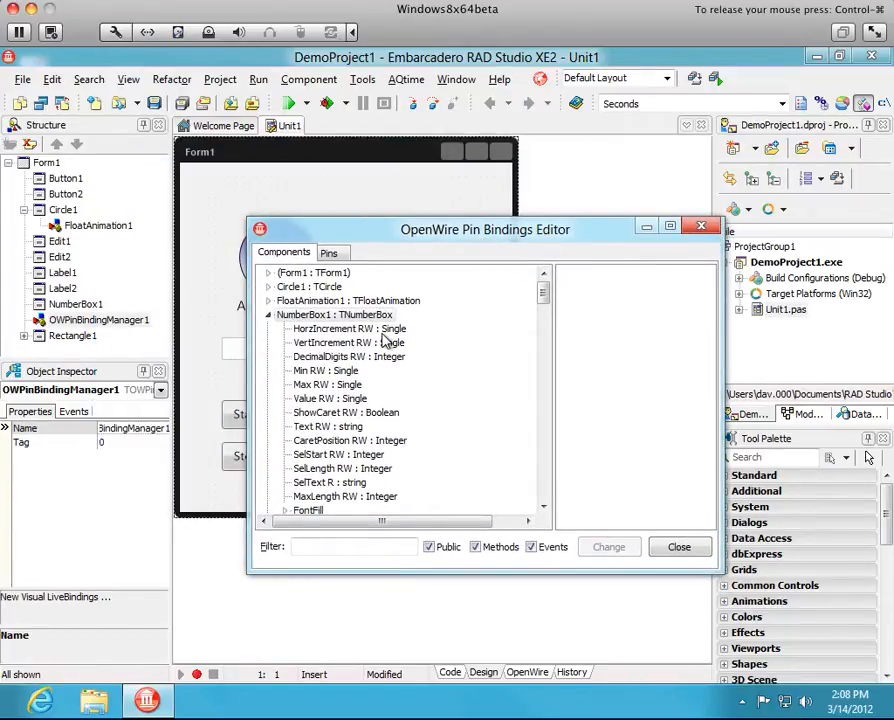
mouse_move(330, 412)
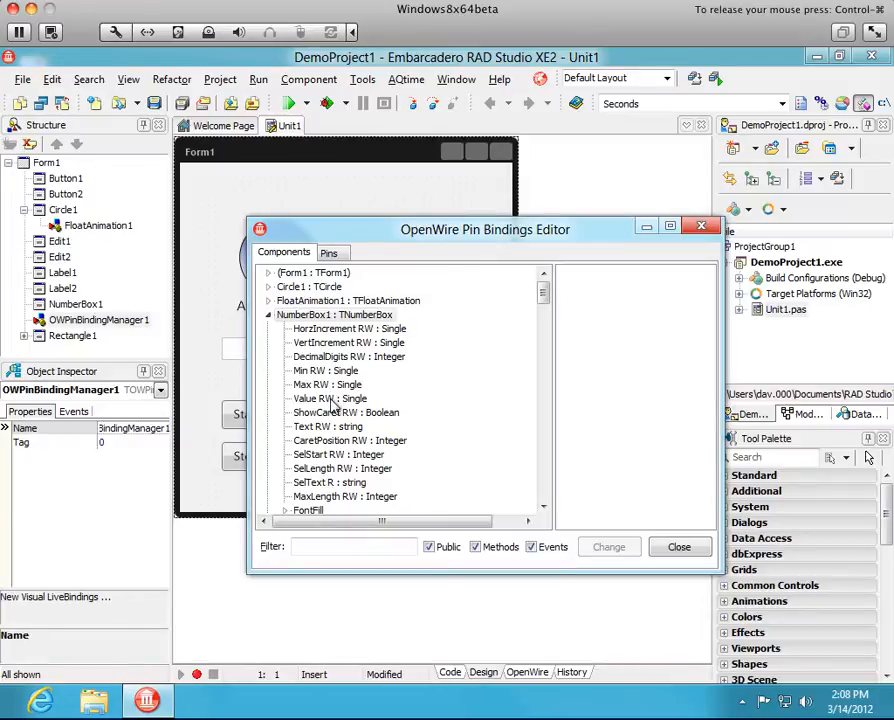
click(328, 398)
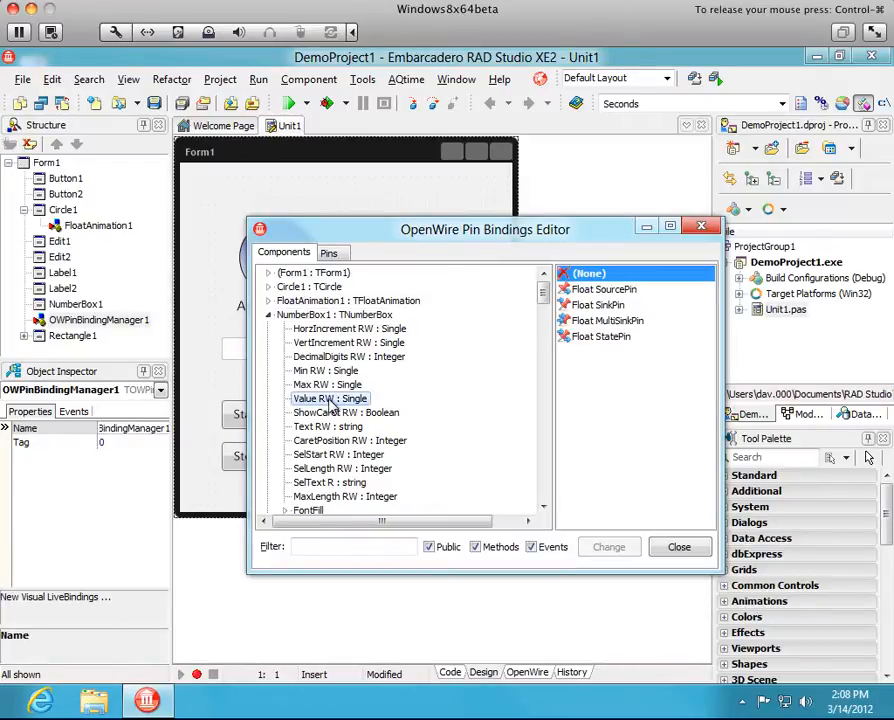
mouse_move(623, 335)
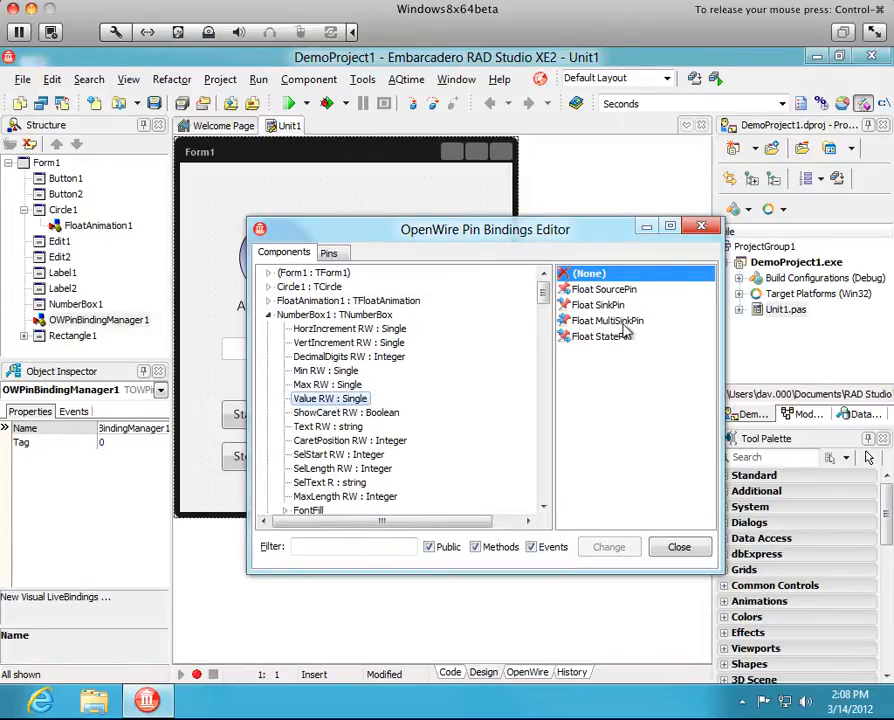
Step: Compare the float pin options and make NumberBox1's Value a Float SourcePin
click(608, 289)
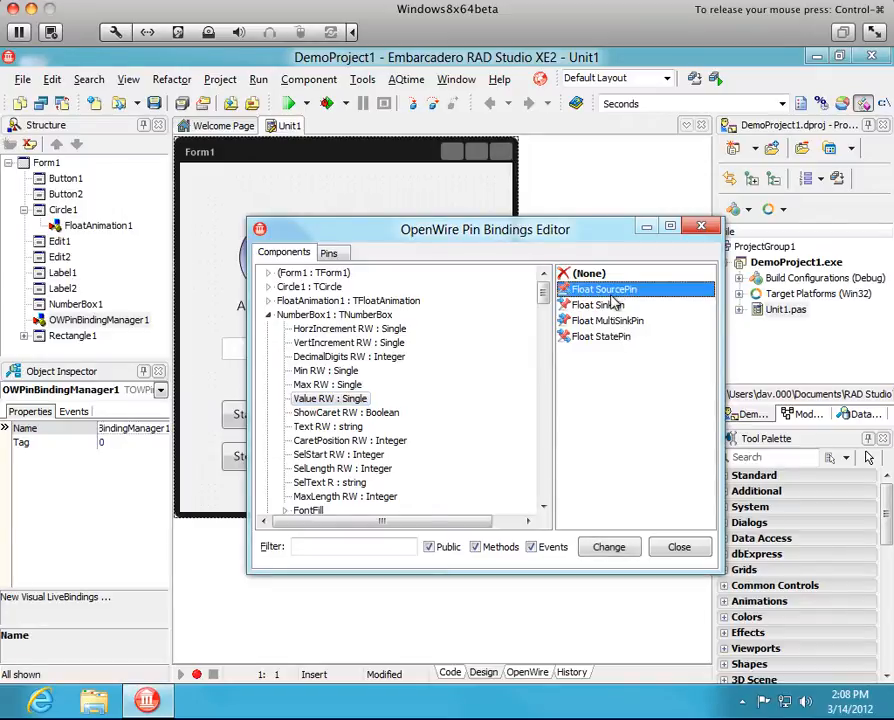
click(598, 304)
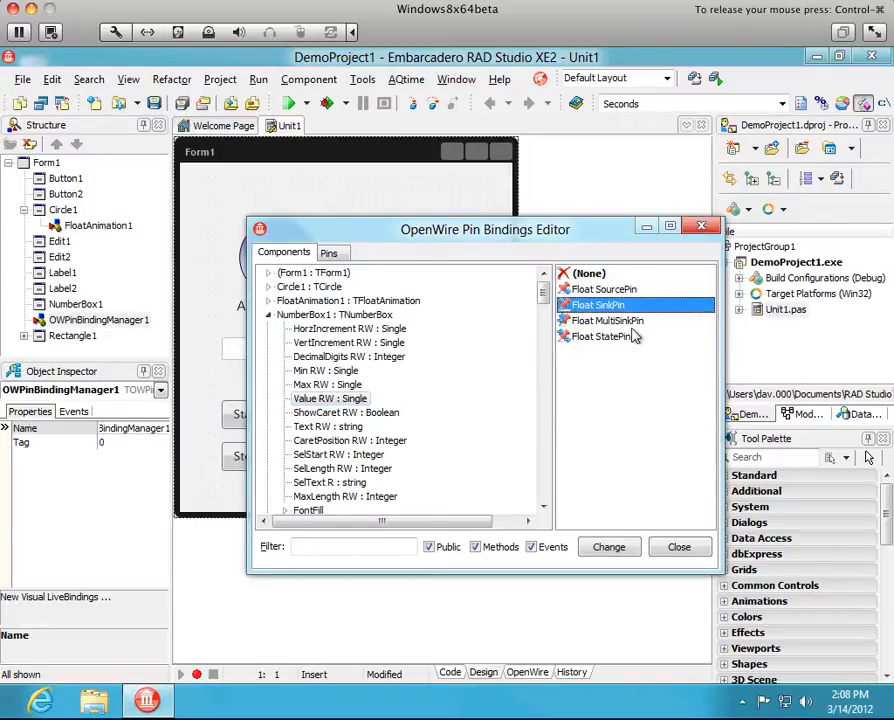
click(611, 320)
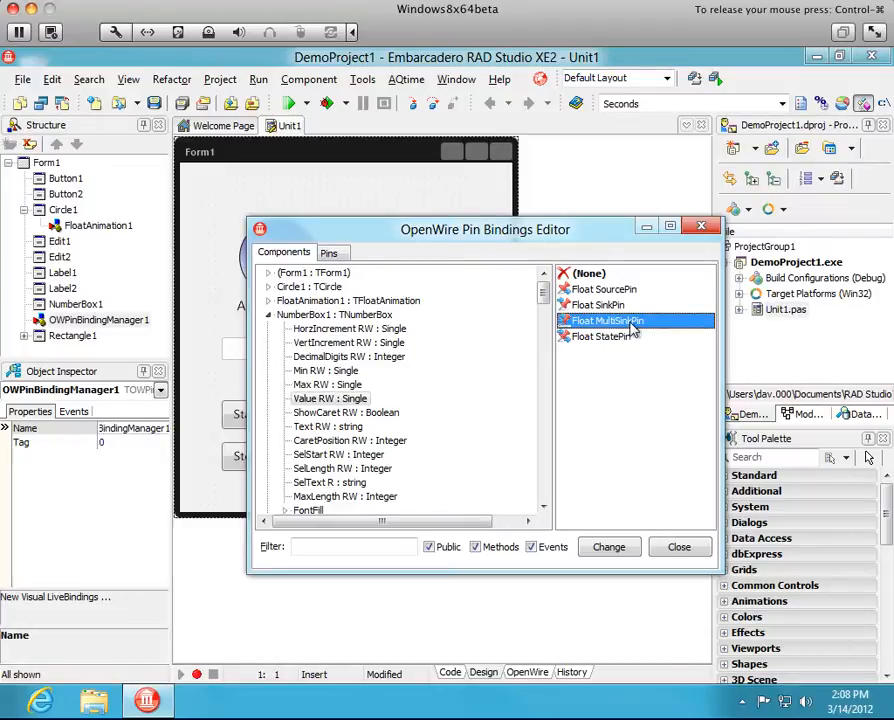
click(606, 336)
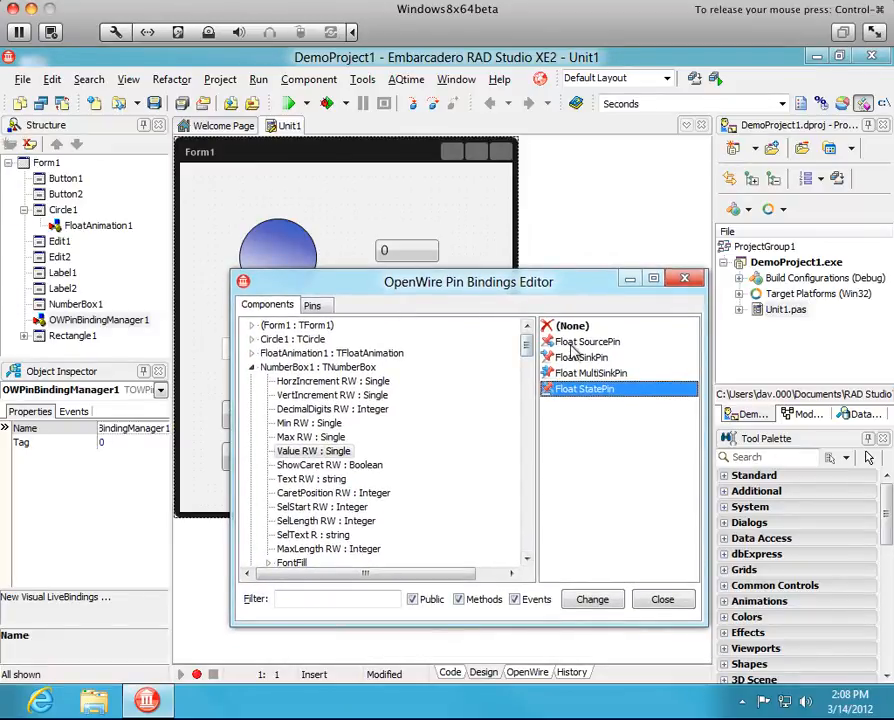
click(593, 341)
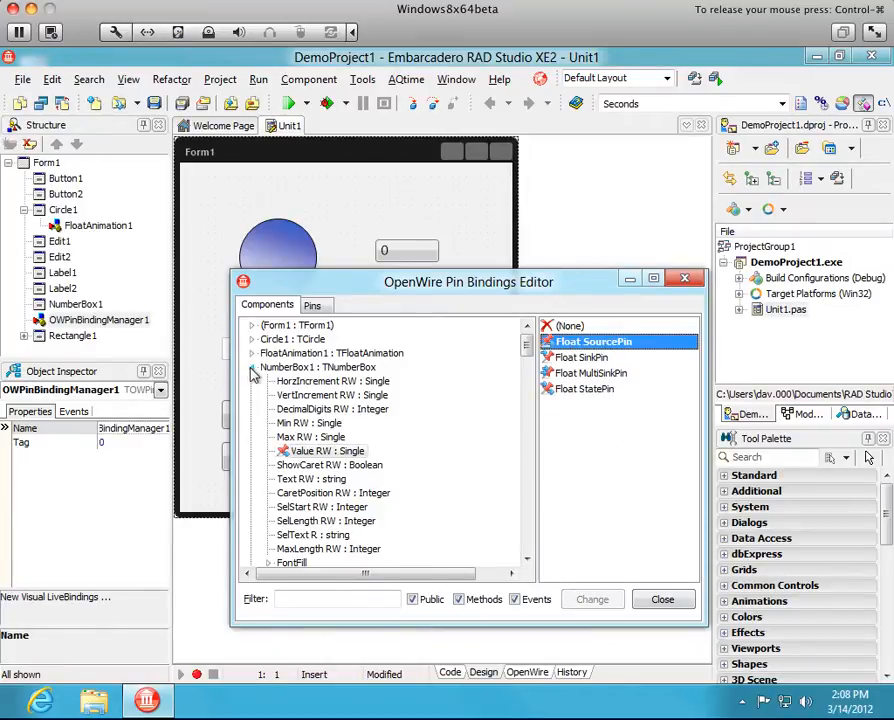
Step: Make FloatAnimation1's StopValue a Float SinkPin and Label2's Text a String SinkPin
click(252, 367)
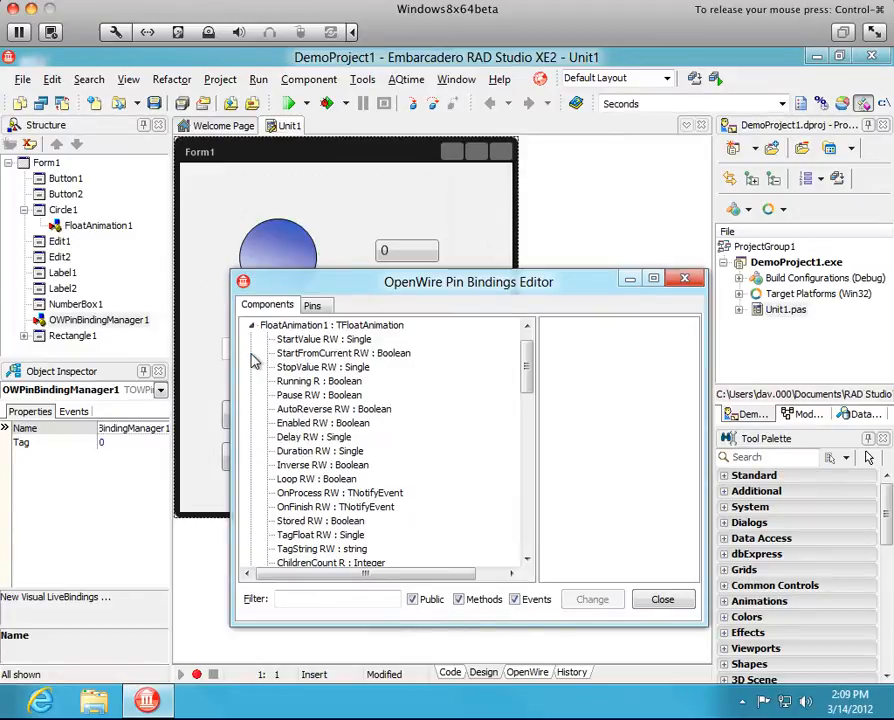
click(322, 367)
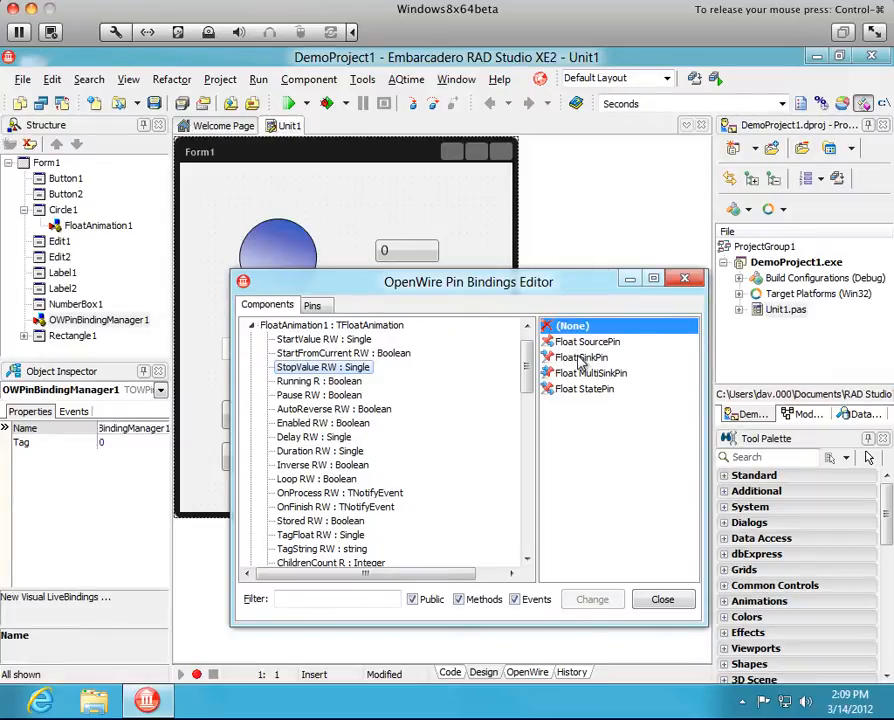
click(583, 357)
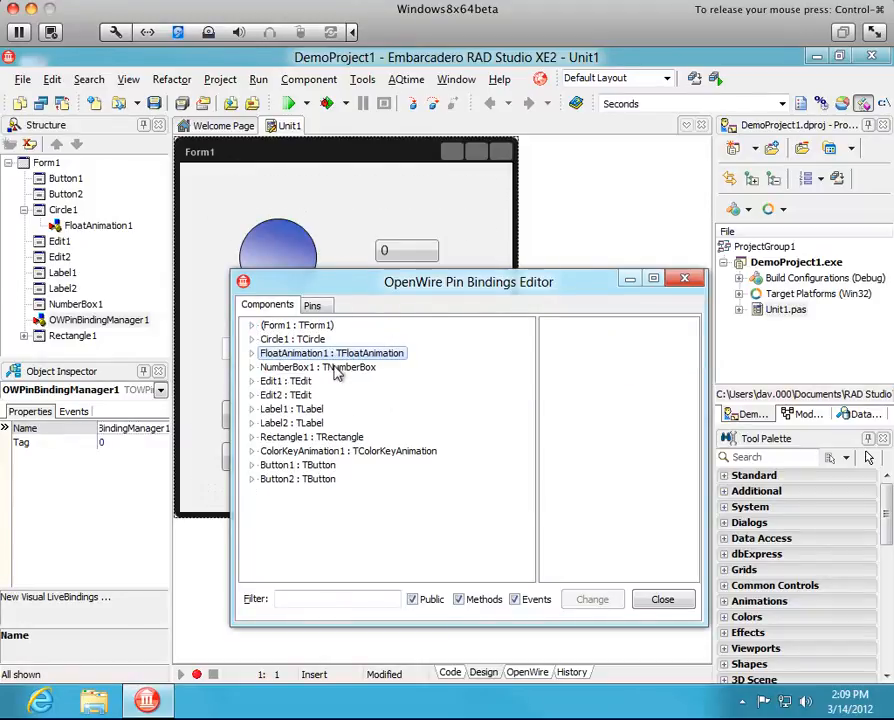
mouse_move(297, 429)
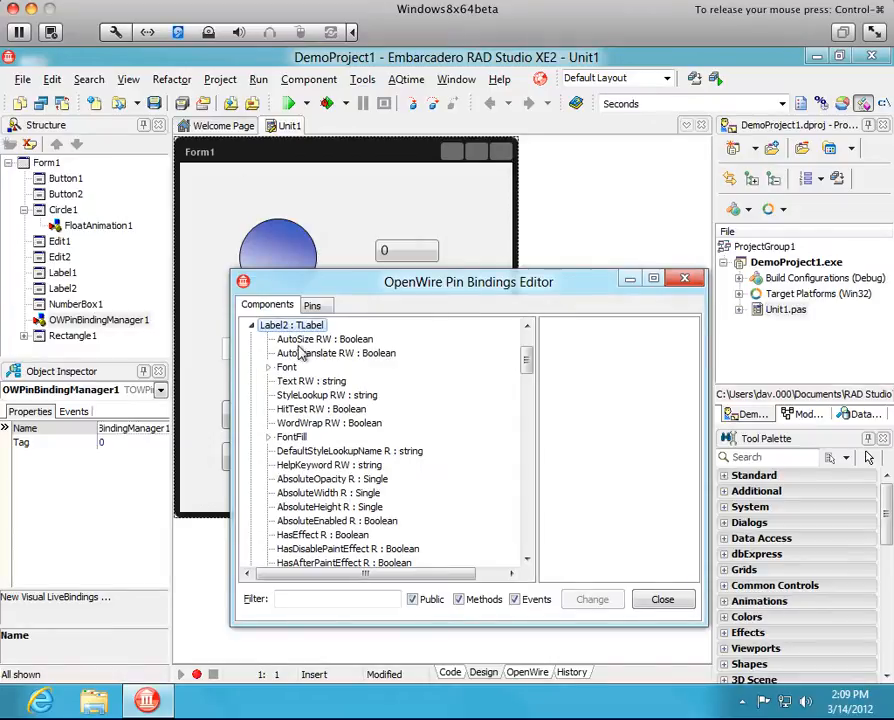
click(311, 381)
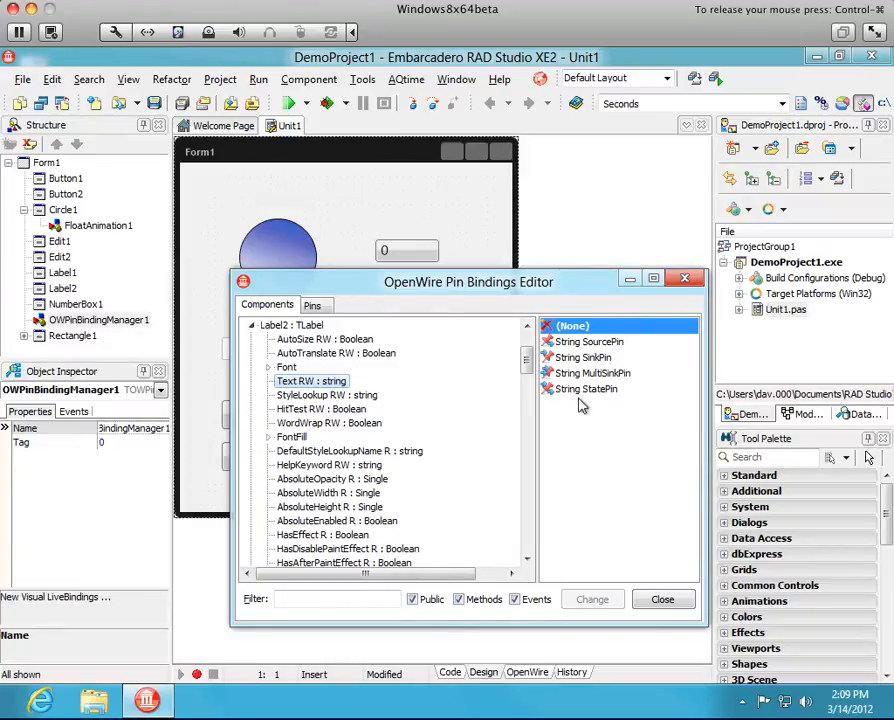
mouse_move(593, 406)
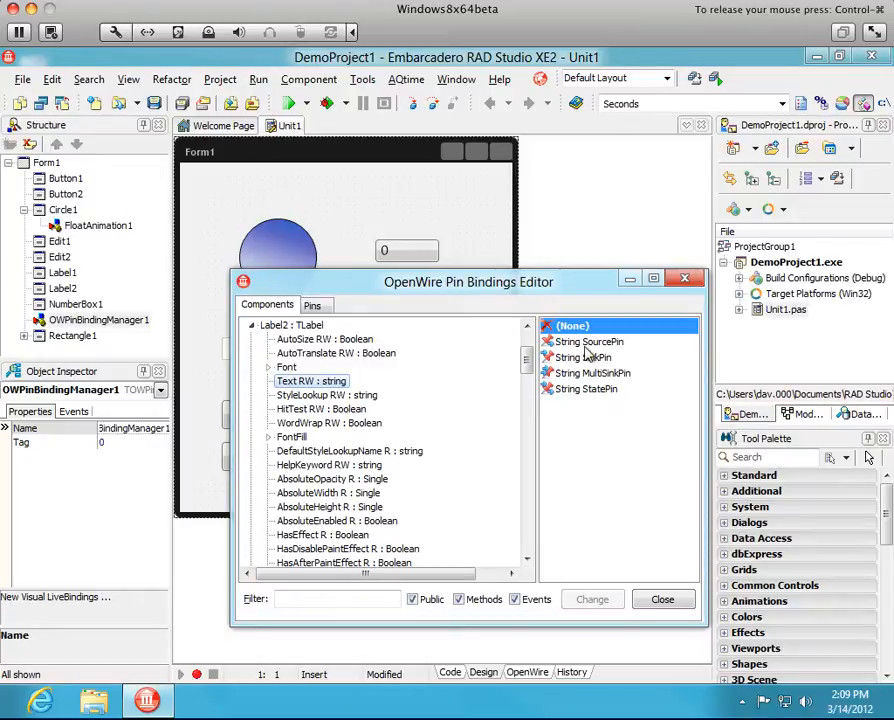
click(581, 357)
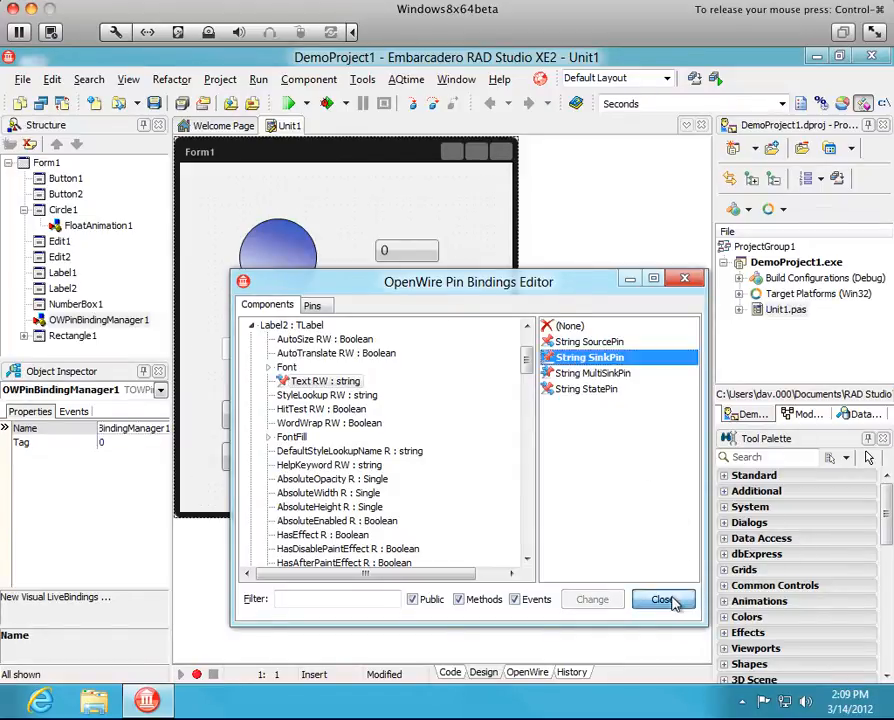
Step: Close the Pin Bindings Editor and show the OpenWire wiring diagram with the new pins
click(667, 599)
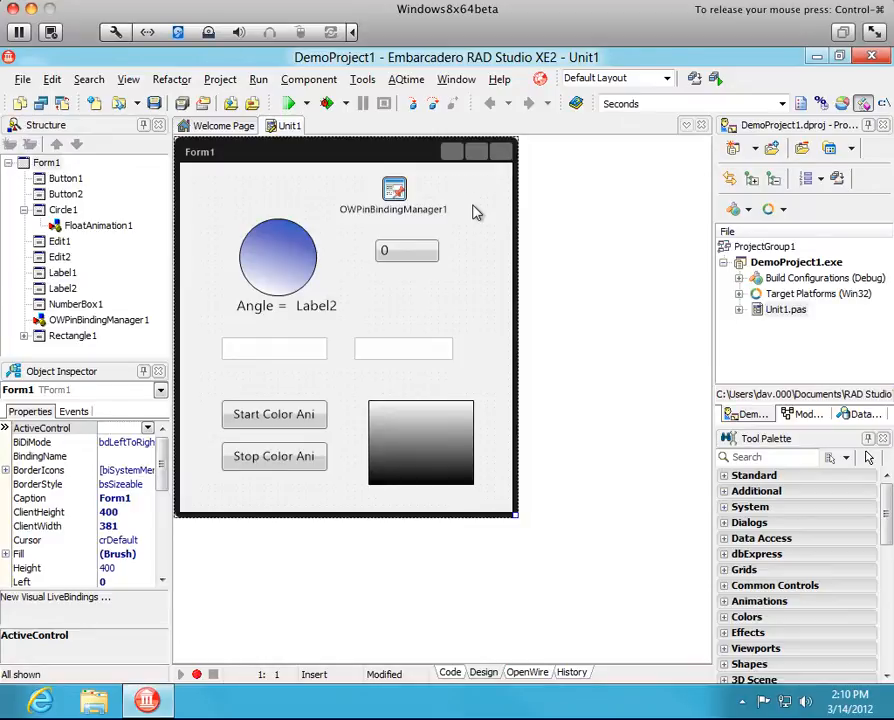
mouse_move(55, 597)
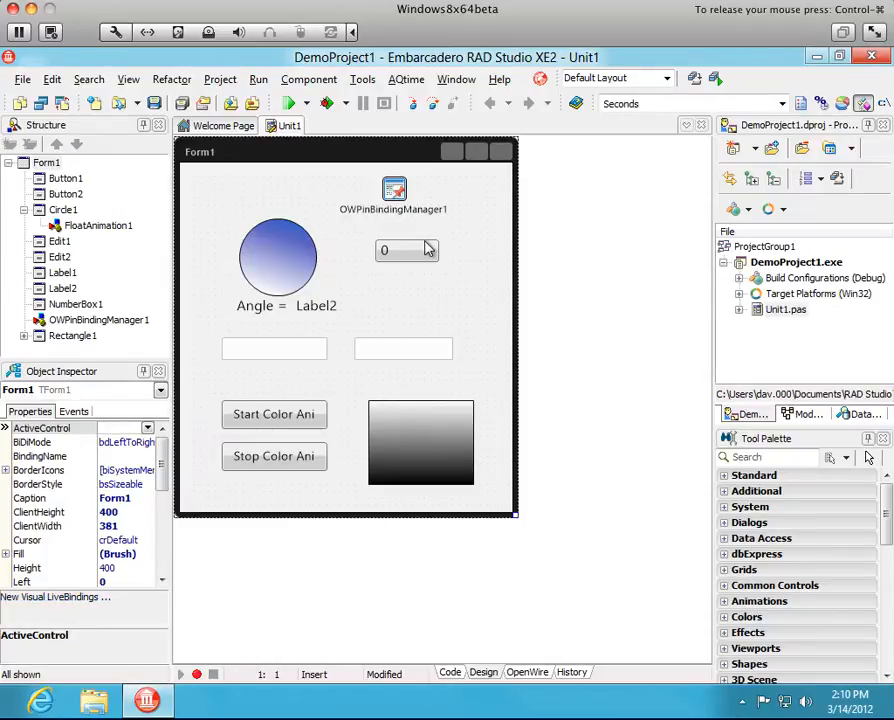
mouse_move(432, 261)
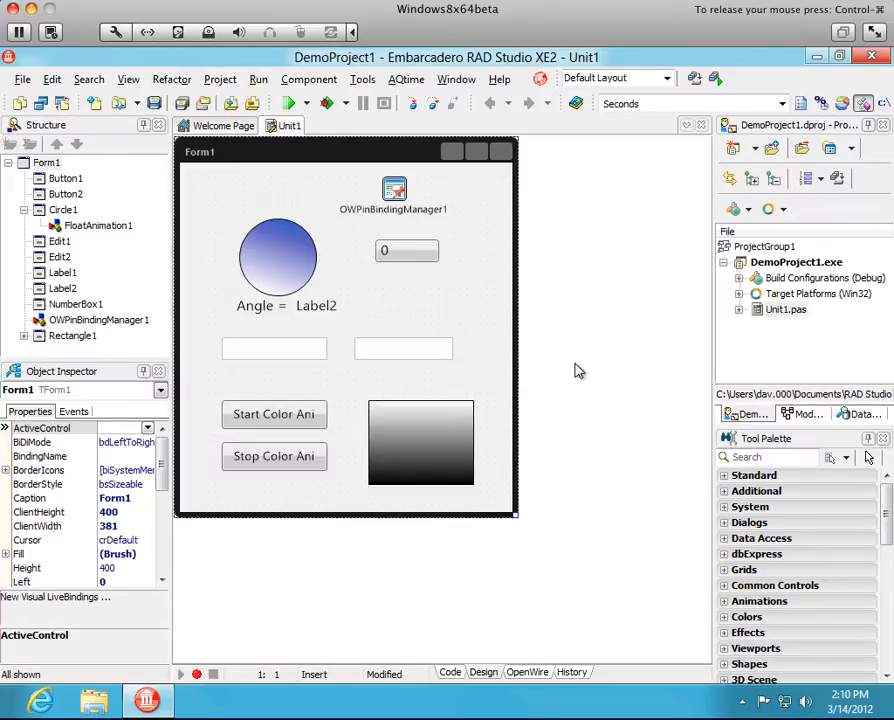
mouse_move(620, 549)
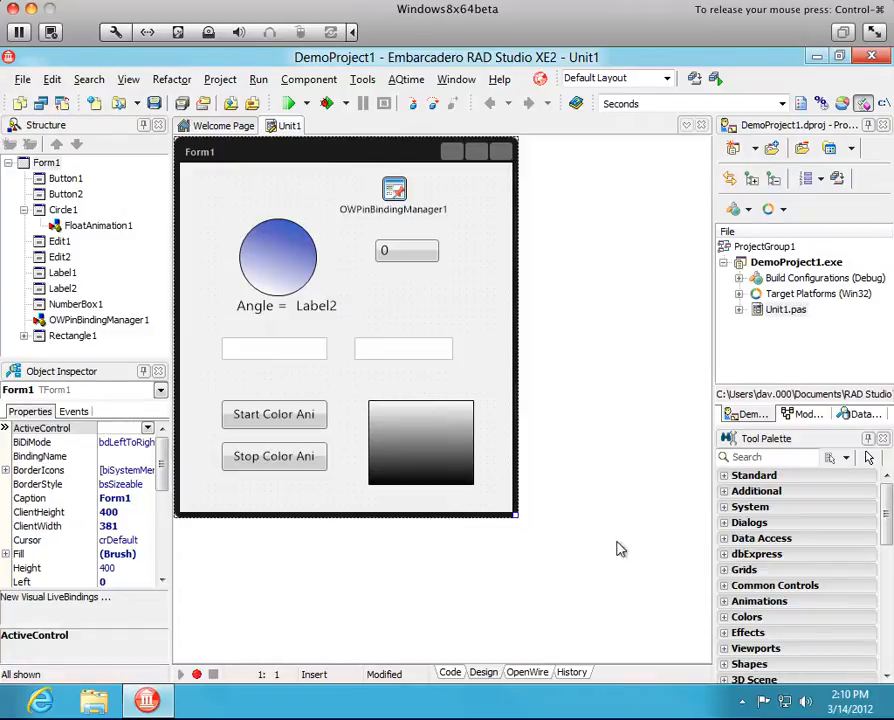
click(526, 672)
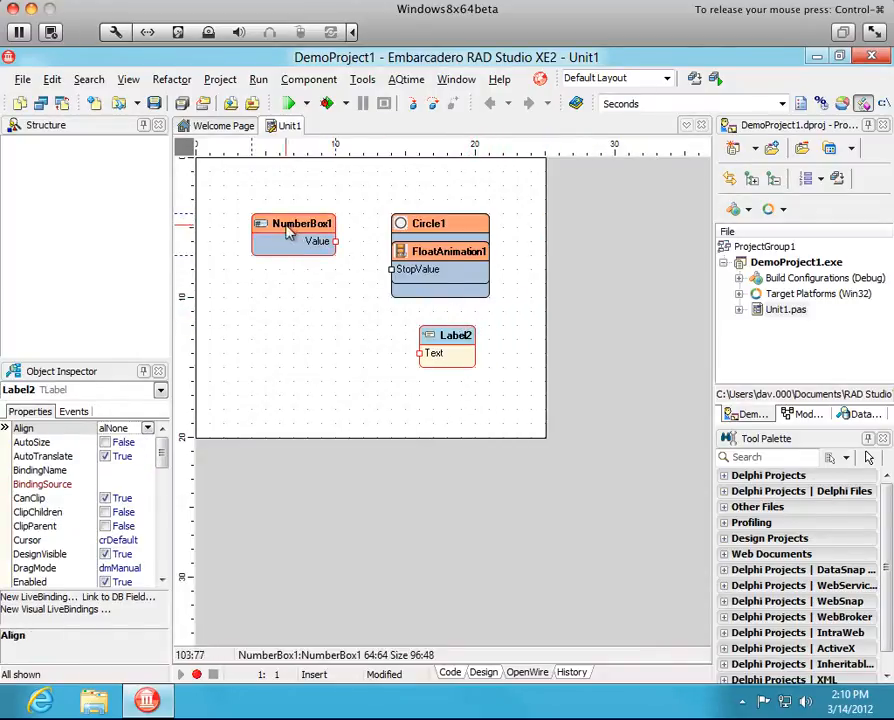
Step: Wire NumberBox1's Value pin to FloatAnimation1's StopValue and build/run the project
drag(294, 230, 294, 275)
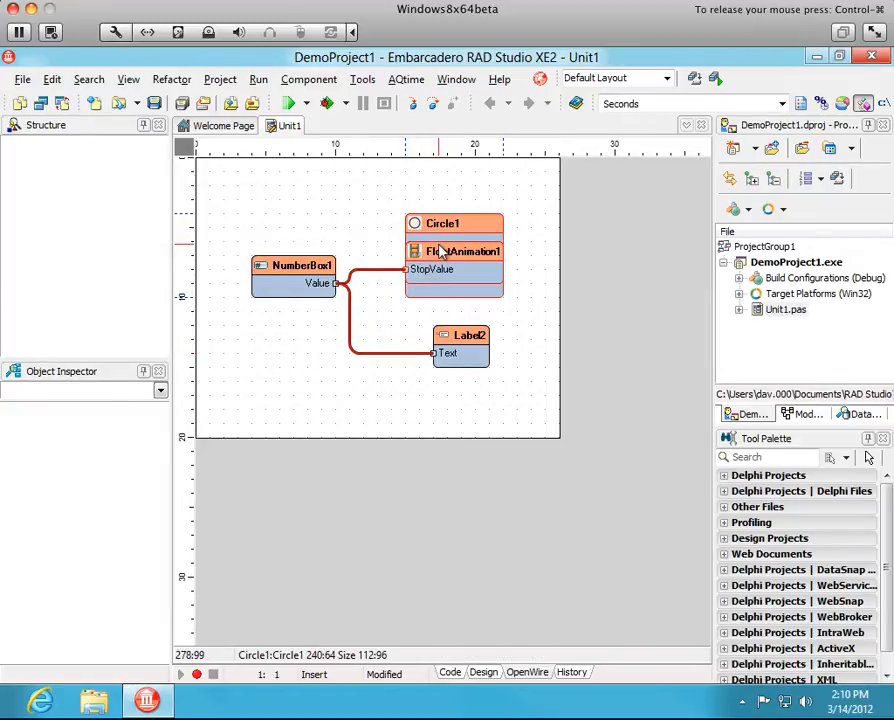
click(460, 345)
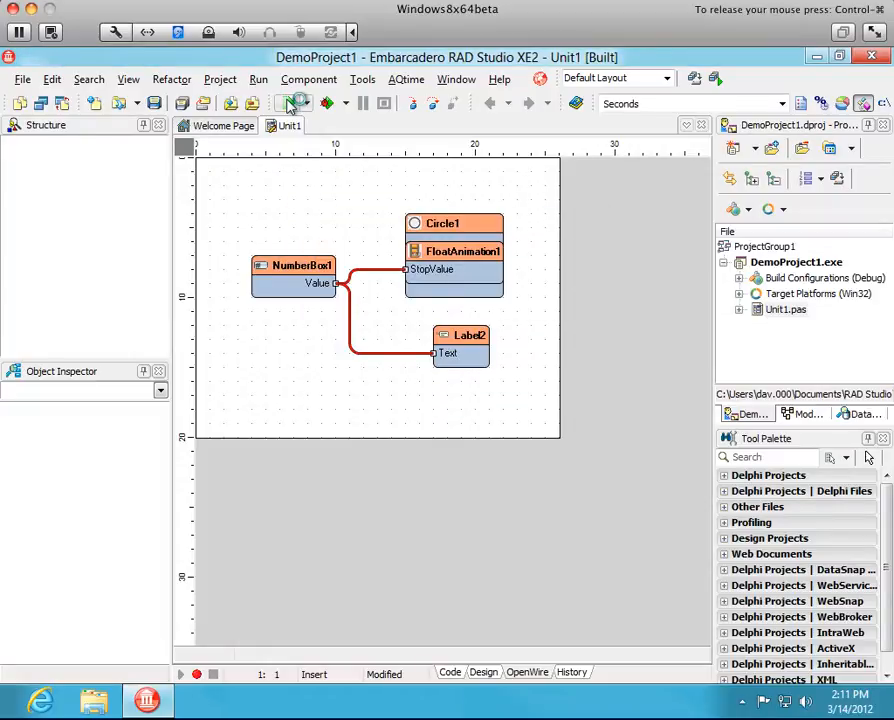
mouse_move(292, 103)
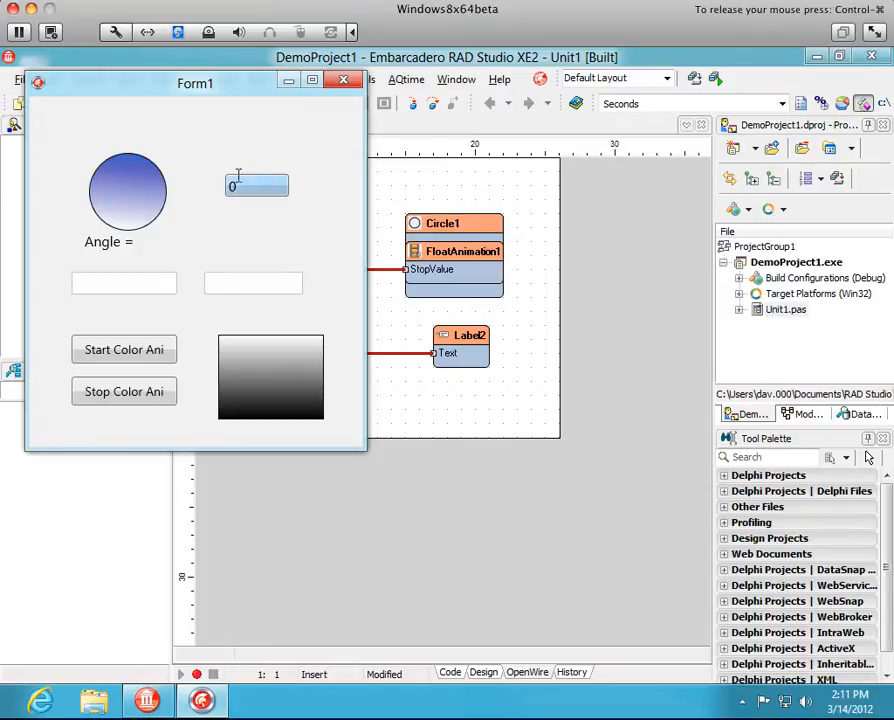
Step: Test number box values 90 and 180 driving the animation and label, then close the running form
click(257, 186)
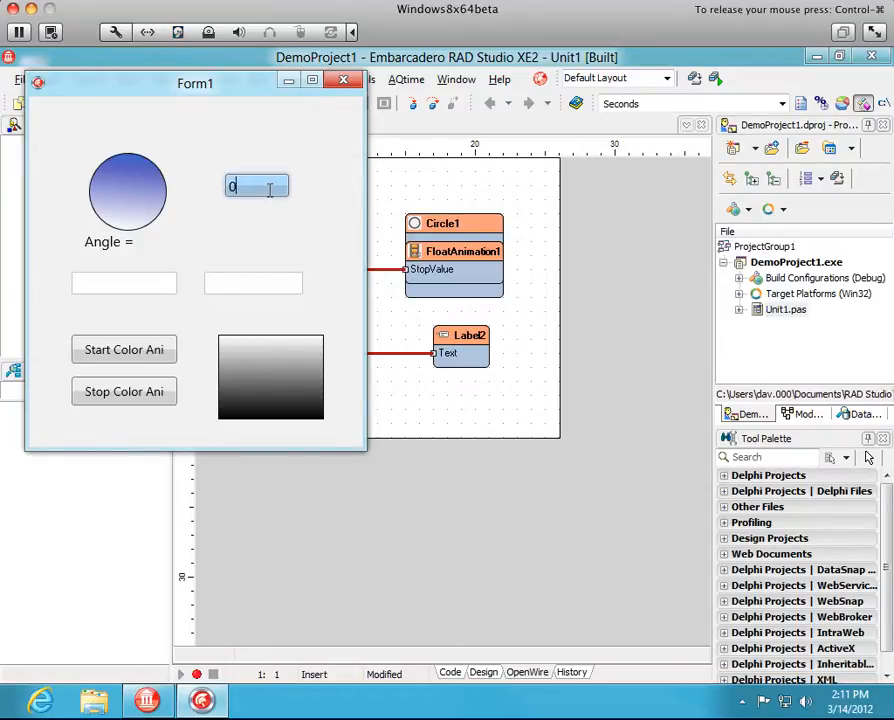
text(90)
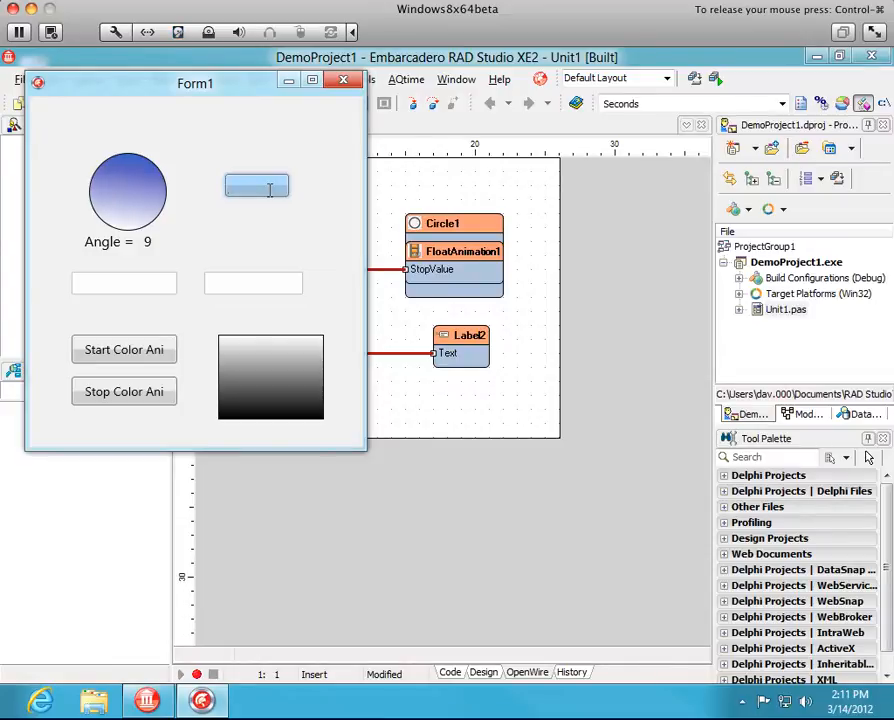
text(180)
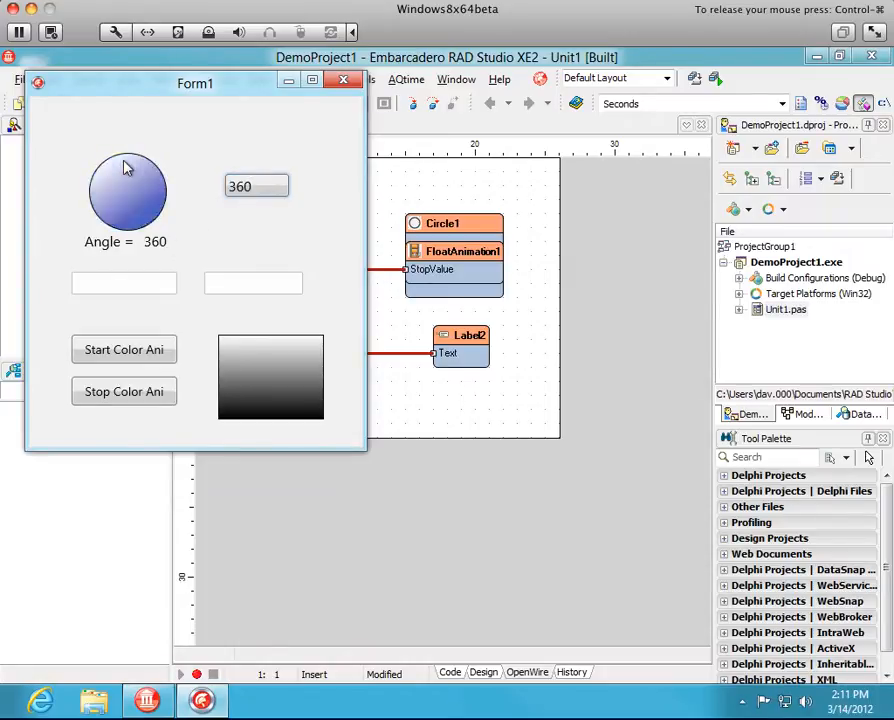
click(256, 186)
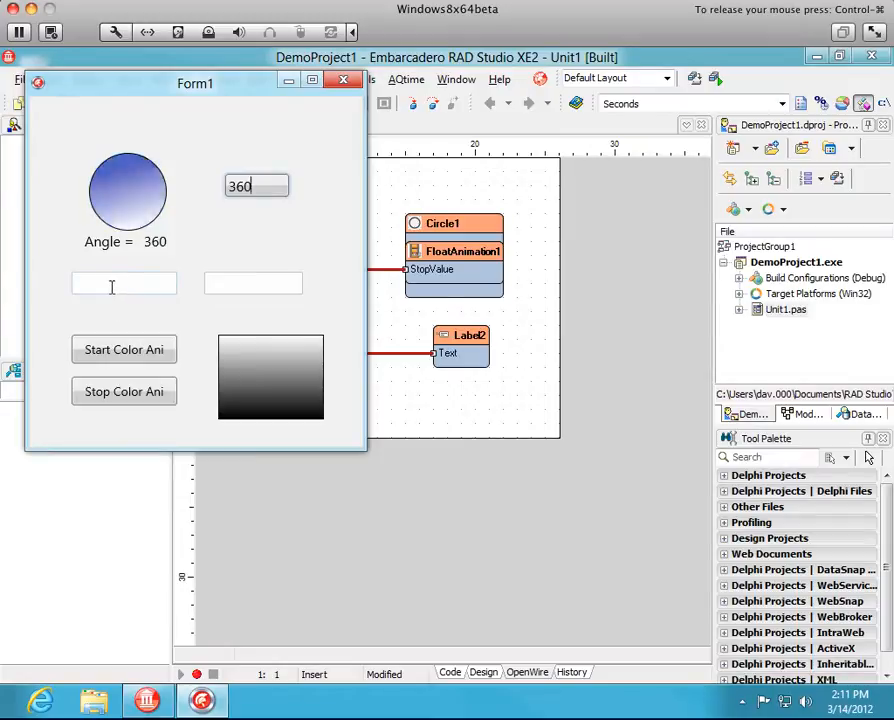
click(124, 283)
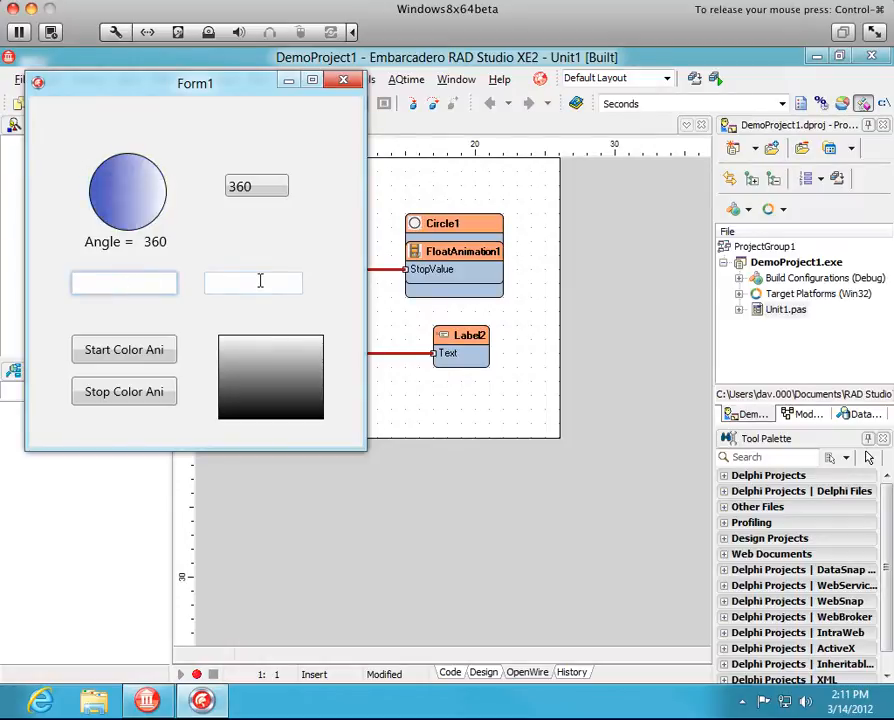
click(252, 283)
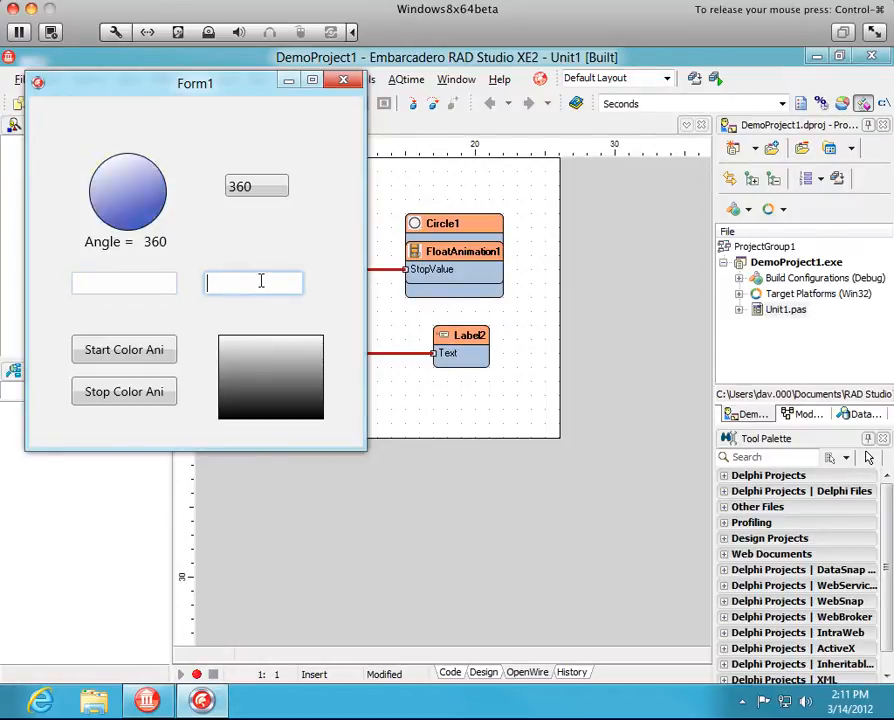
mouse_move(250, 250)
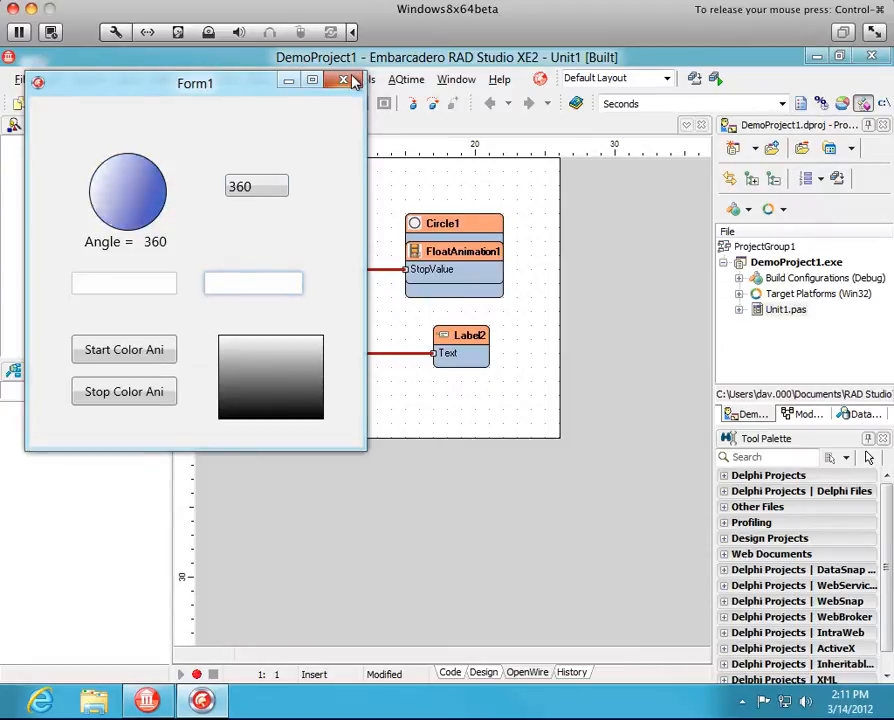
click(342, 80)
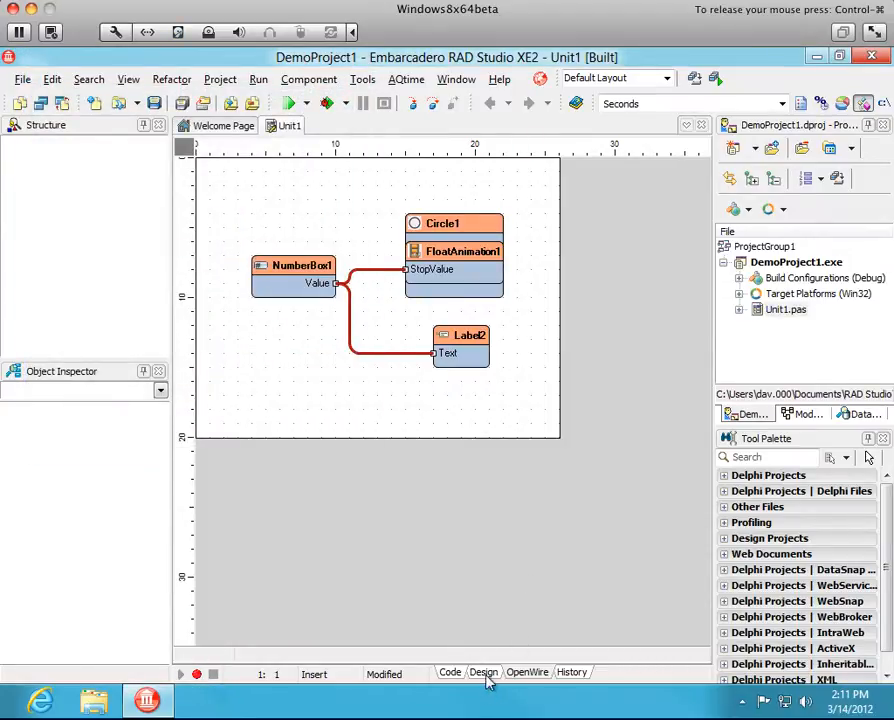
Step: From Edit1's Pin Bindings Editor, make Edit1's Text a String StatePin
click(483, 672)
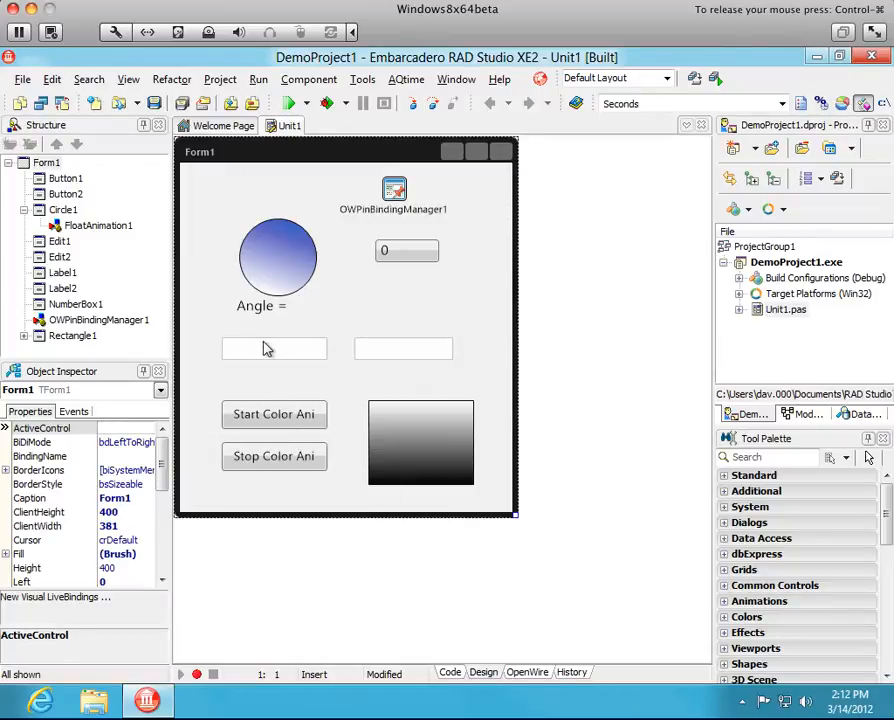
right_click(274, 348)
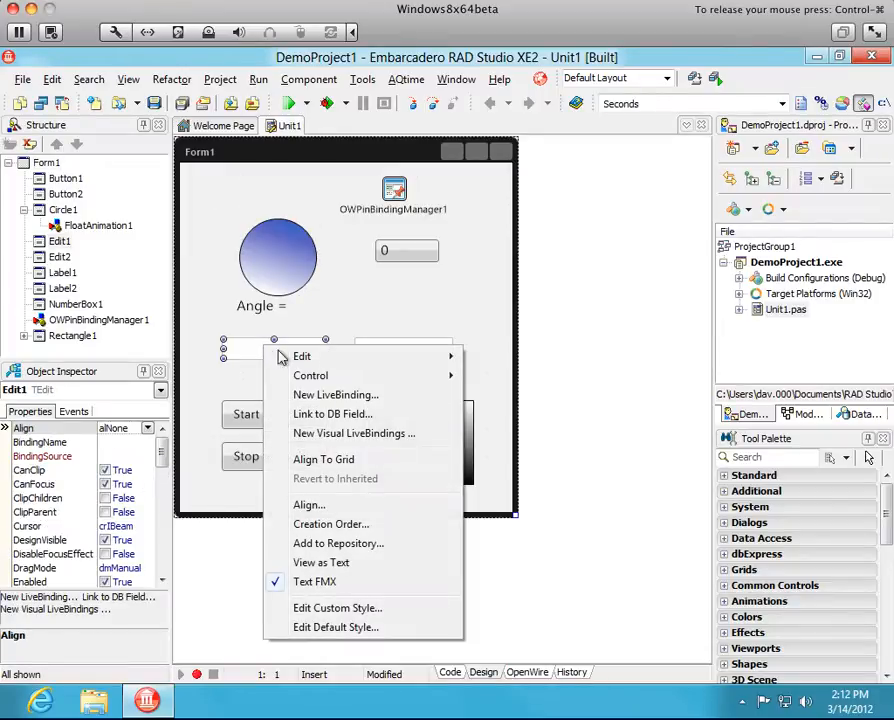
click(353, 433)
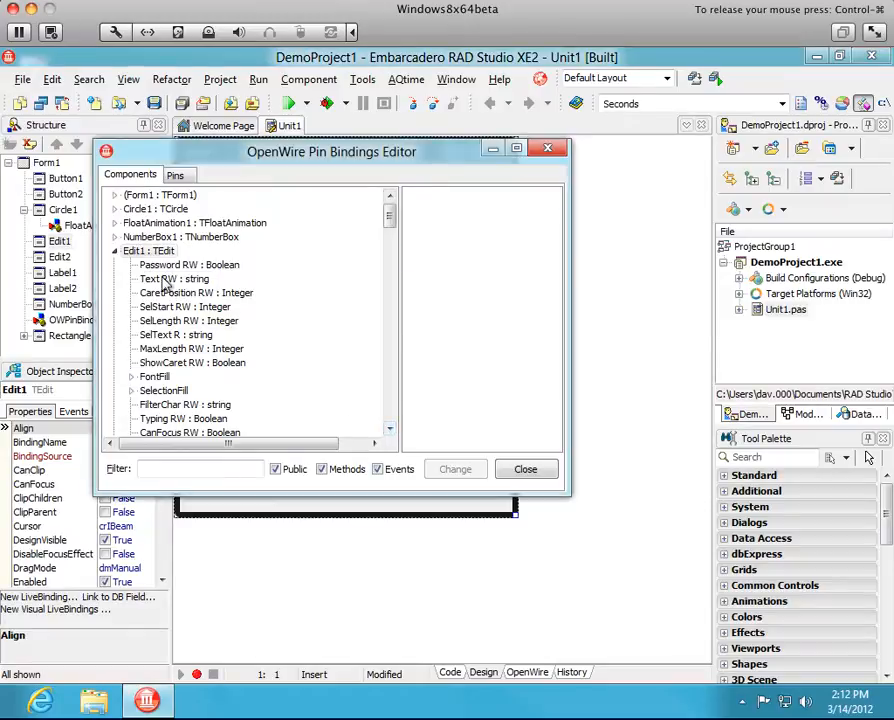
click(172, 278)
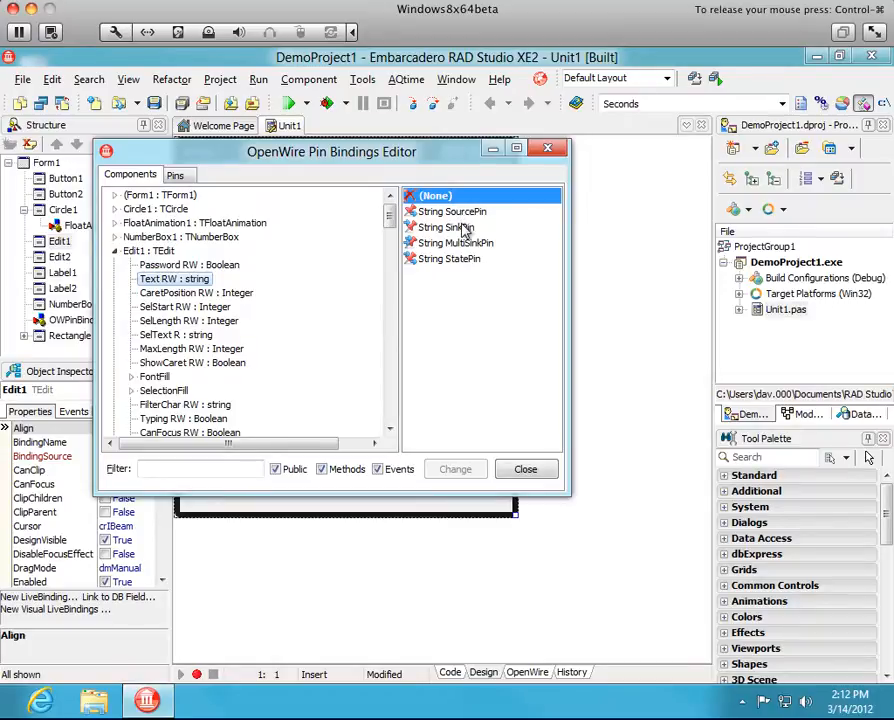
click(450, 258)
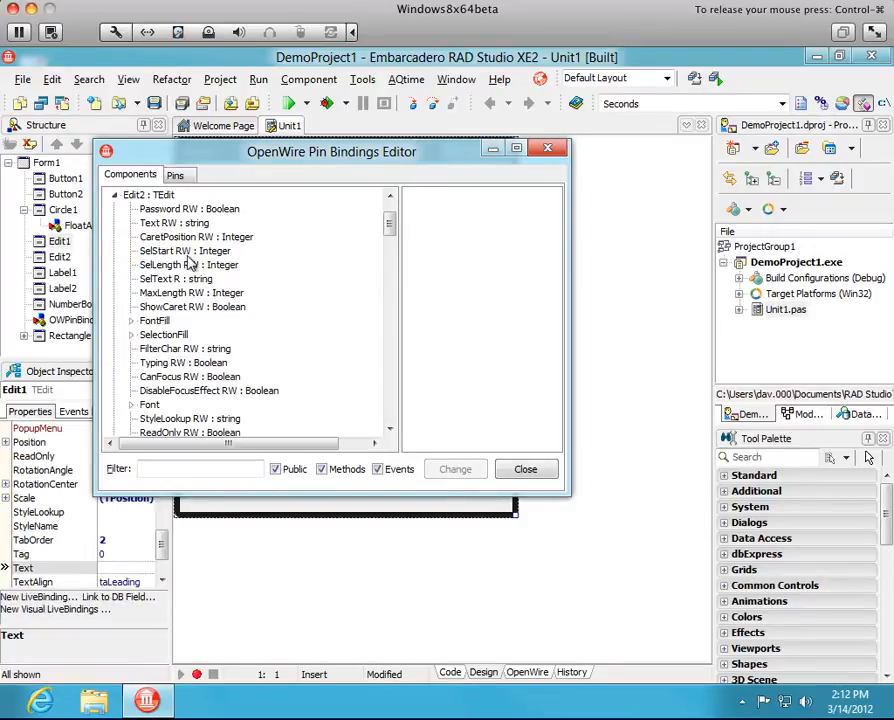
Step: Make Edit2's Text a String StatePin as well and close the editor
click(174, 222)
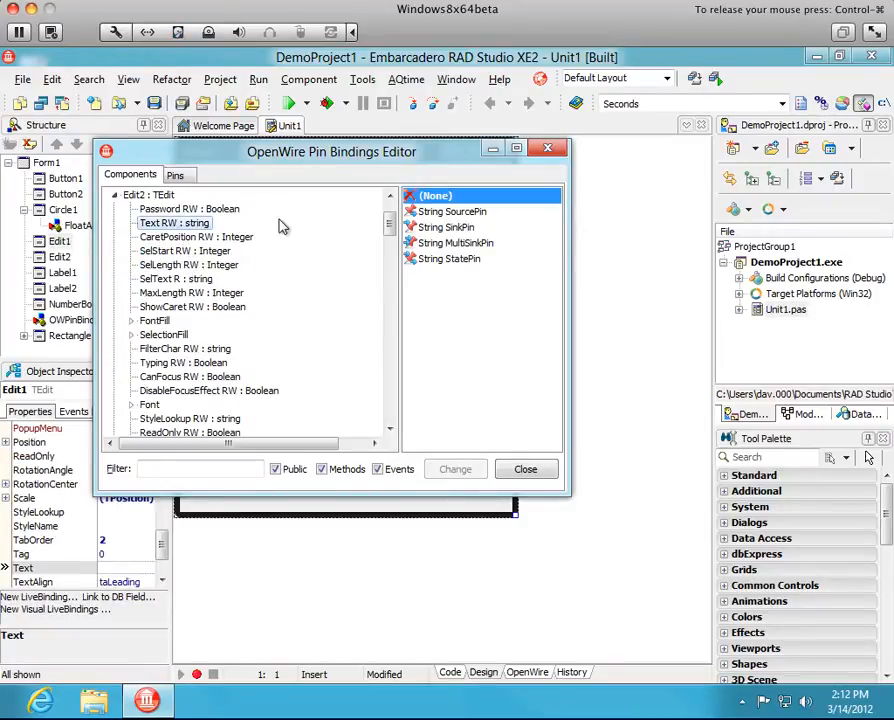
click(452, 258)
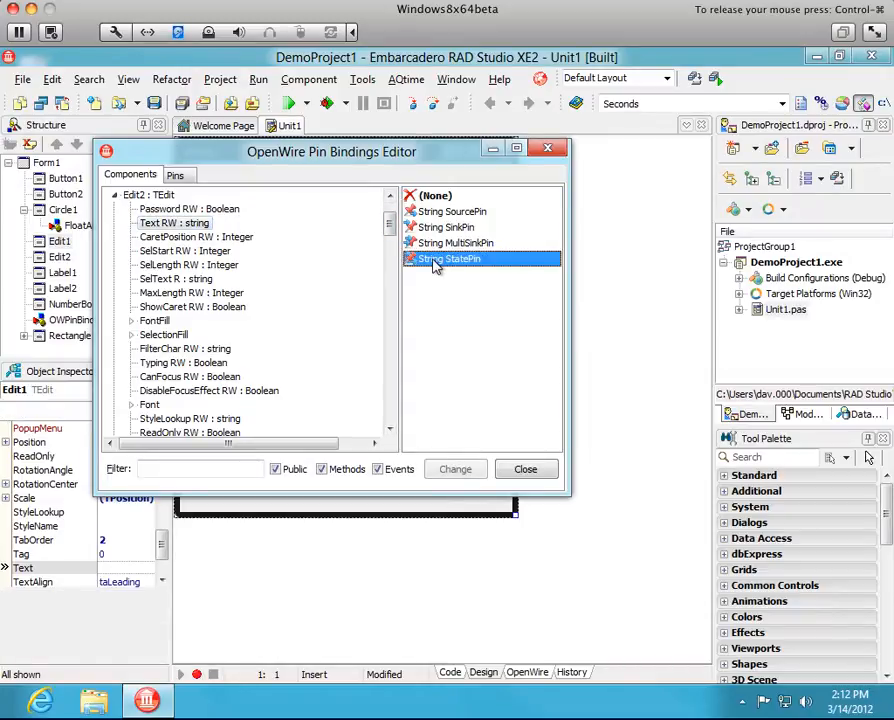
click(525, 469)
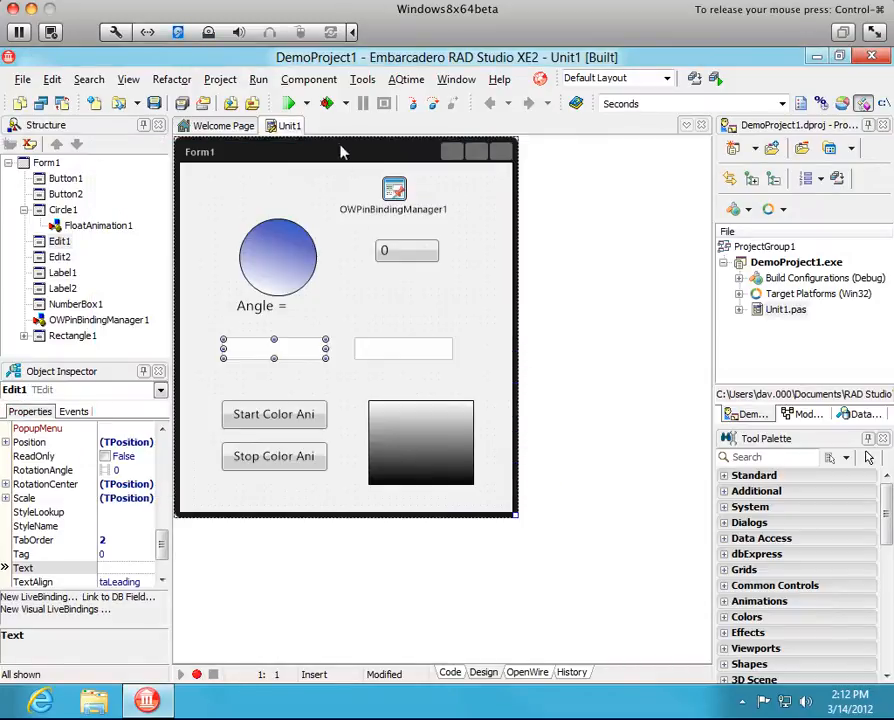
click(290, 103)
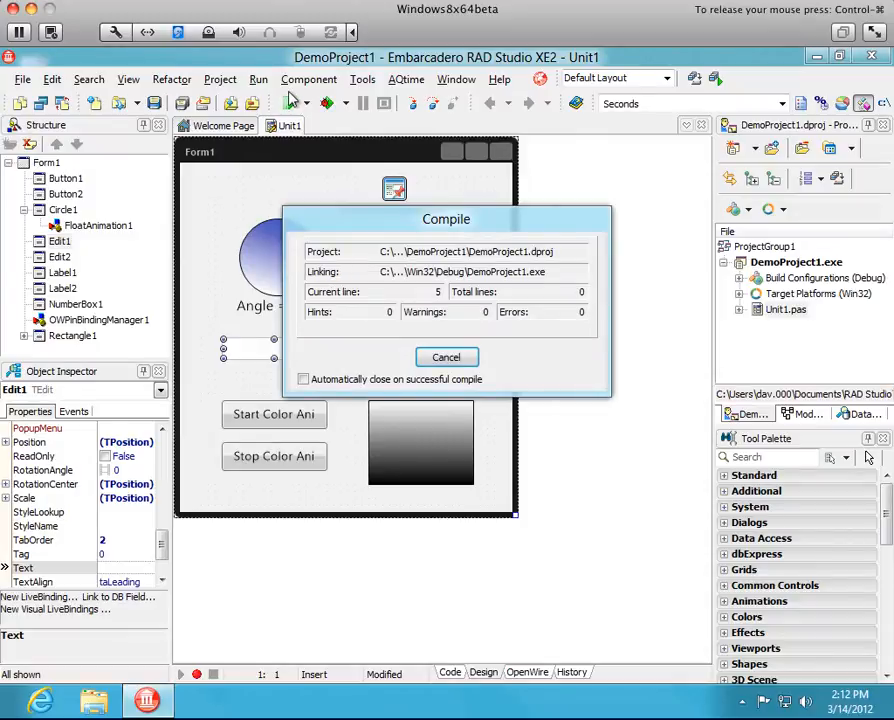
click(446, 357)
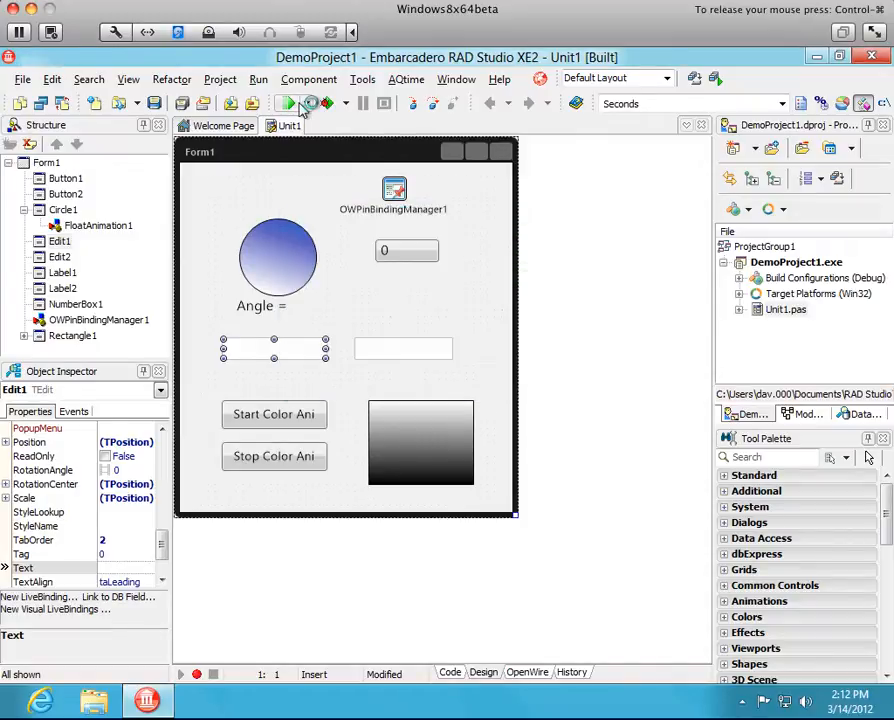
click(290, 103)
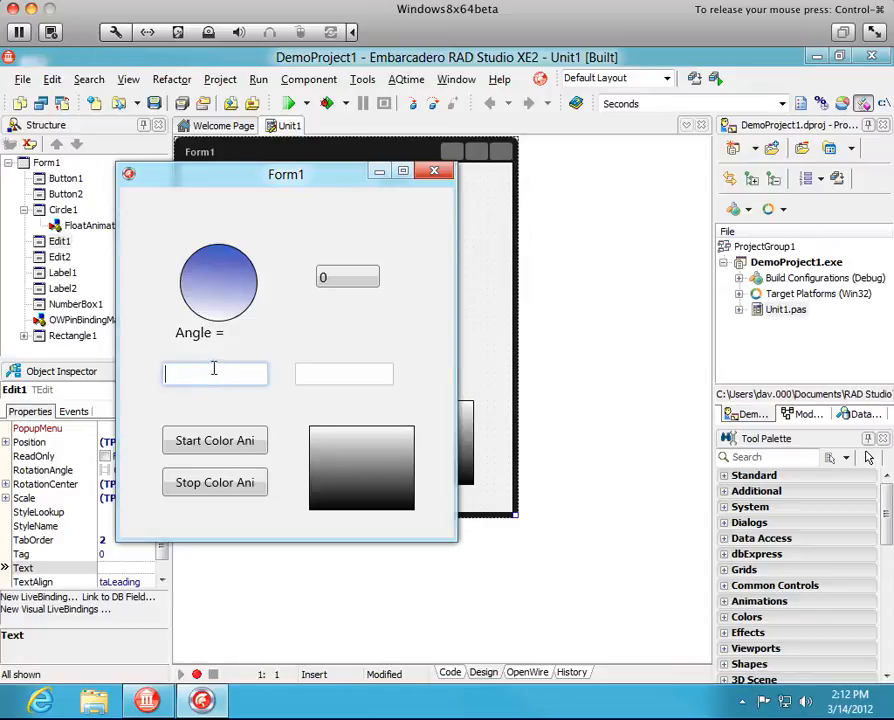
text(Hello)
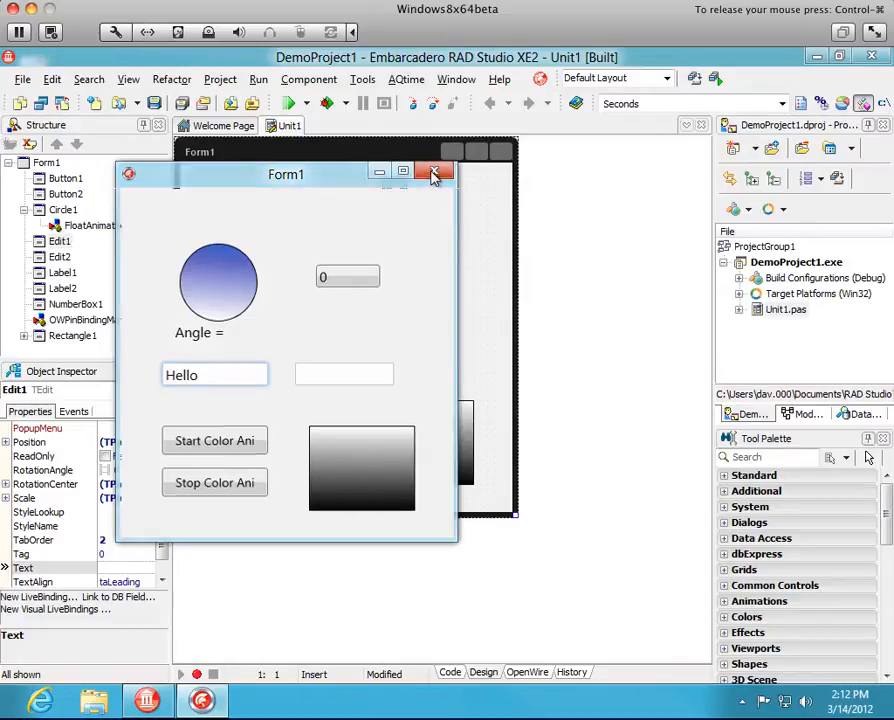
click(433, 171)
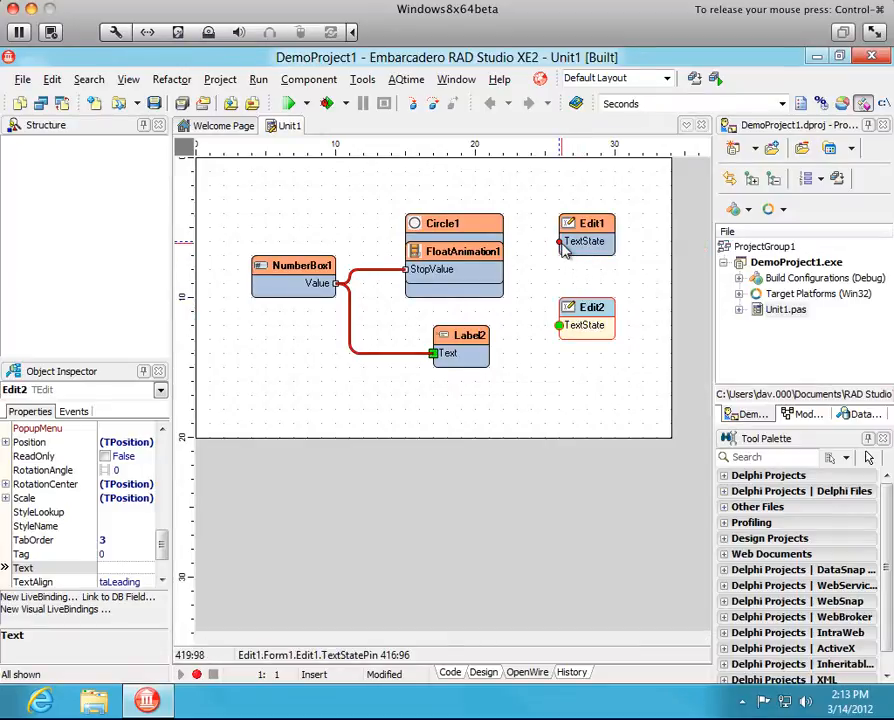
Step: Connect Edit1's TextState pin to Edit2's TextState pin through a state dispatcher
drag(562, 245, 560, 326)
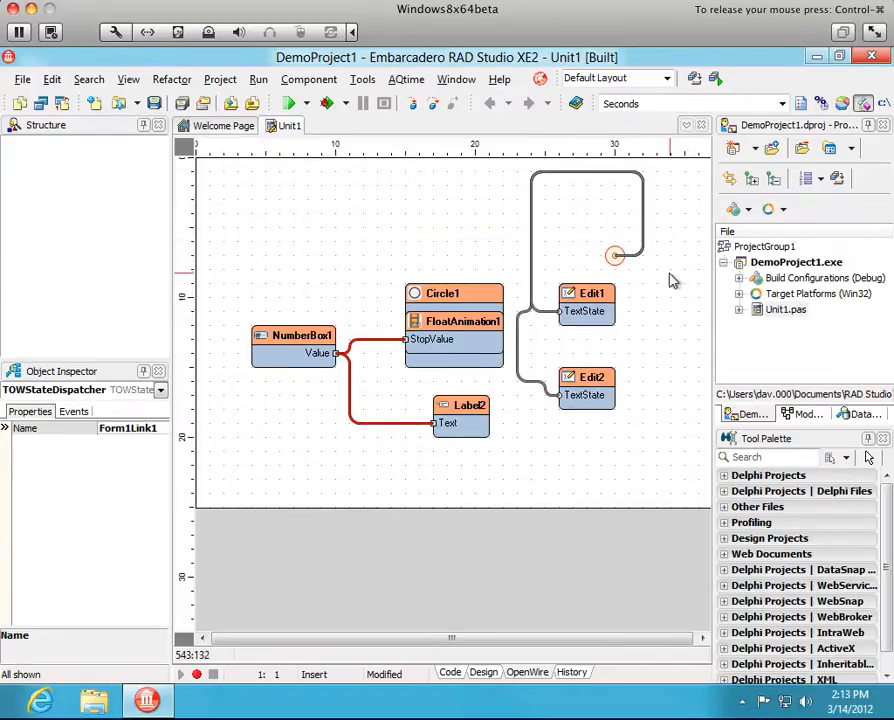
mouse_move(602, 259)
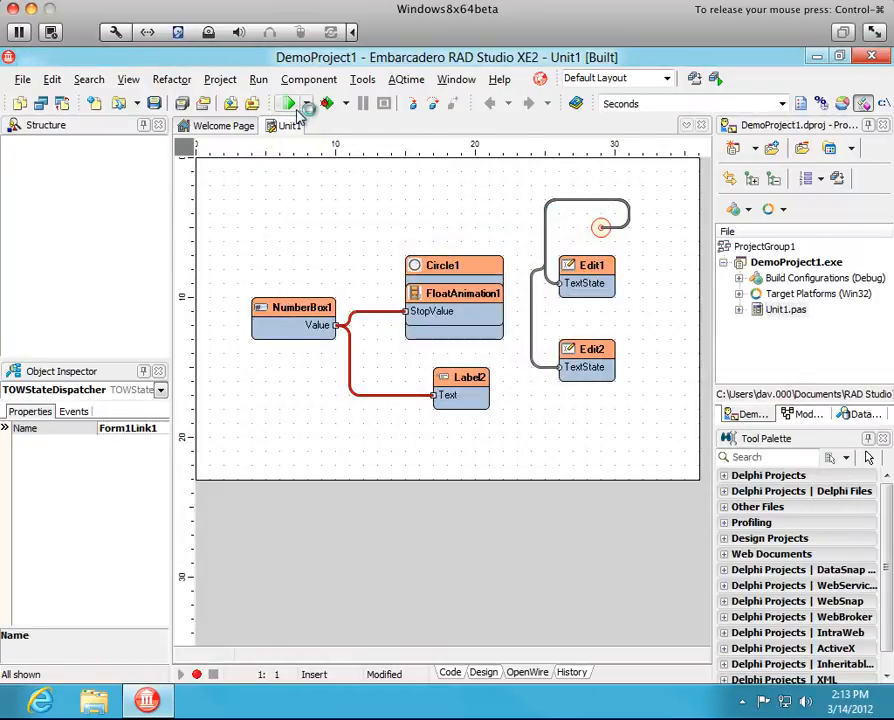
Step: Run the app, enter 'Hello there' in Edit1 and 'H!' in Edit2 to confirm mirroring, then close it
click(289, 103)
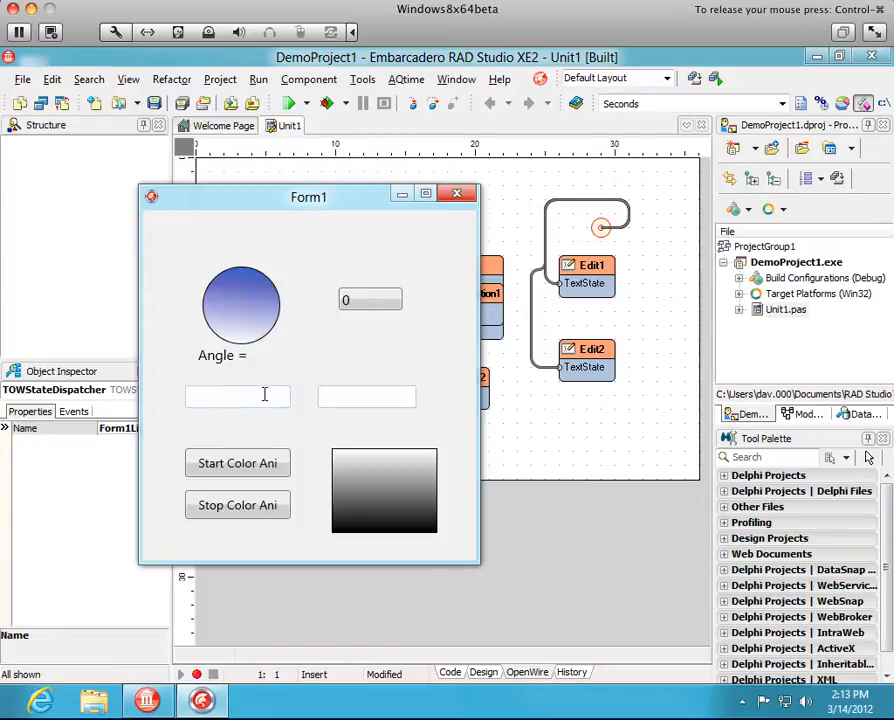
text(He)
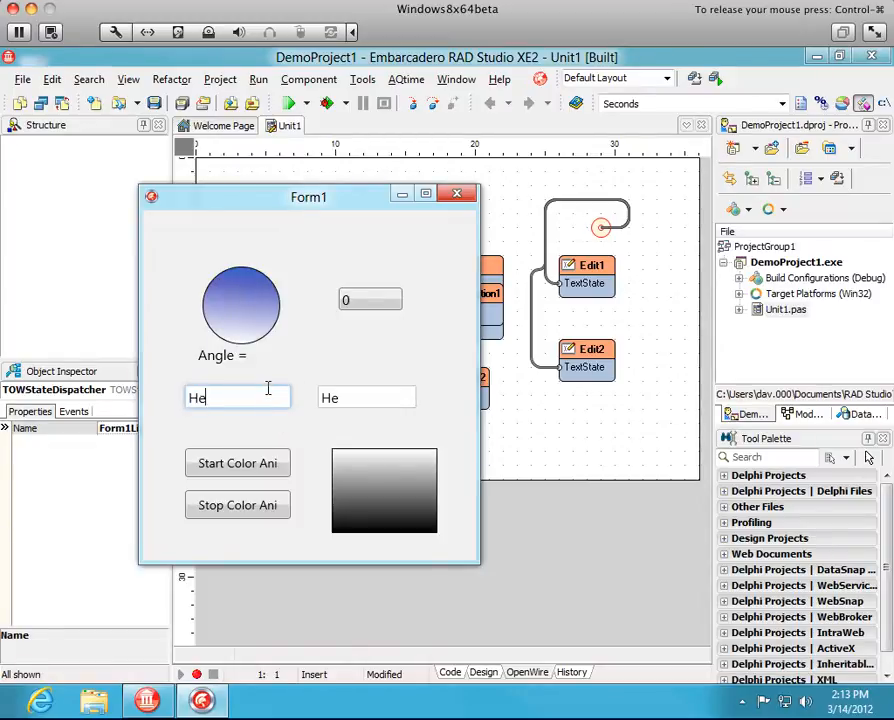
text(llo t)
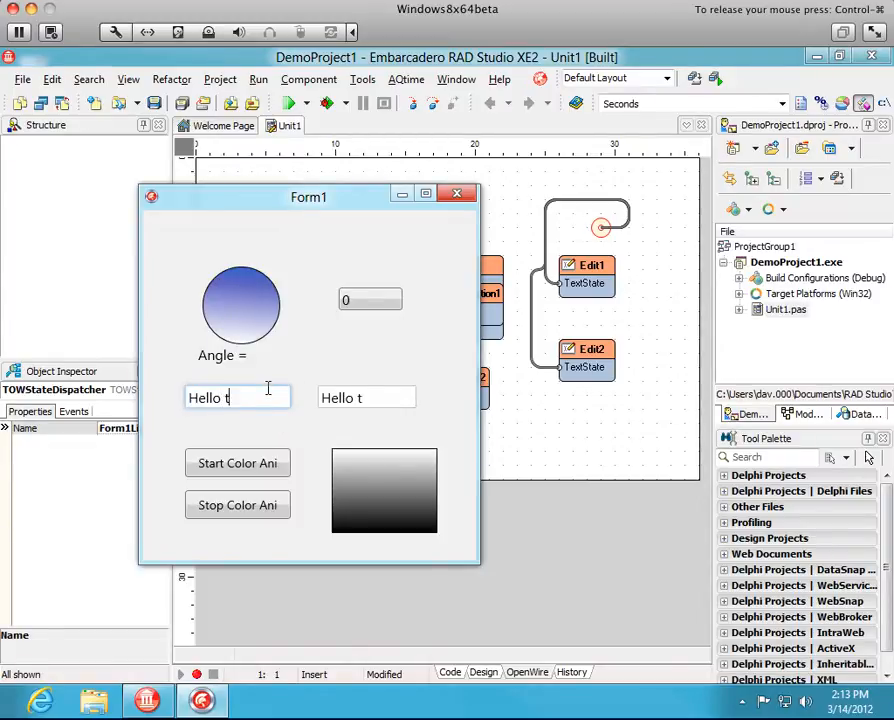
text(here)
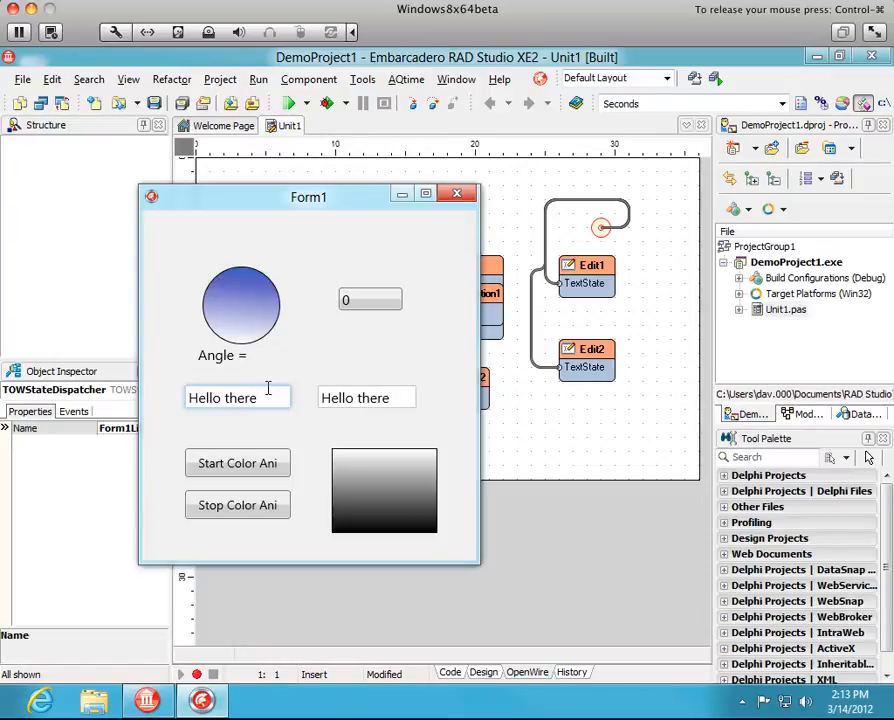
triple_click(366, 397)
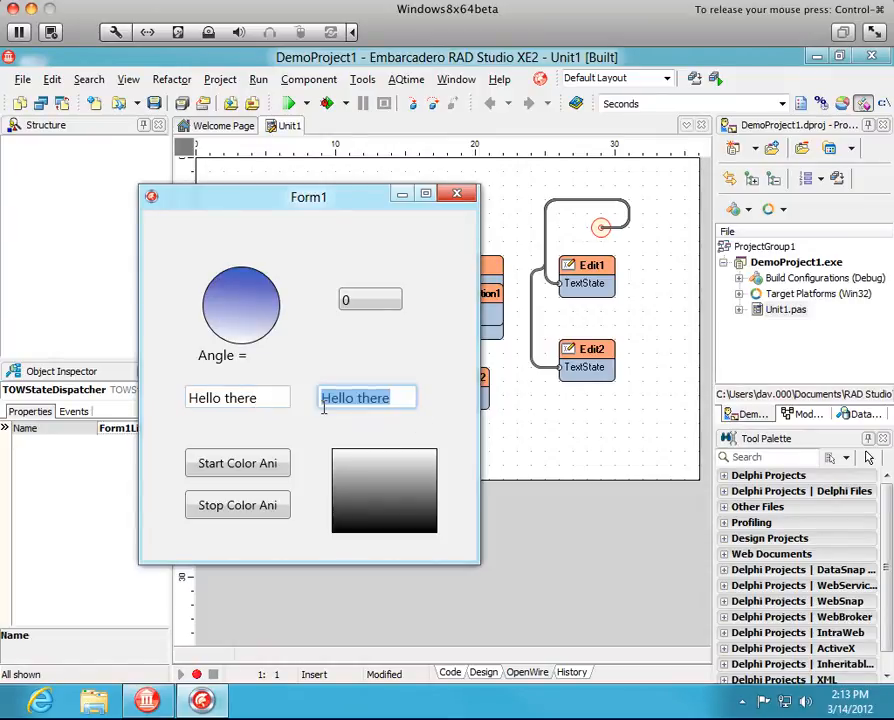
text(H)
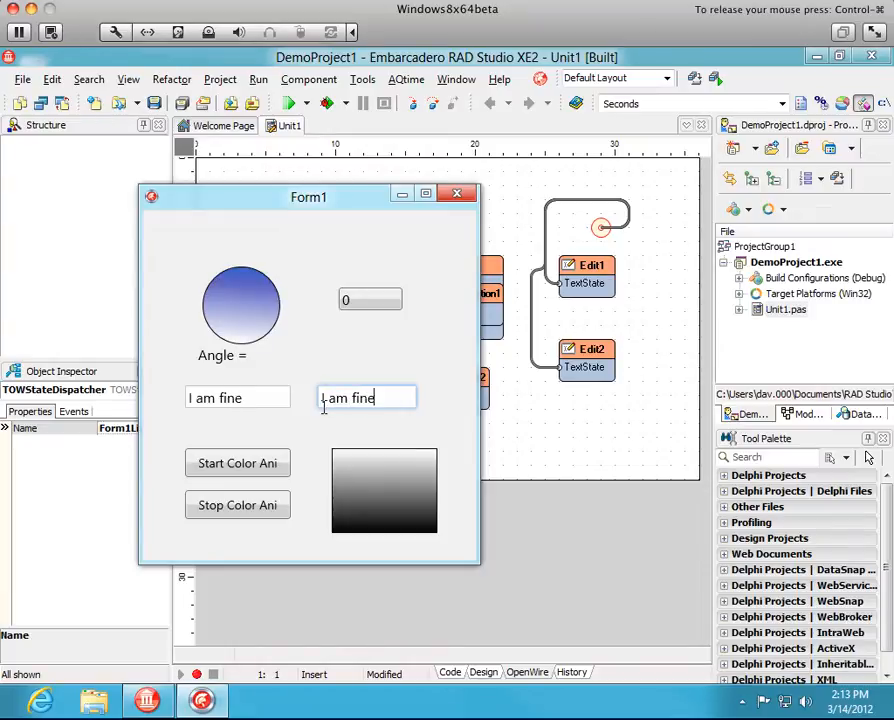
text(!)
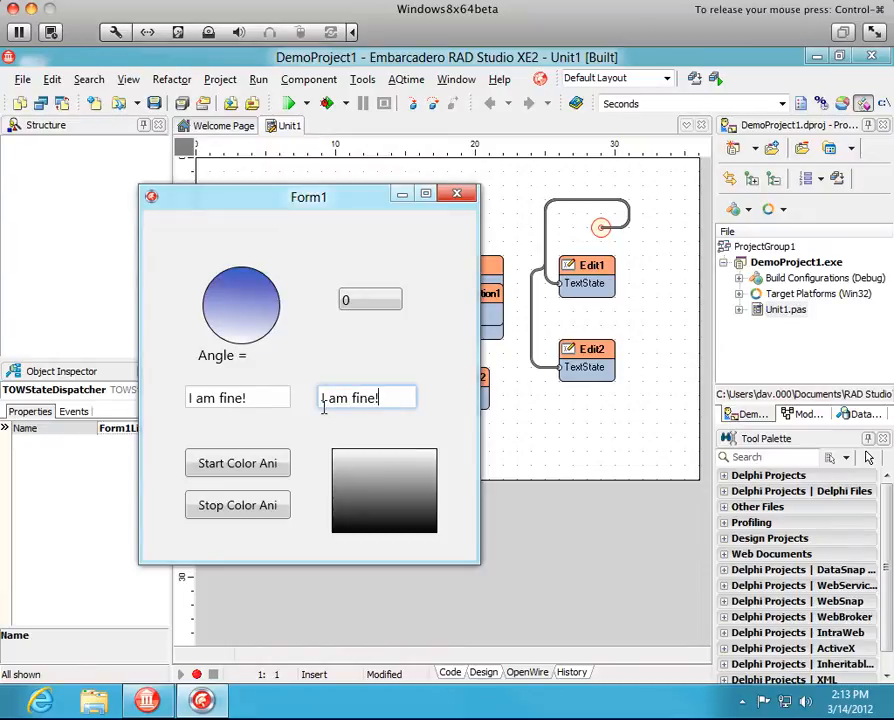
mouse_move(442, 422)
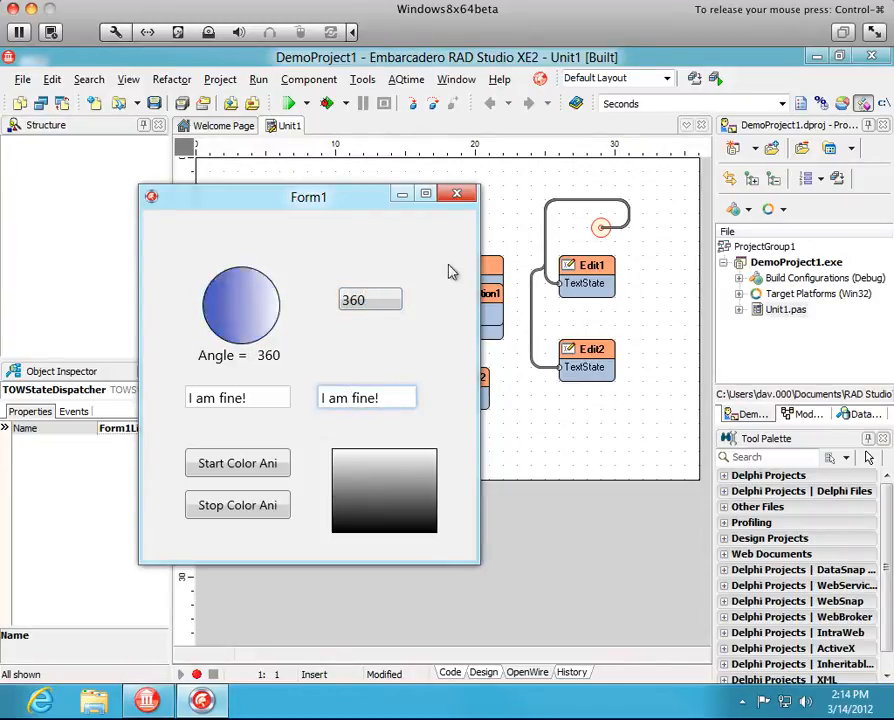
click(456, 193)
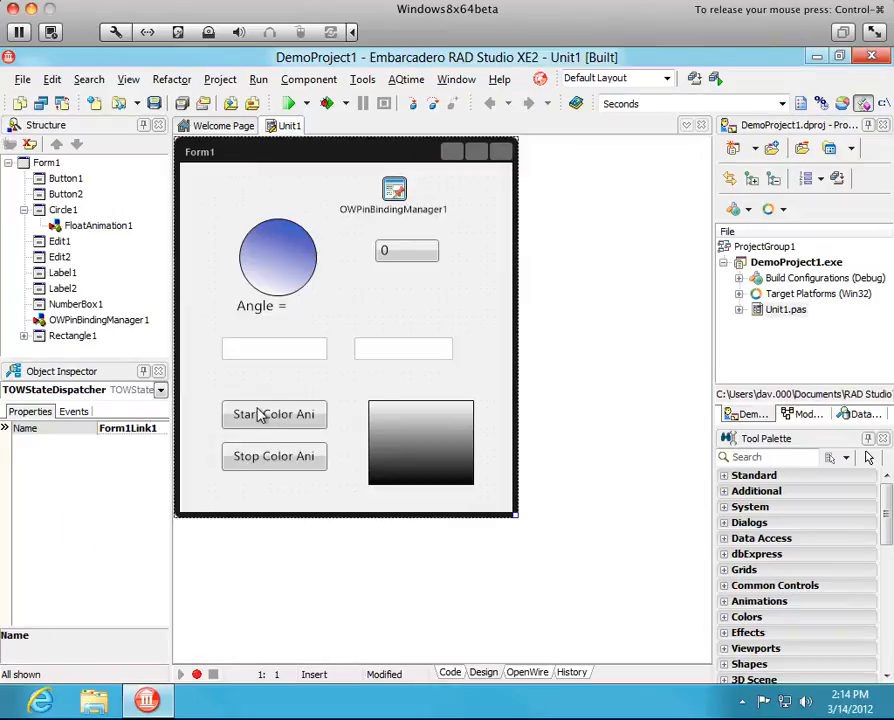
click(274, 415)
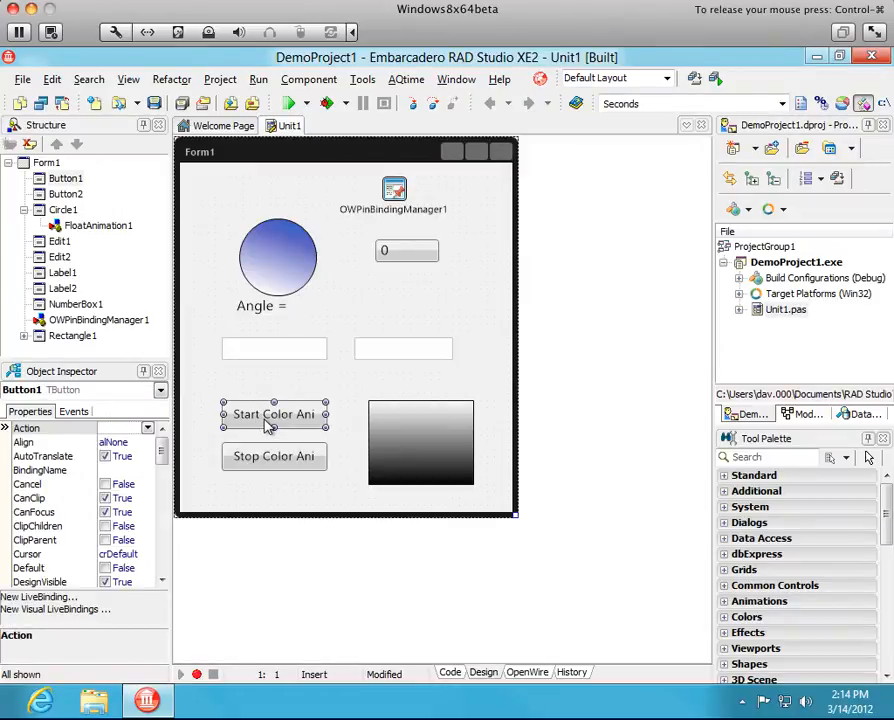
mouse_move(418, 434)
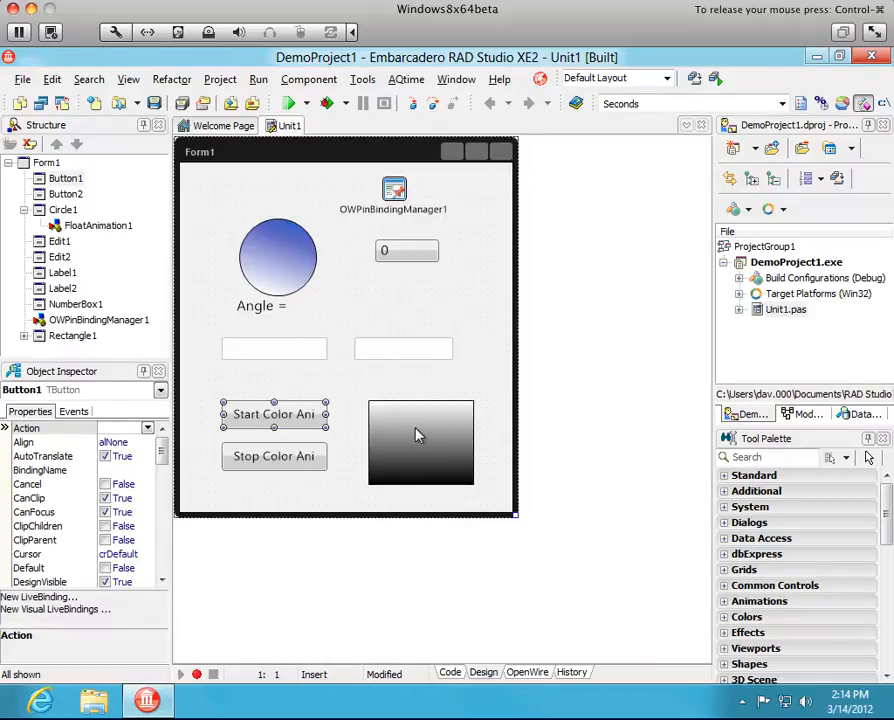
click(420, 438)
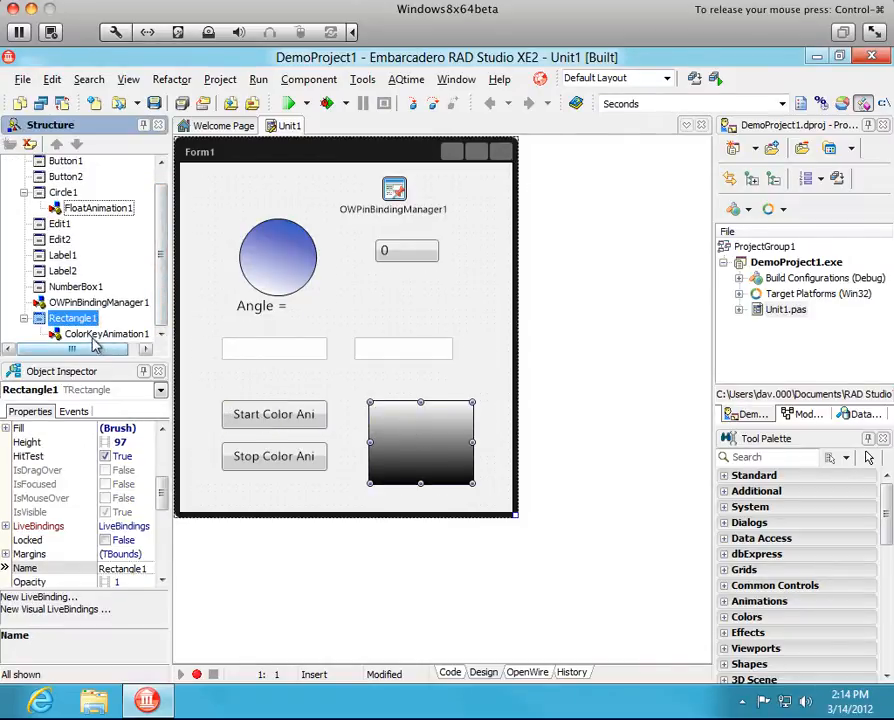
click(106, 333)
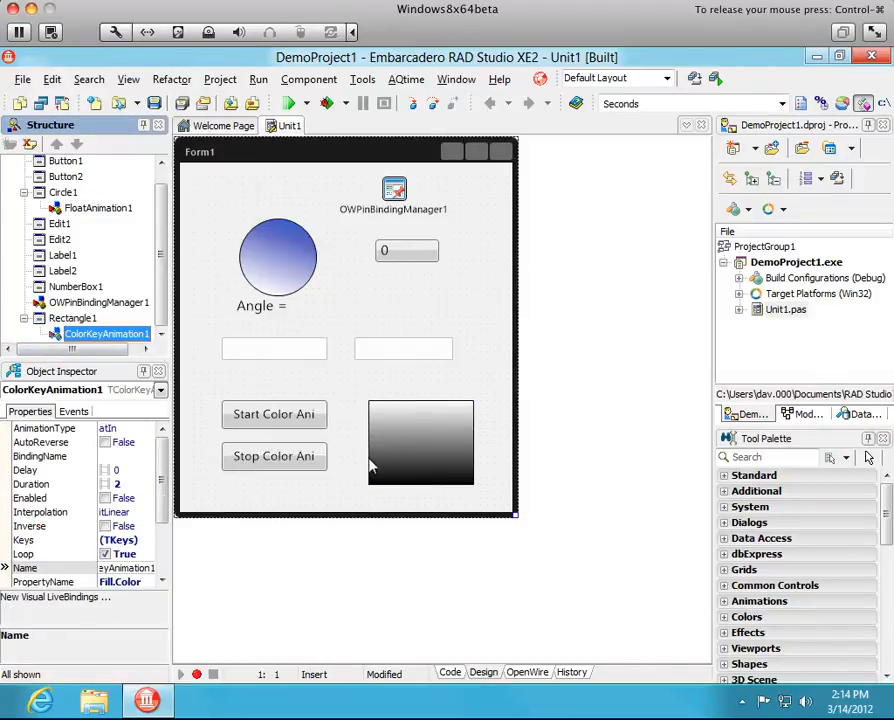
click(274, 414)
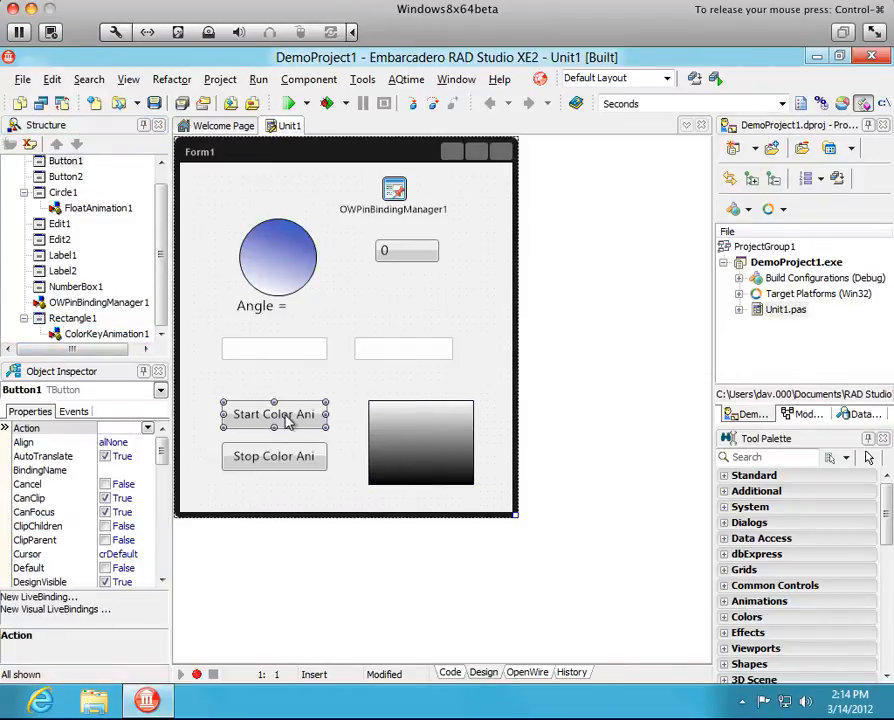
mouse_move(413, 425)
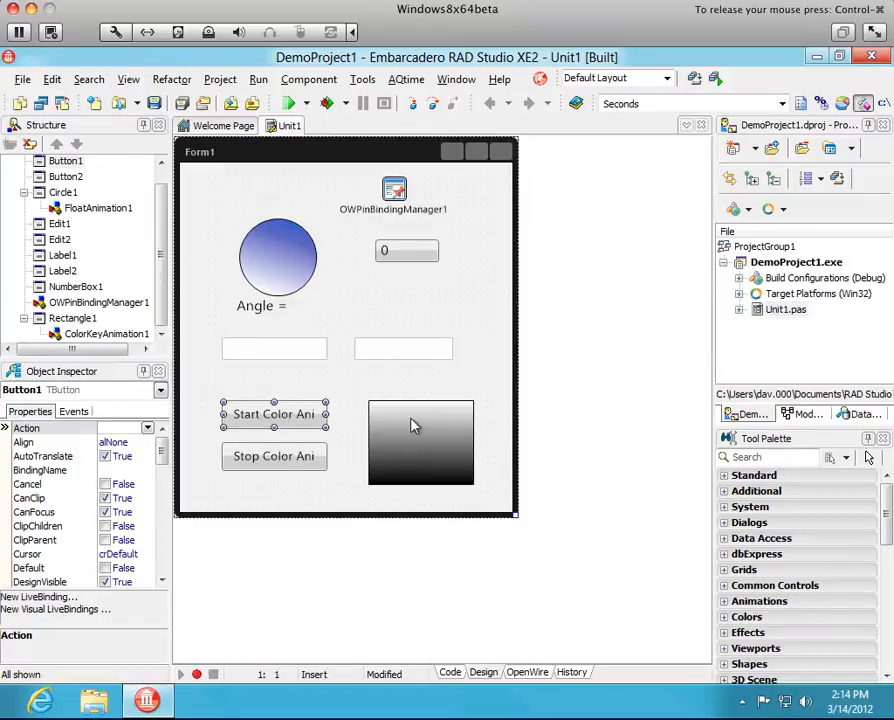
click(415, 427)
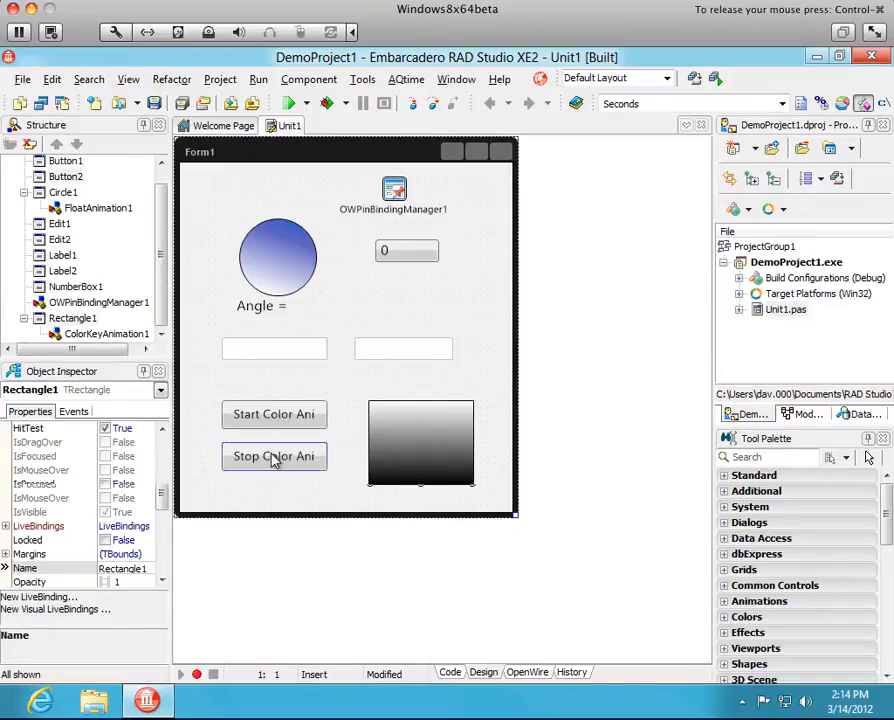
click(274, 456)
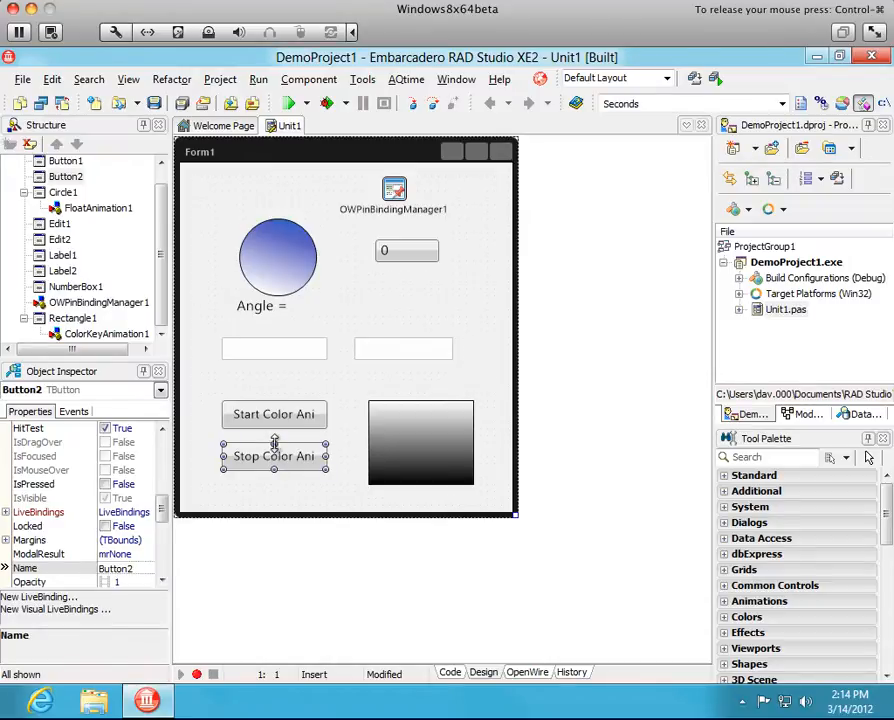
Step: In Button2's Pin Bindings Editor, filter to 'On' and choose its OnClick event for a Clock SourcePin
right_click(275, 456)
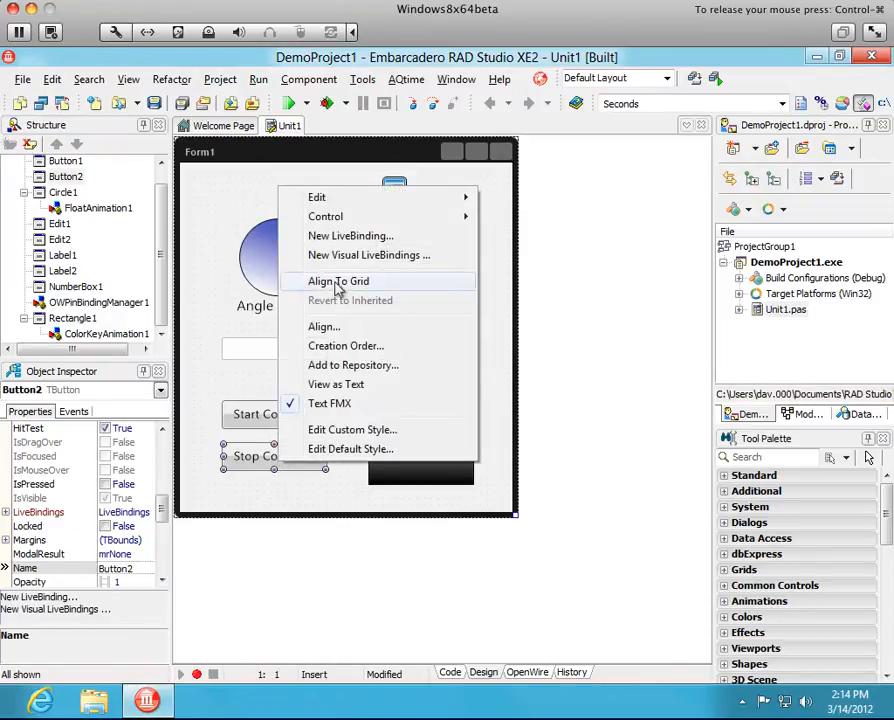
mouse_move(351, 255)
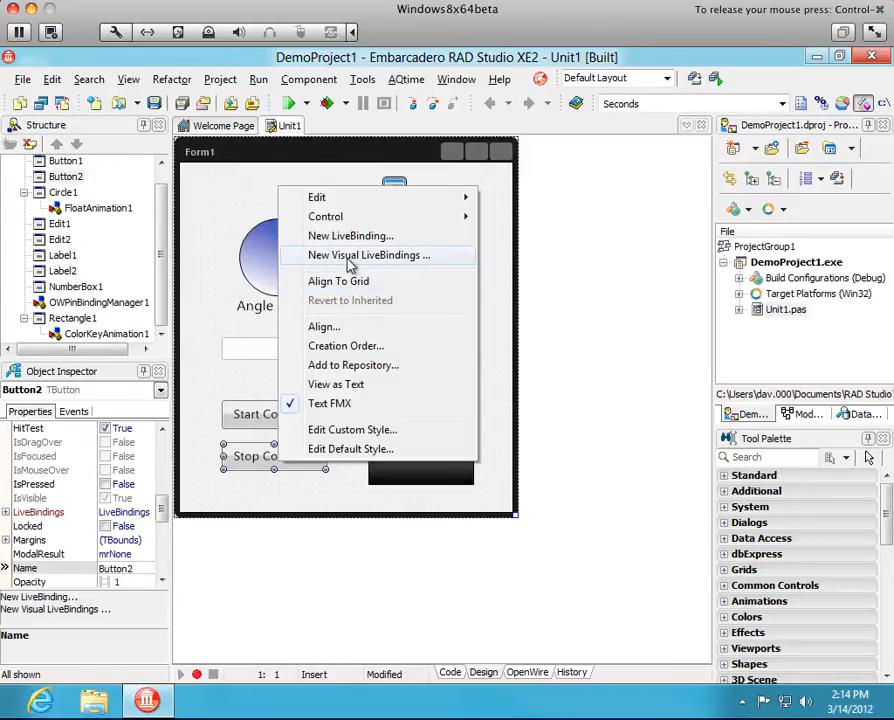
click(350, 255)
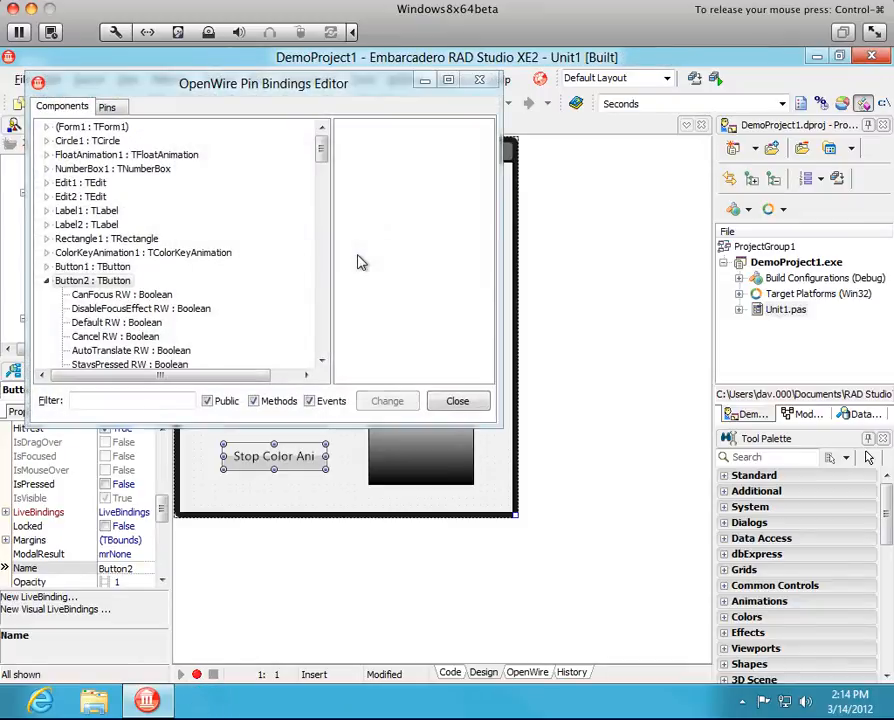
mouse_move(307, 216)
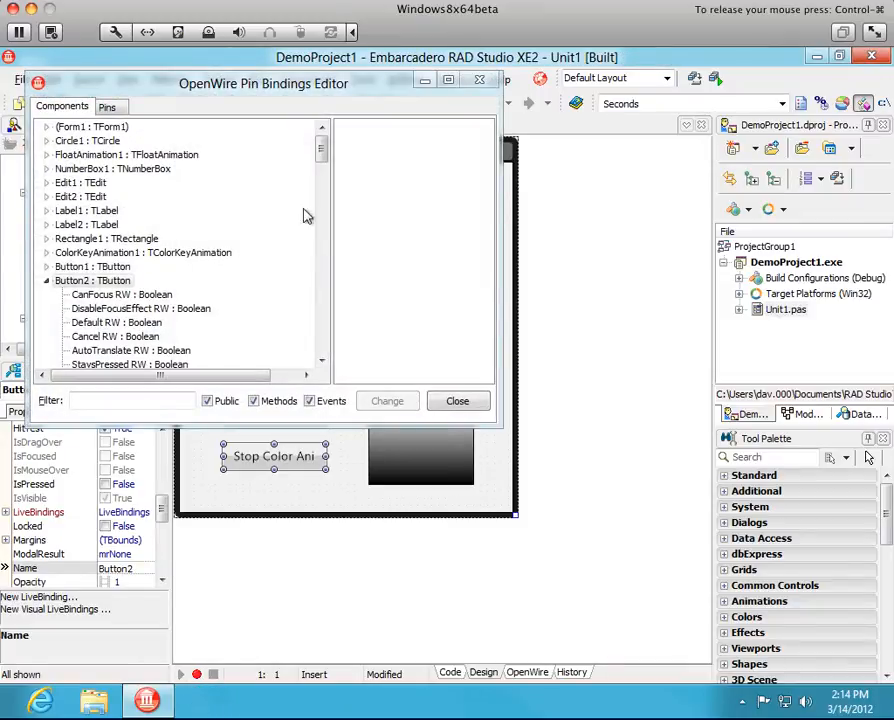
mouse_move(90, 287)
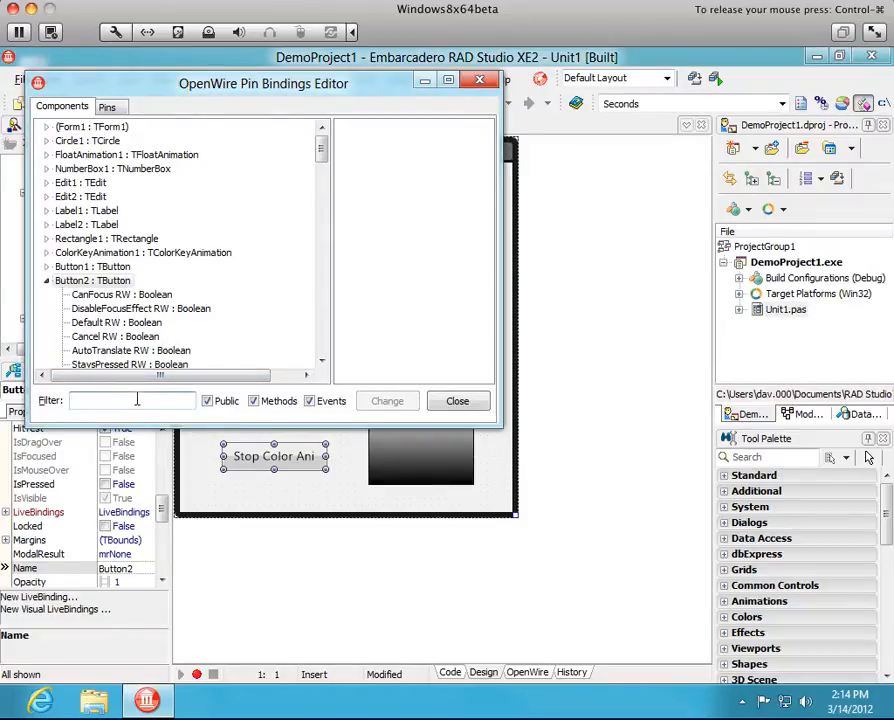
text(OnClick)
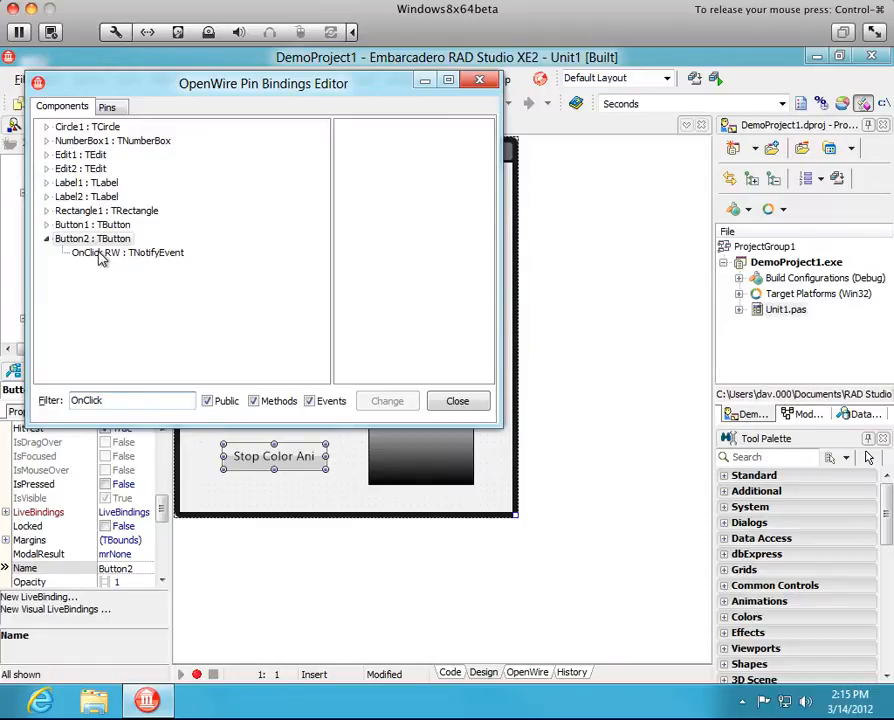
click(127, 252)
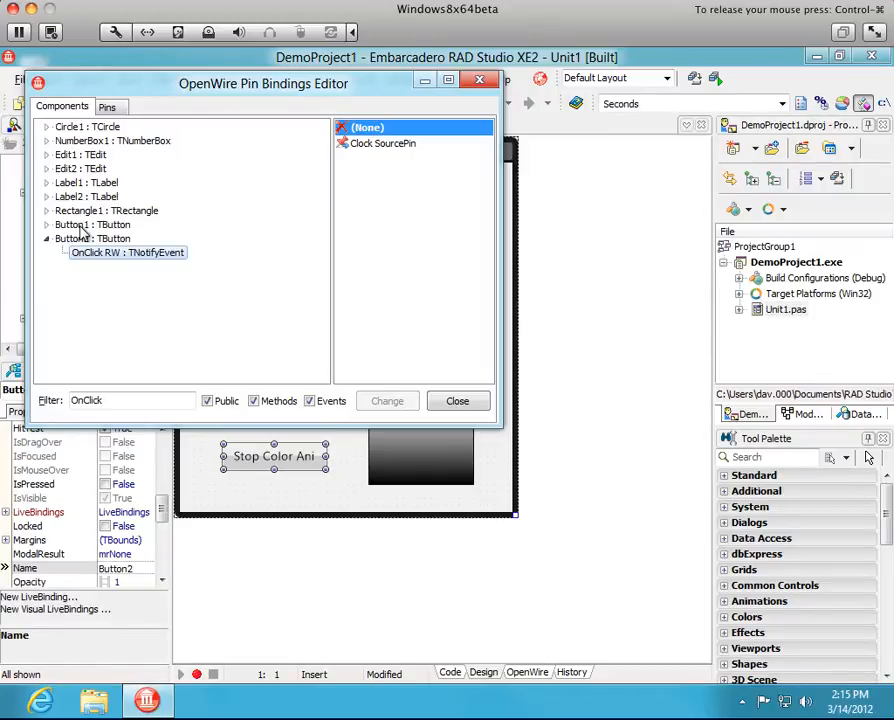
mouse_move(301, 104)
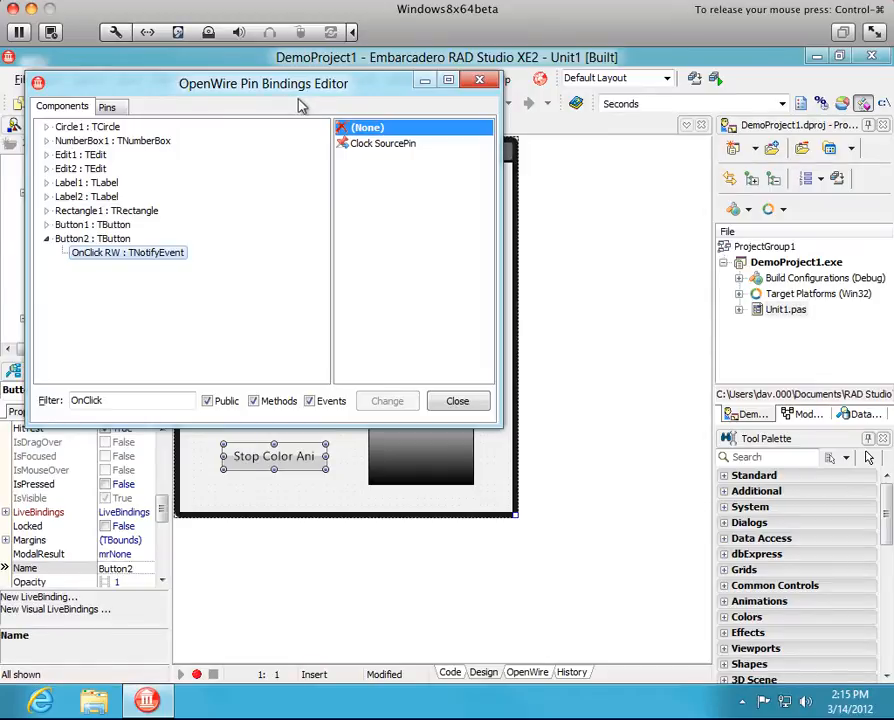
Step: Make Button2.OnClick and Button1.OnClick Clock SourcePins, then filter the bindings list by 'Start'
click(381, 143)
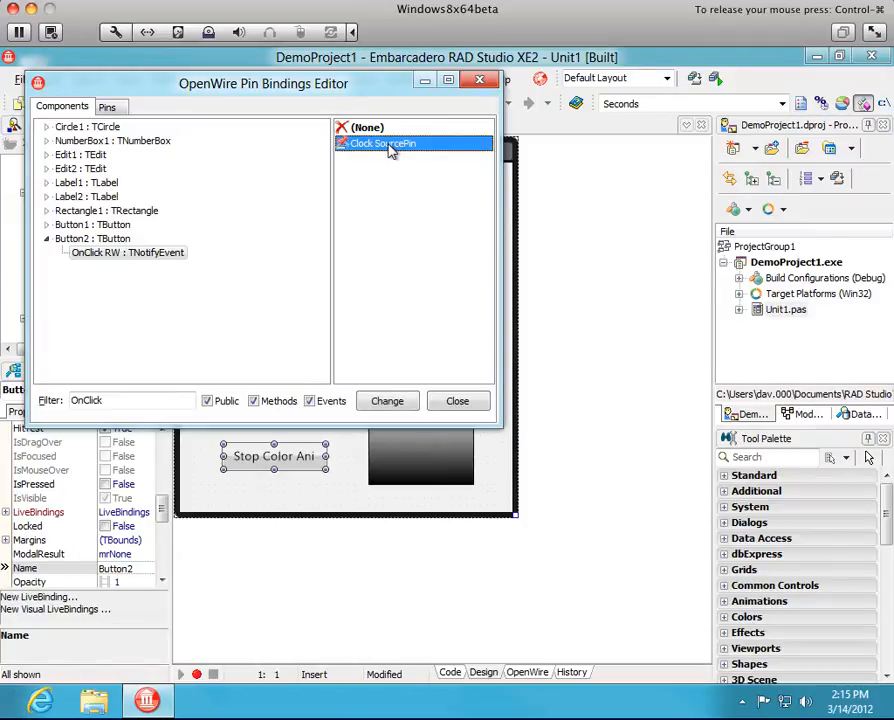
mouse_move(378, 163)
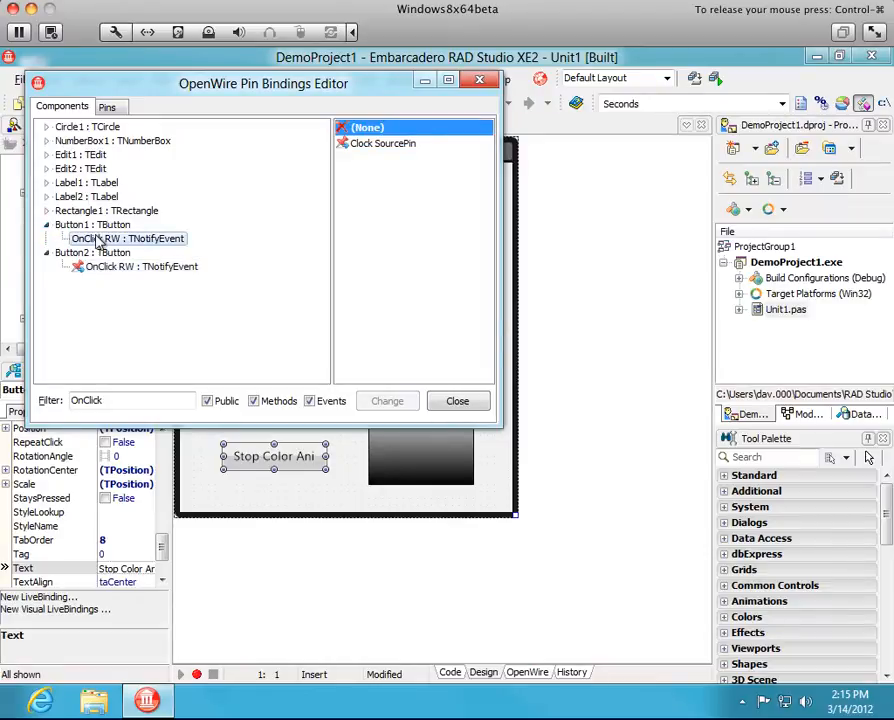
click(388, 143)
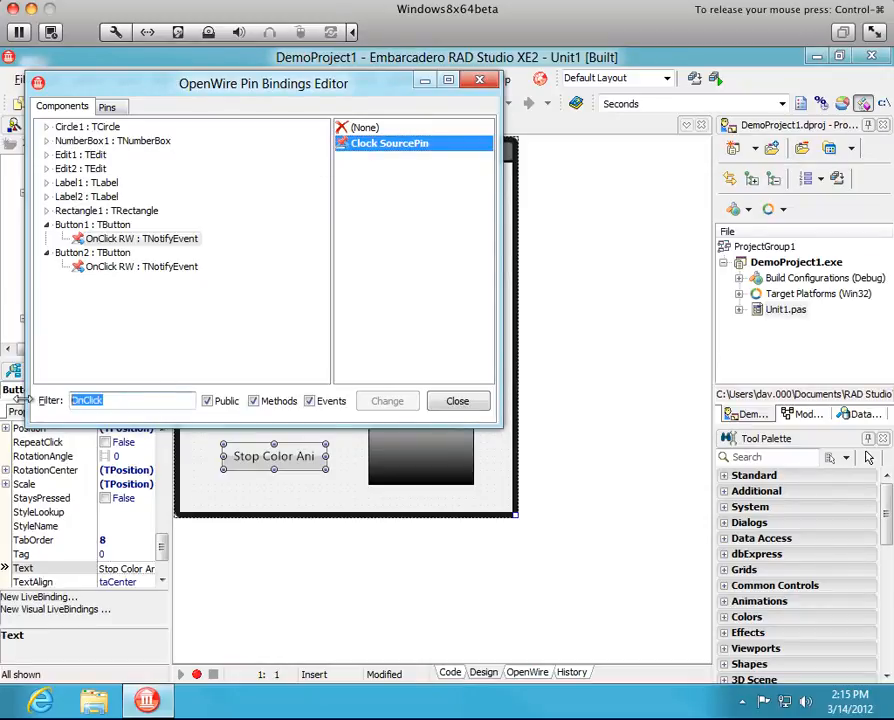
text(S)
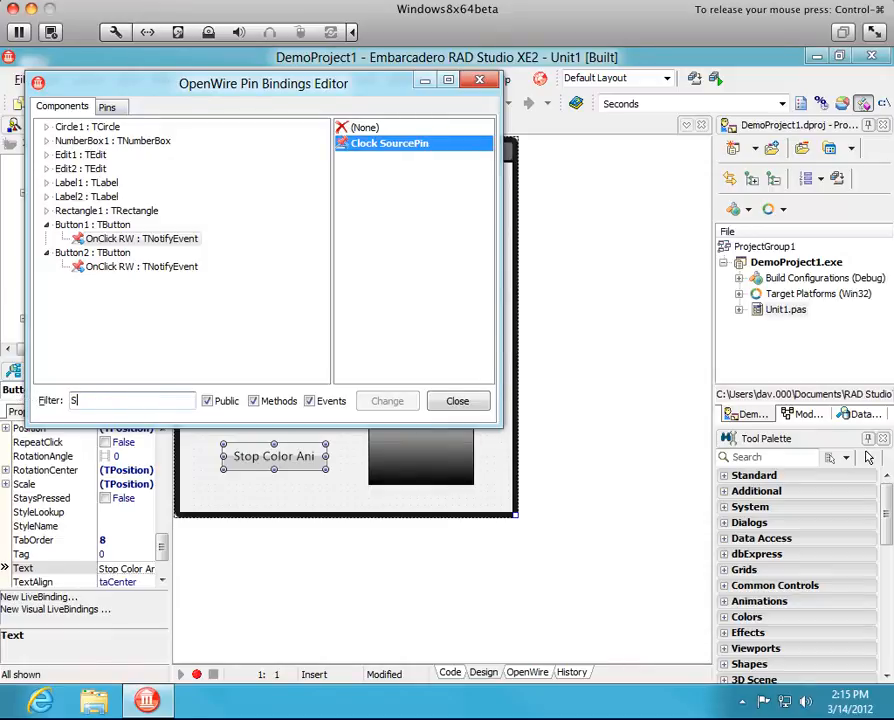
text(tart)
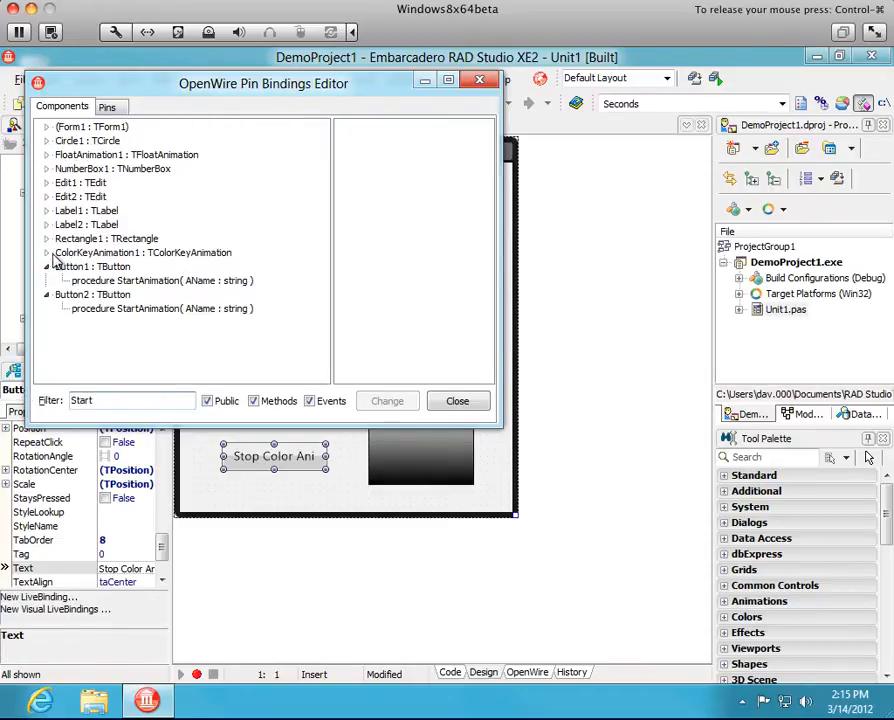
Step: Give ColorKeyAnimation1's Start() and StopAtCurrent() procedures Clock SinkPins and close the pin bindings editor
click(46, 252)
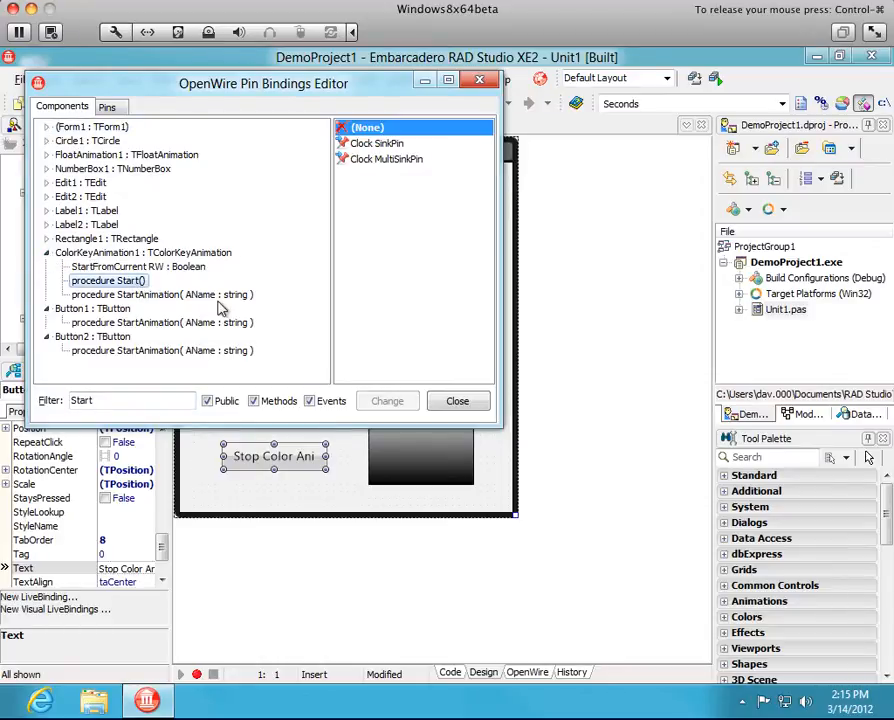
mouse_move(227, 322)
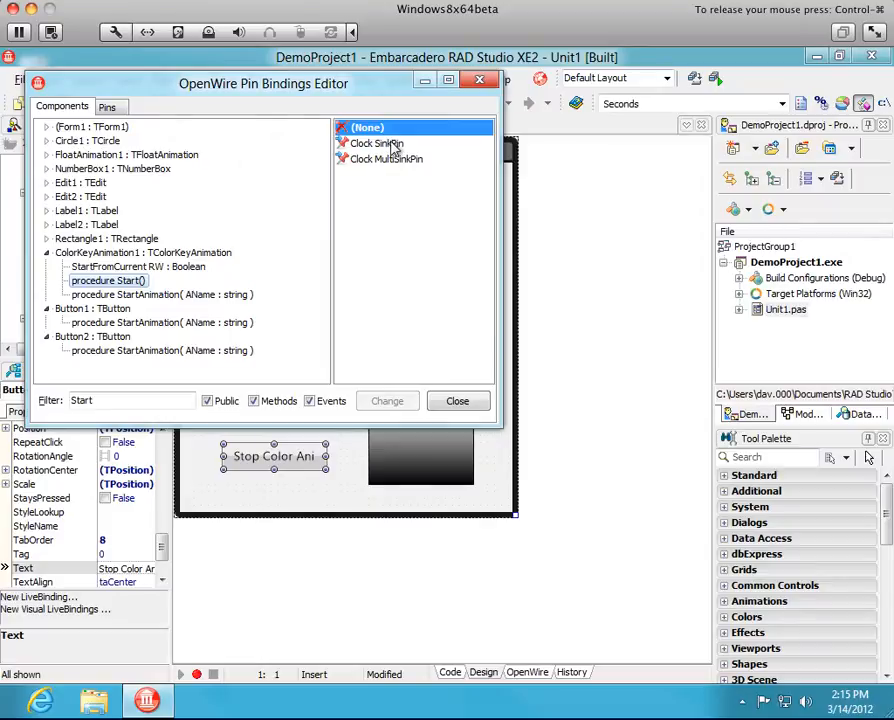
click(375, 143)
text(Stop)
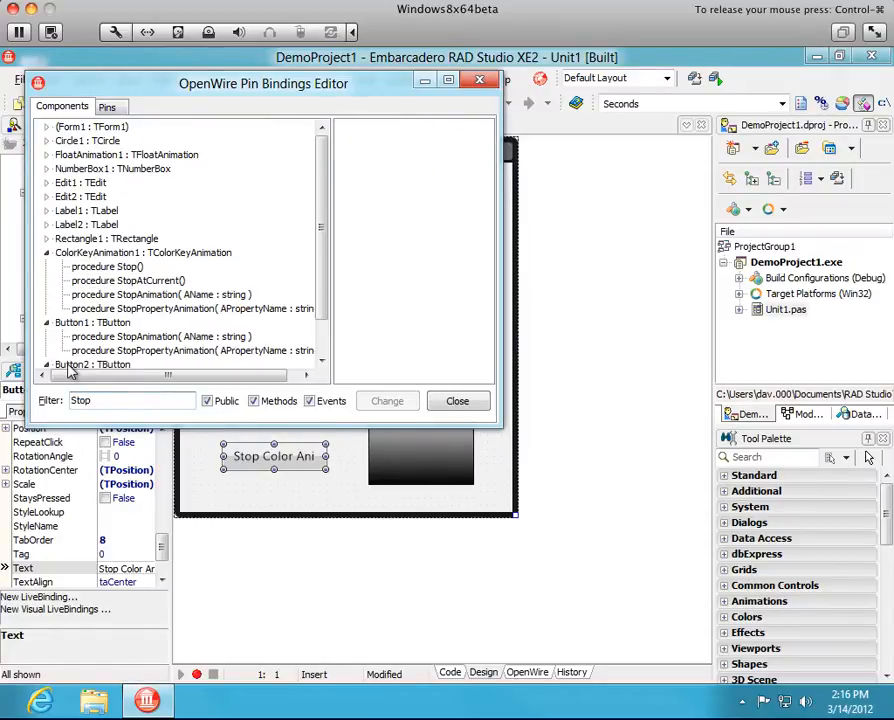
mouse_move(148, 273)
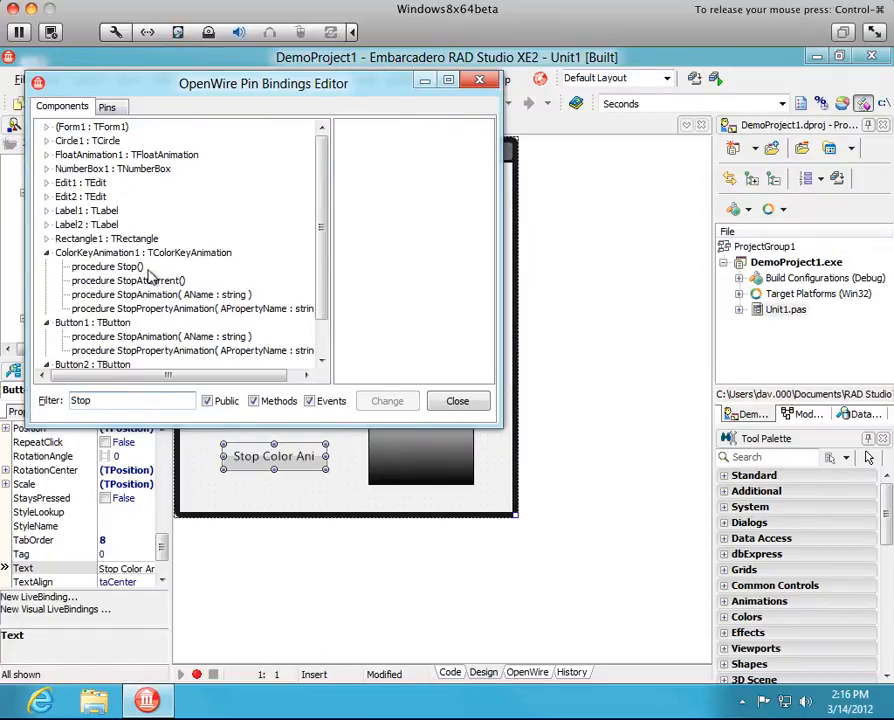
click(128, 281)
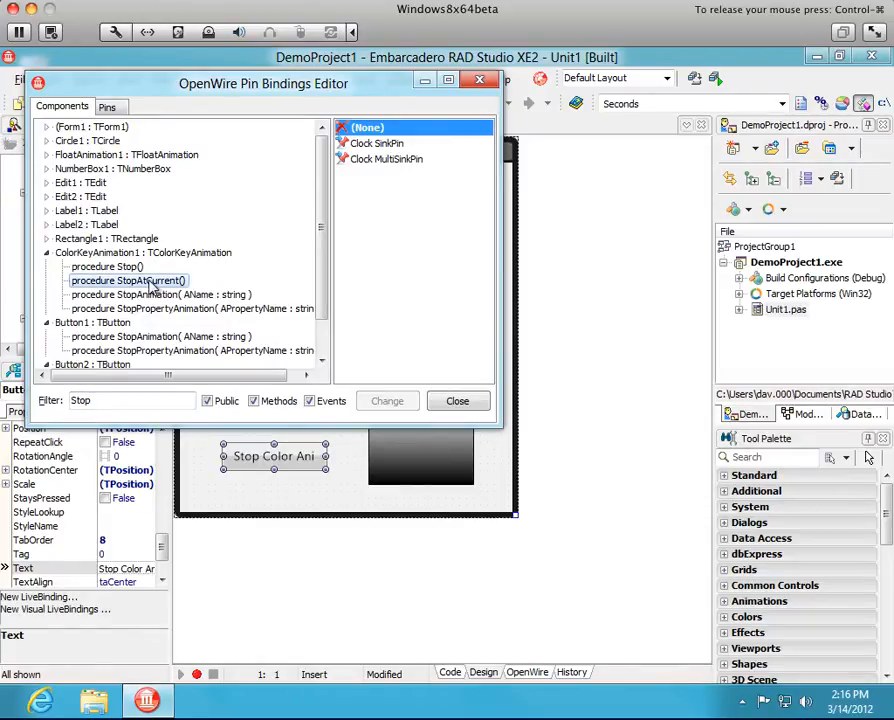
click(374, 143)
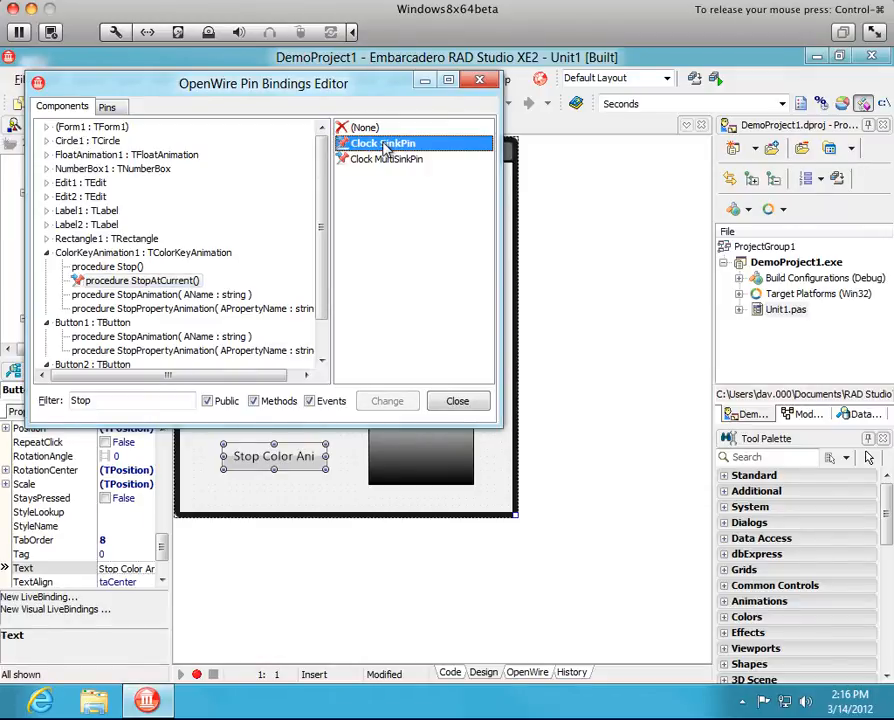
click(457, 400)
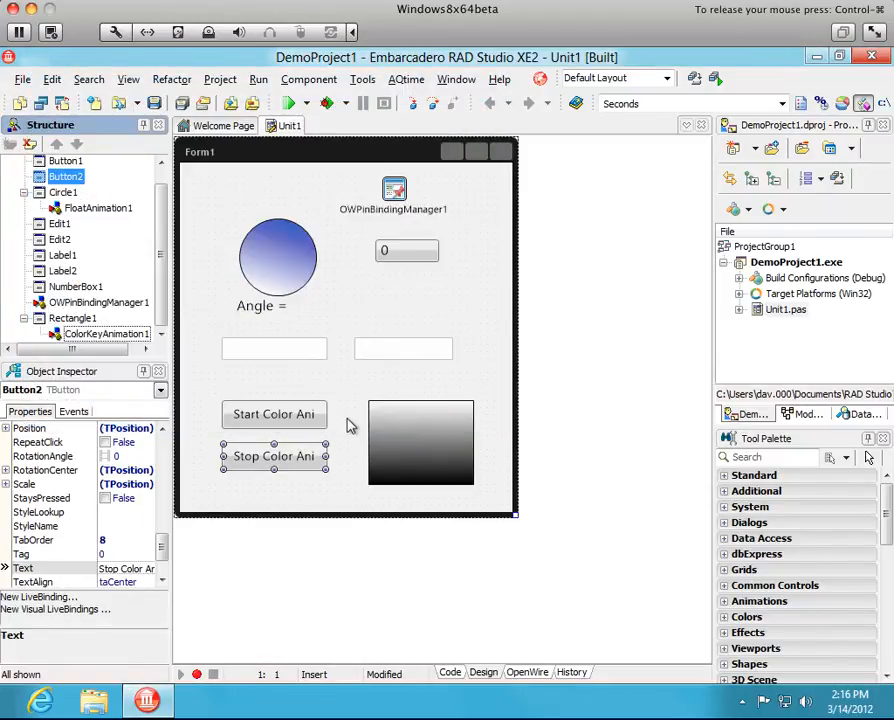
mouse_move(274, 416)
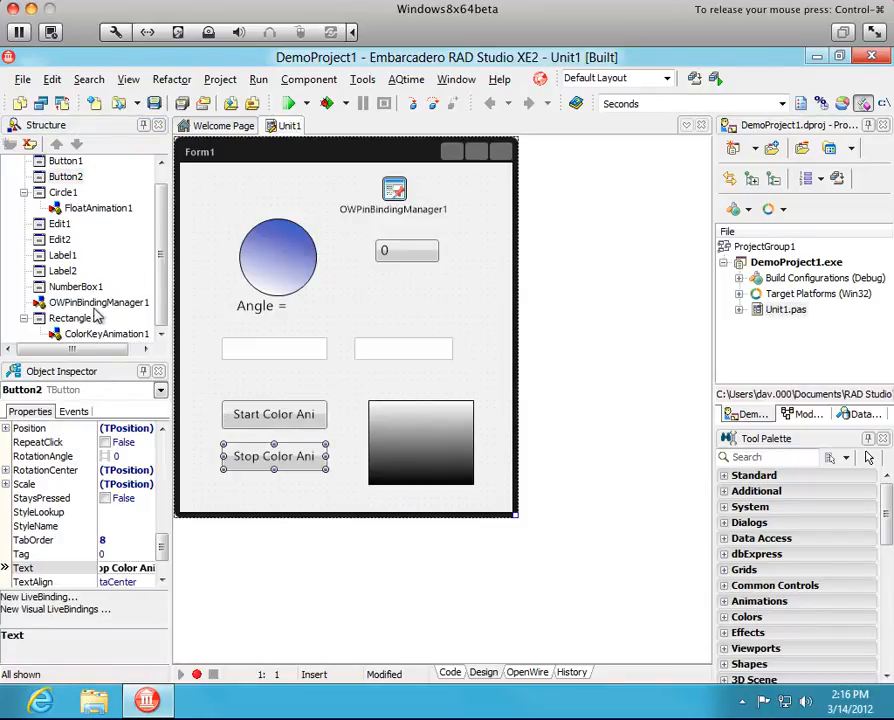
Step: In the OpenWire diagram, wire Button1 OnClick to ColorKeyAnimation1 Start and Button2 OnClick to StopAtCurrent
click(105, 333)
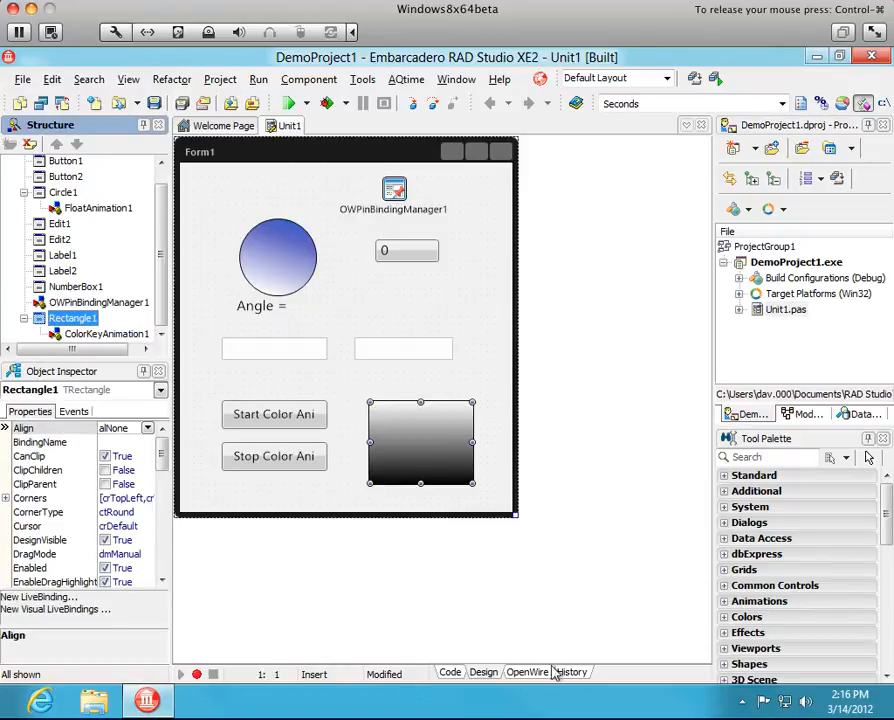
click(526, 672)
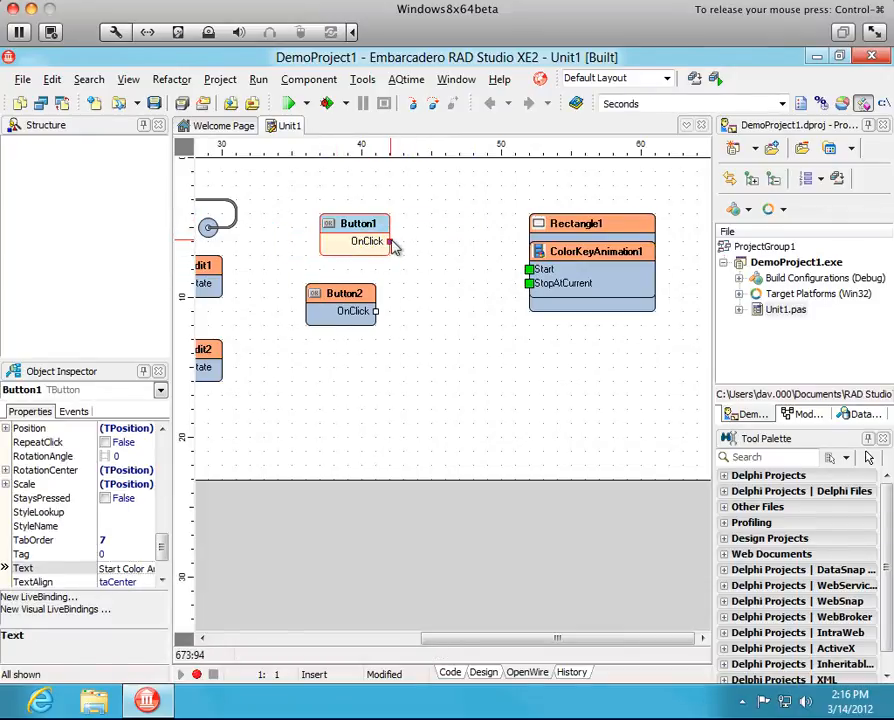
drag(390, 241, 530, 270)
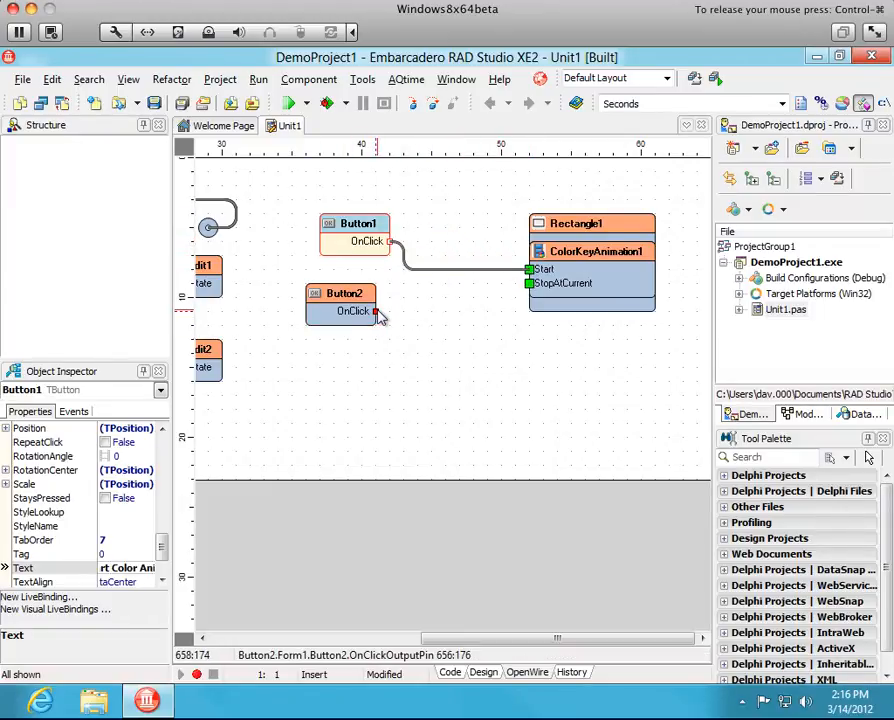
drag(378, 311, 530, 283)
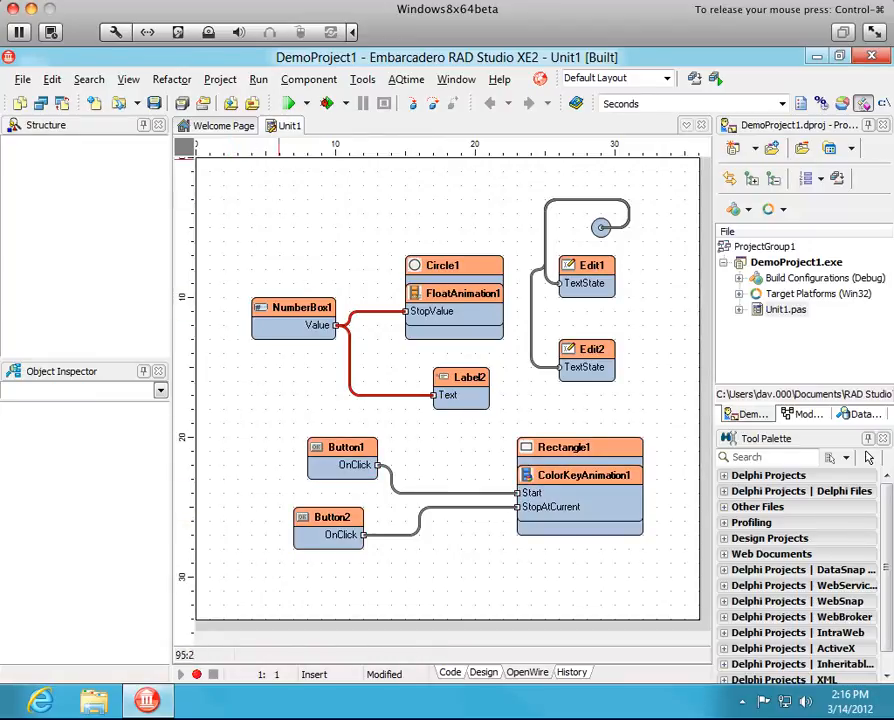
click(289, 103)
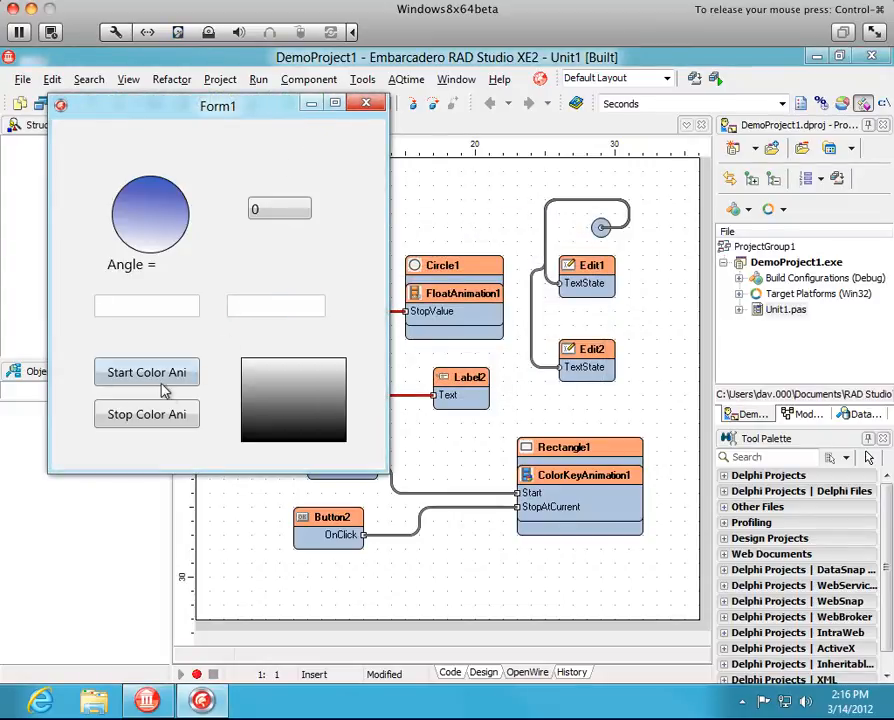
click(147, 371)
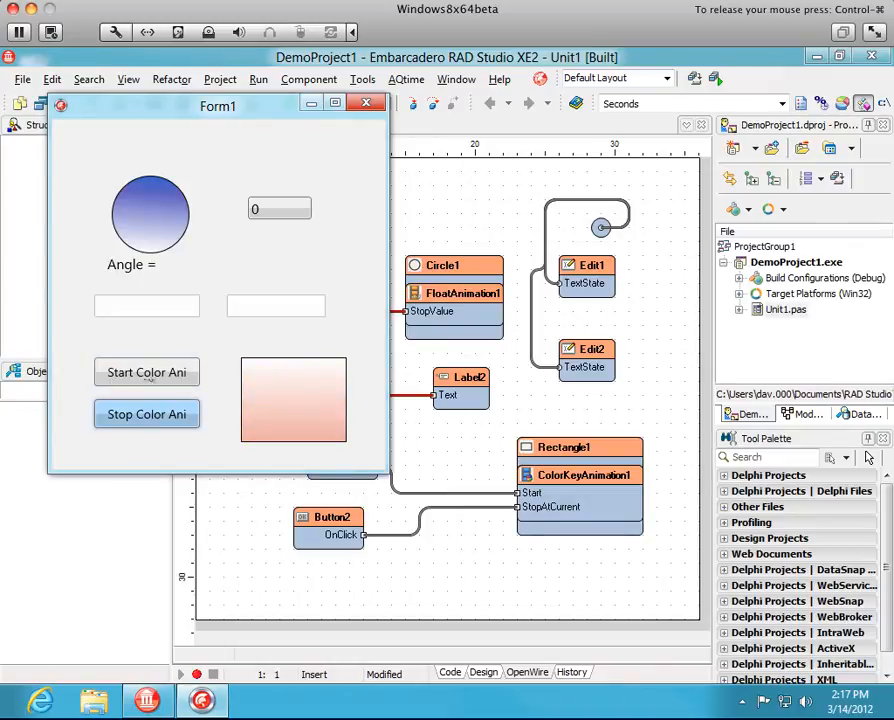
click(146, 372)
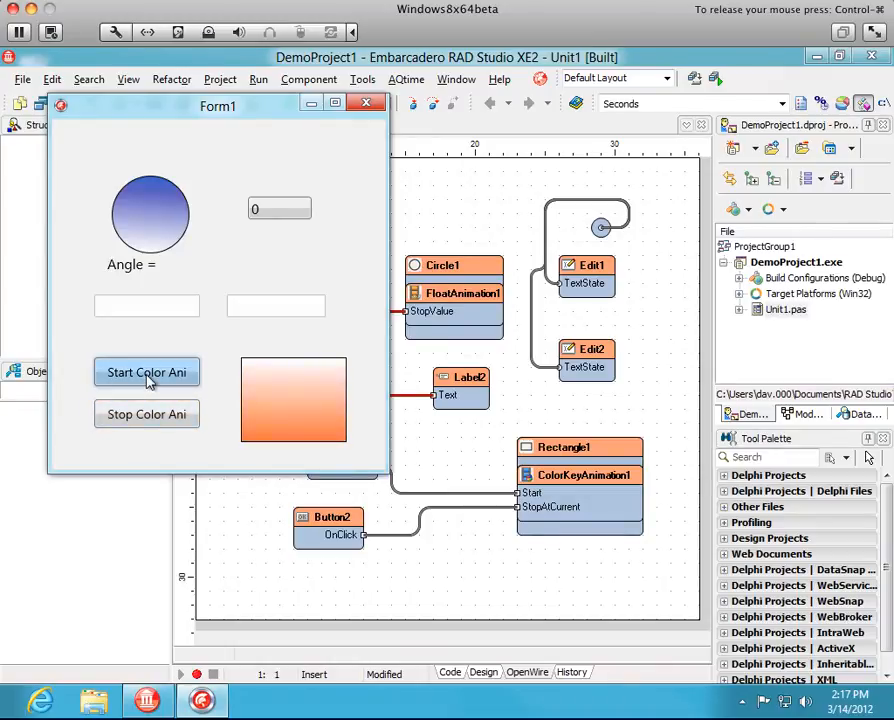
click(146, 413)
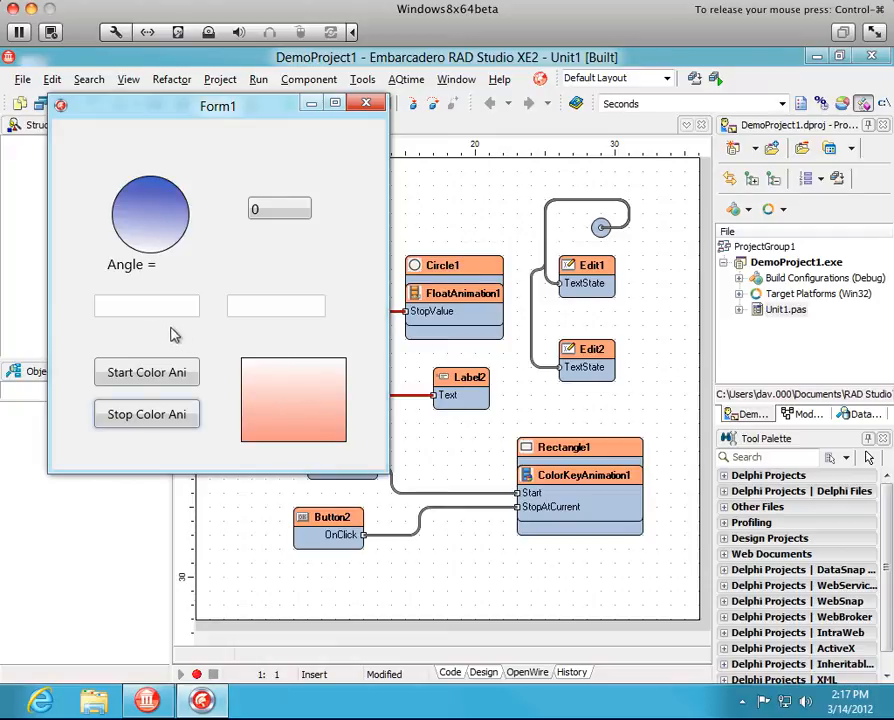
click(147, 306)
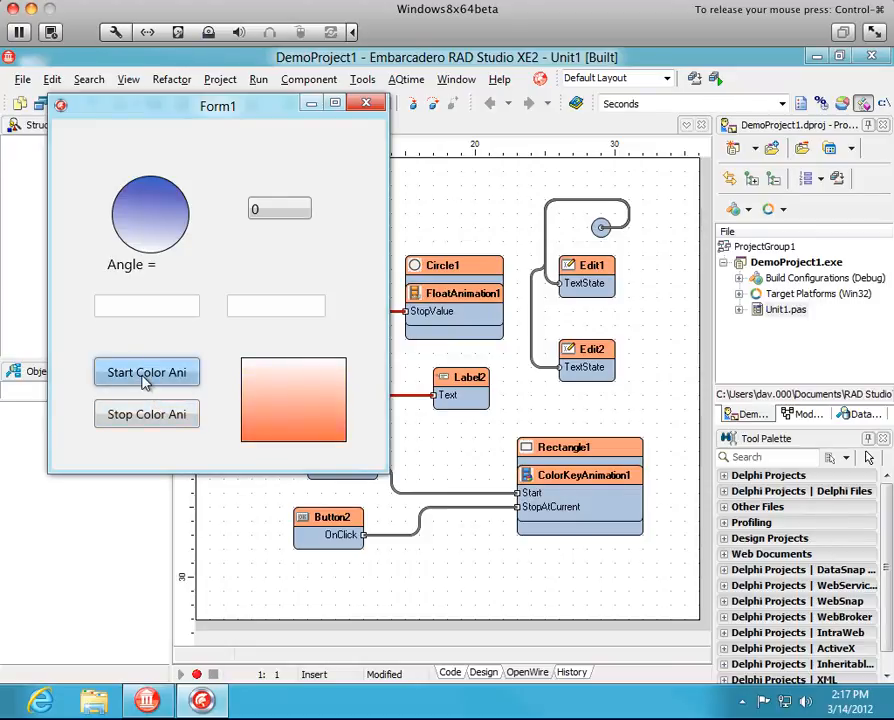
click(147, 371)
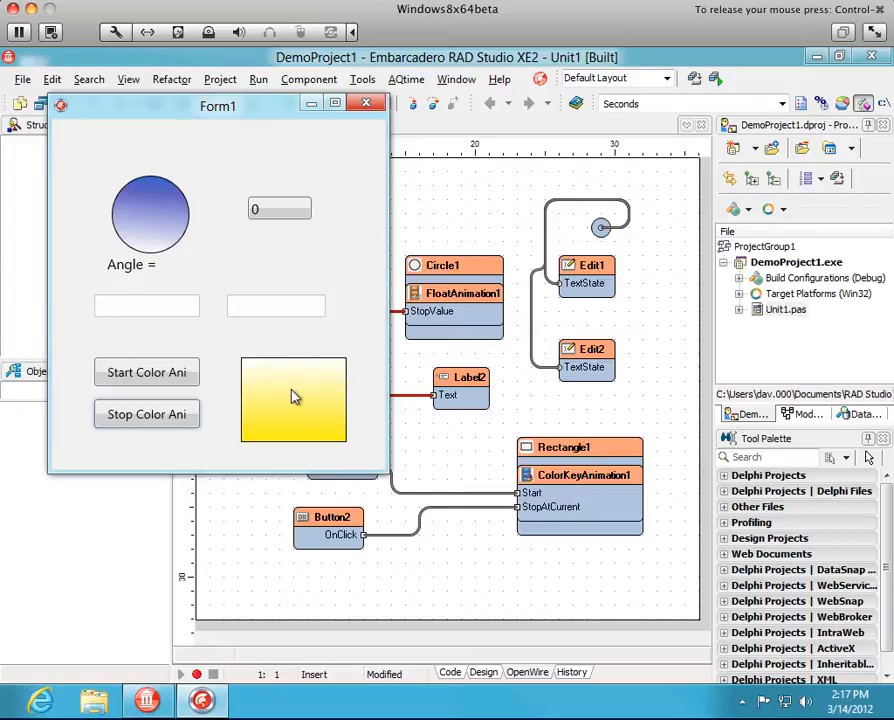
click(166, 306)
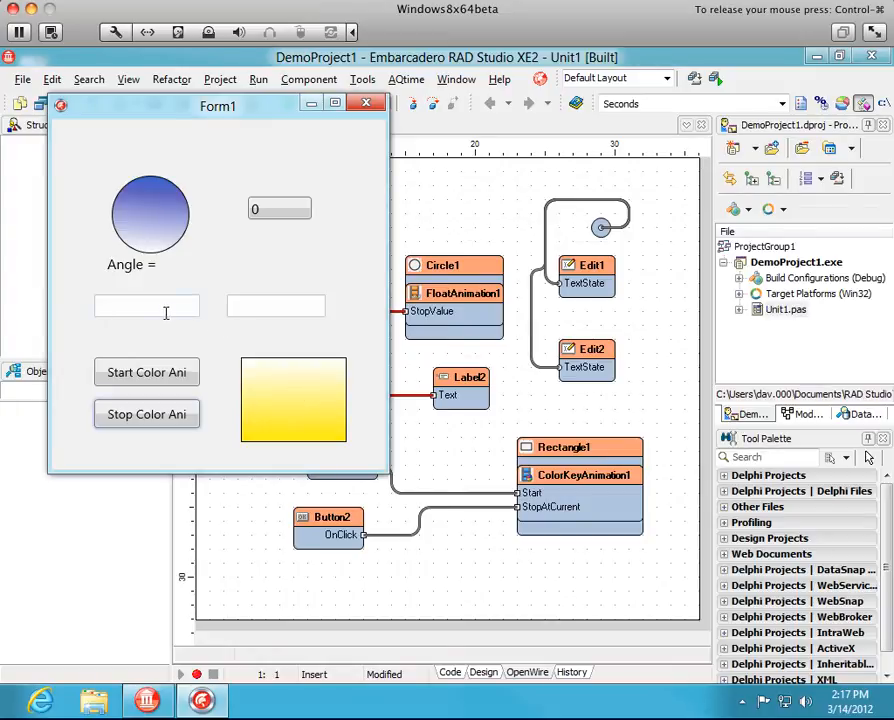
text(asdasd)
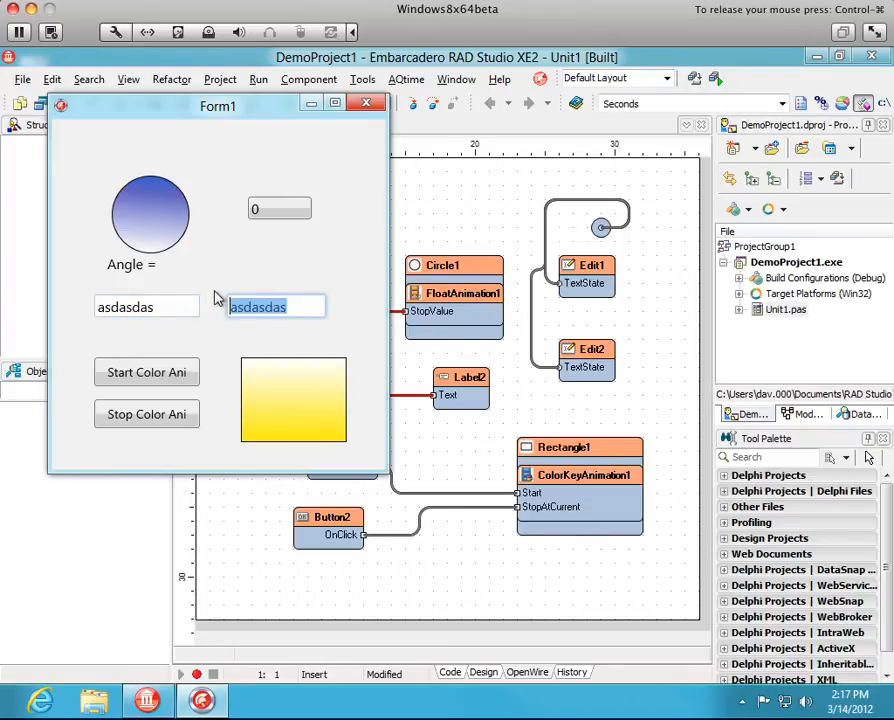
text(asdfasdfas)
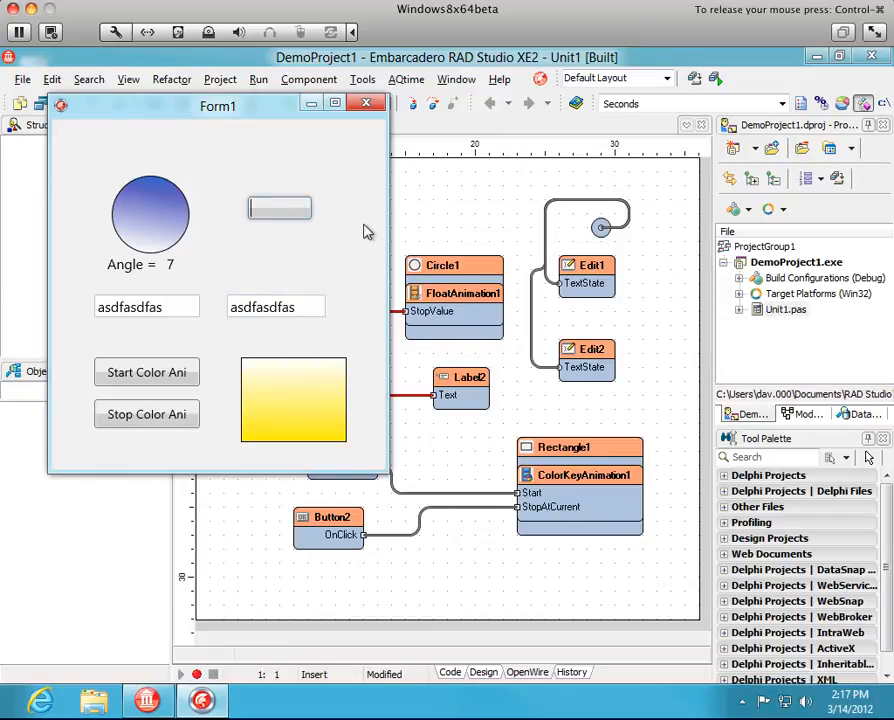
text(77)
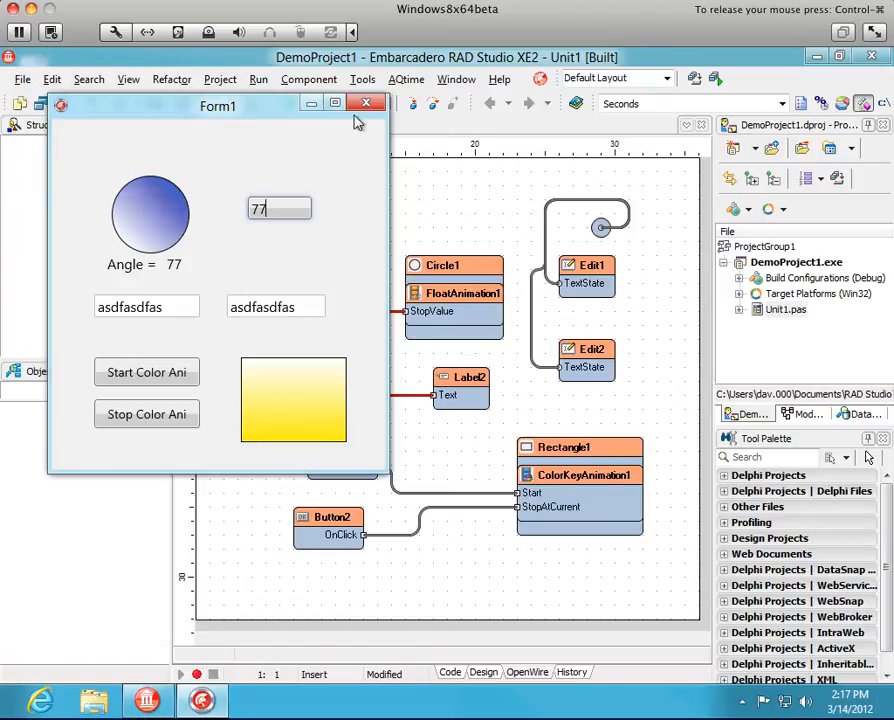
click(366, 103)
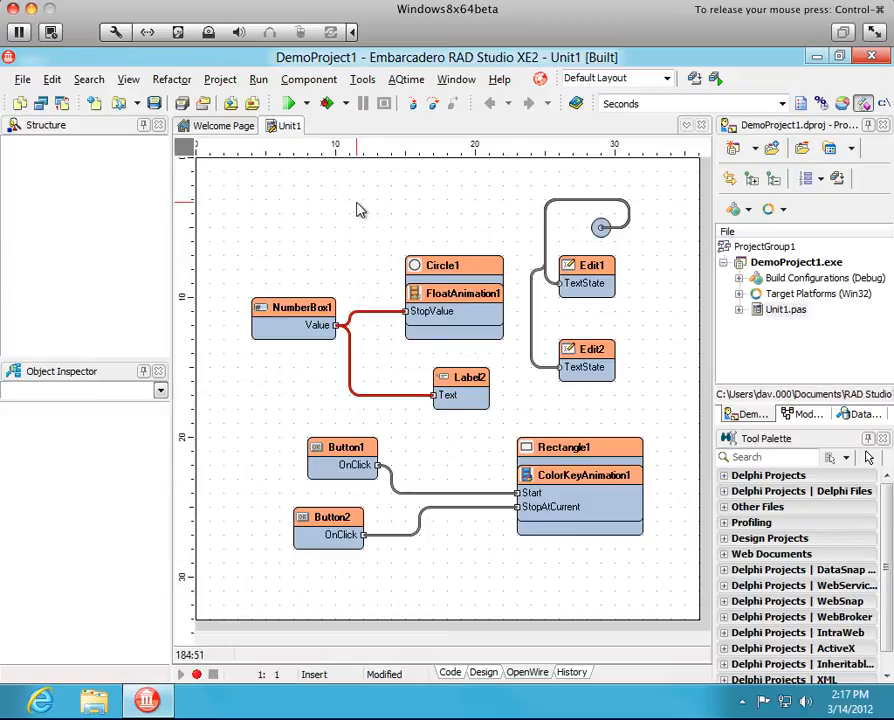
mouse_move(374, 238)
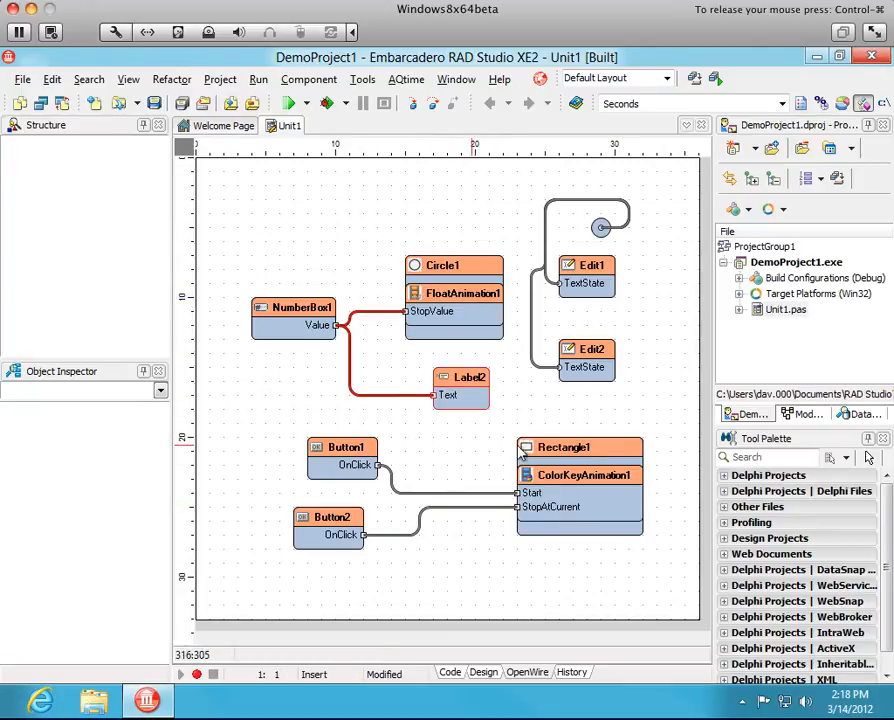
click(342, 447)
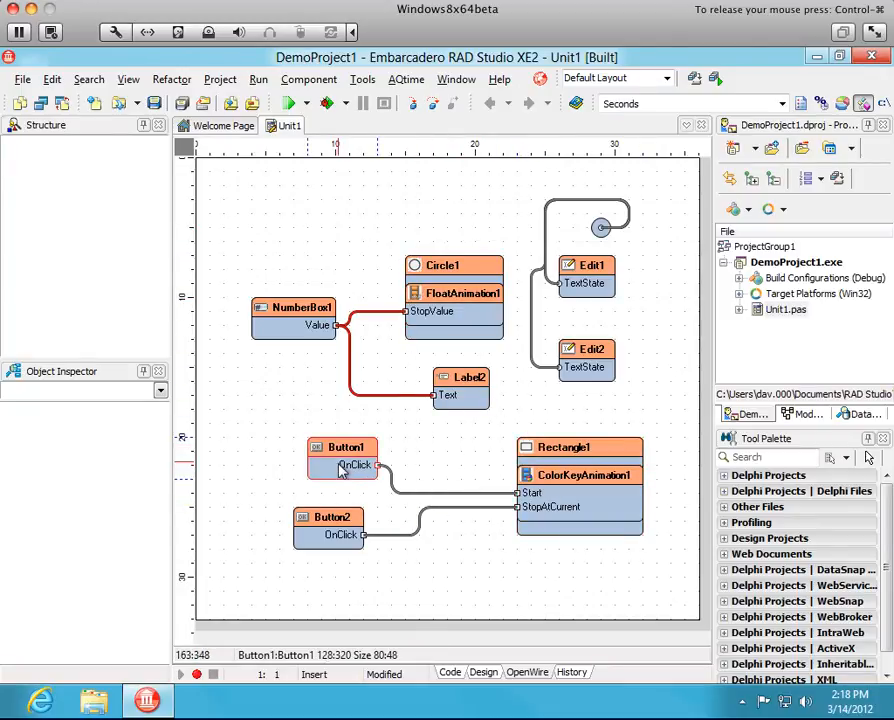
mouse_move(378, 472)
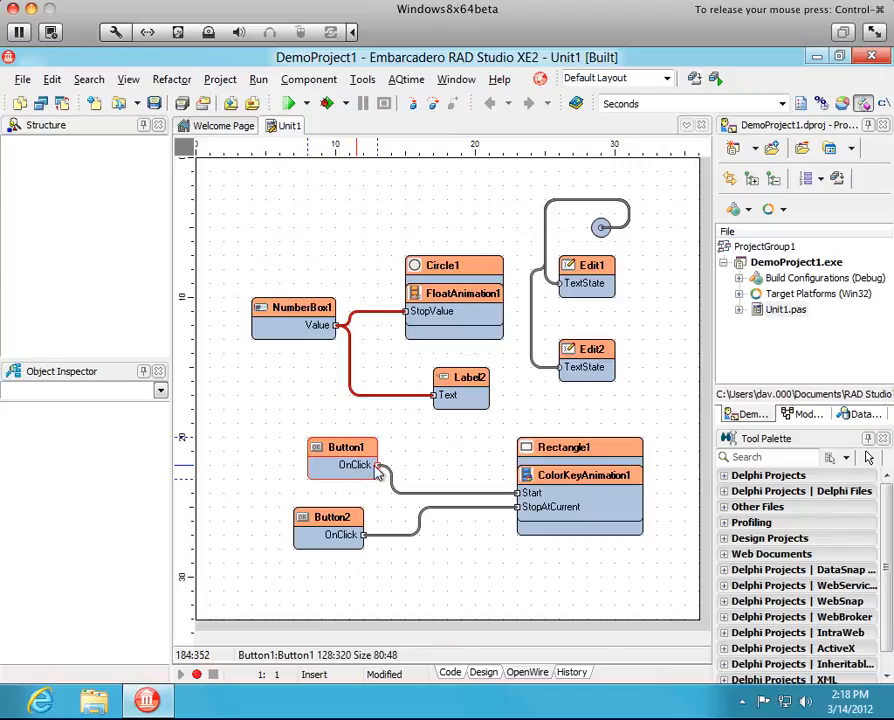
click(580, 447)
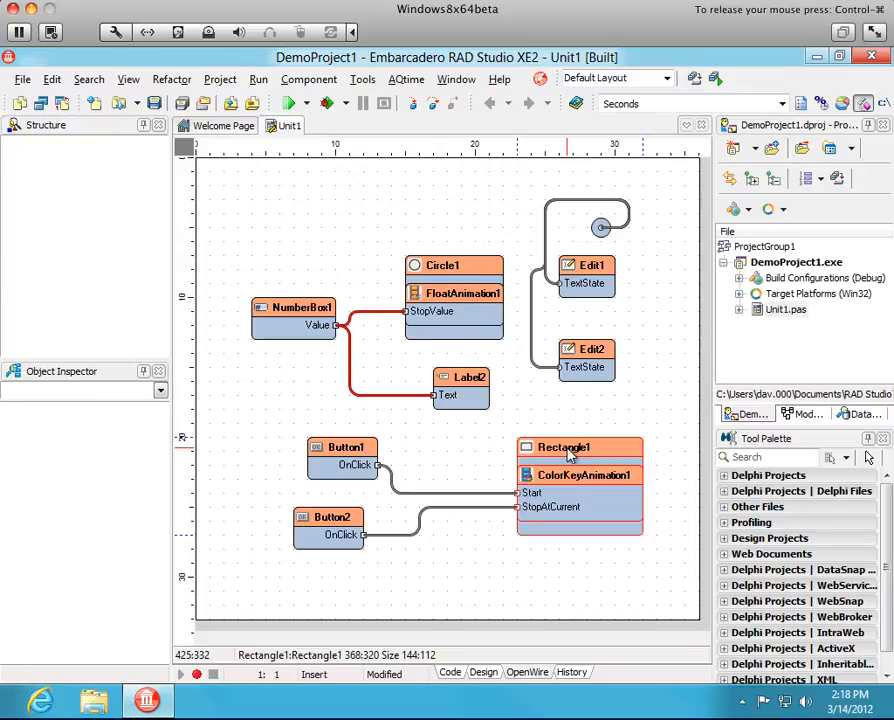
click(294, 307)
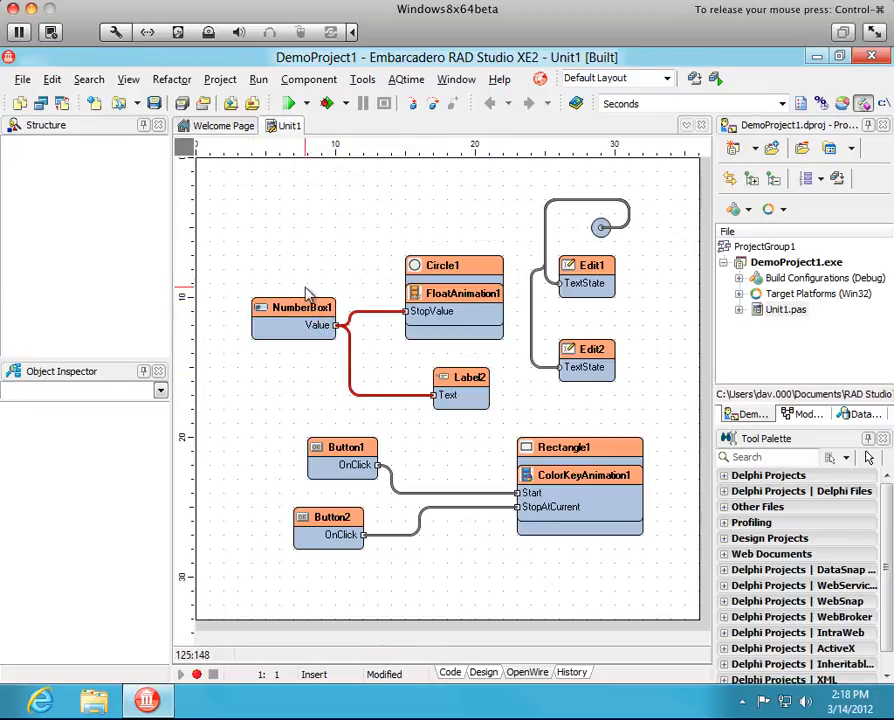
click(453, 293)
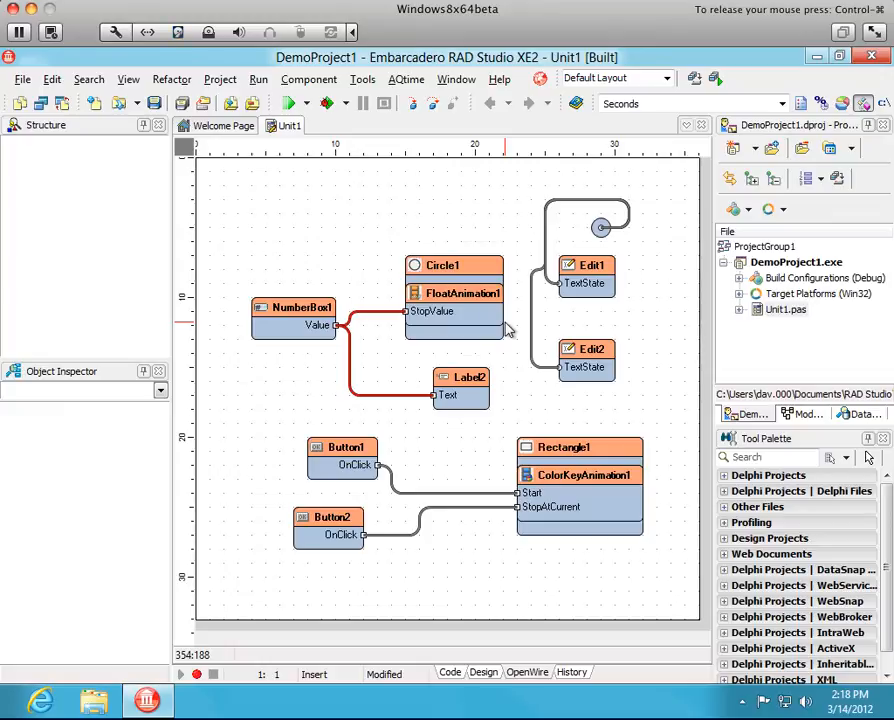
click(584, 272)
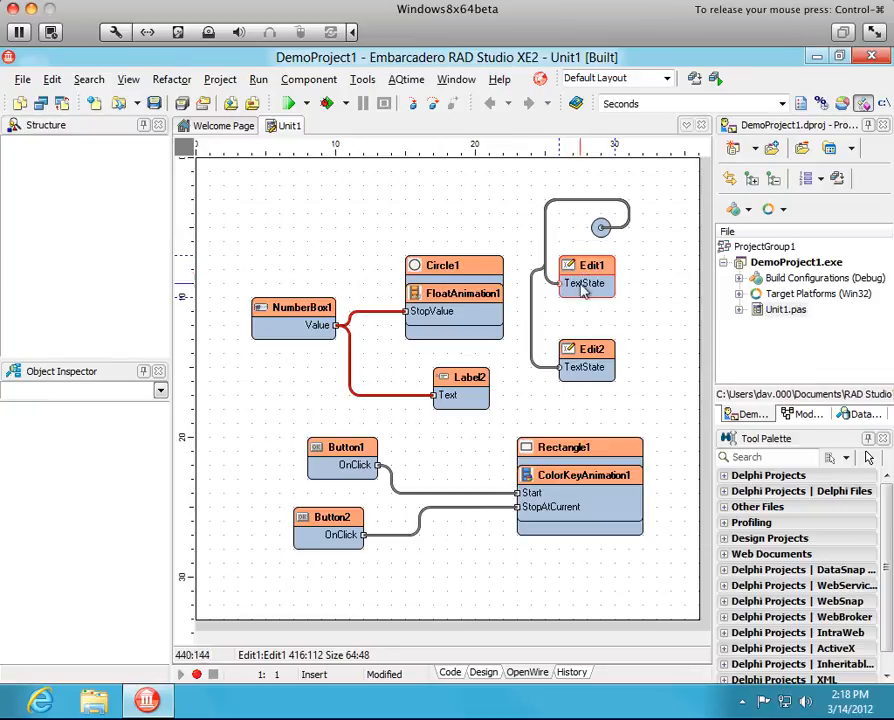